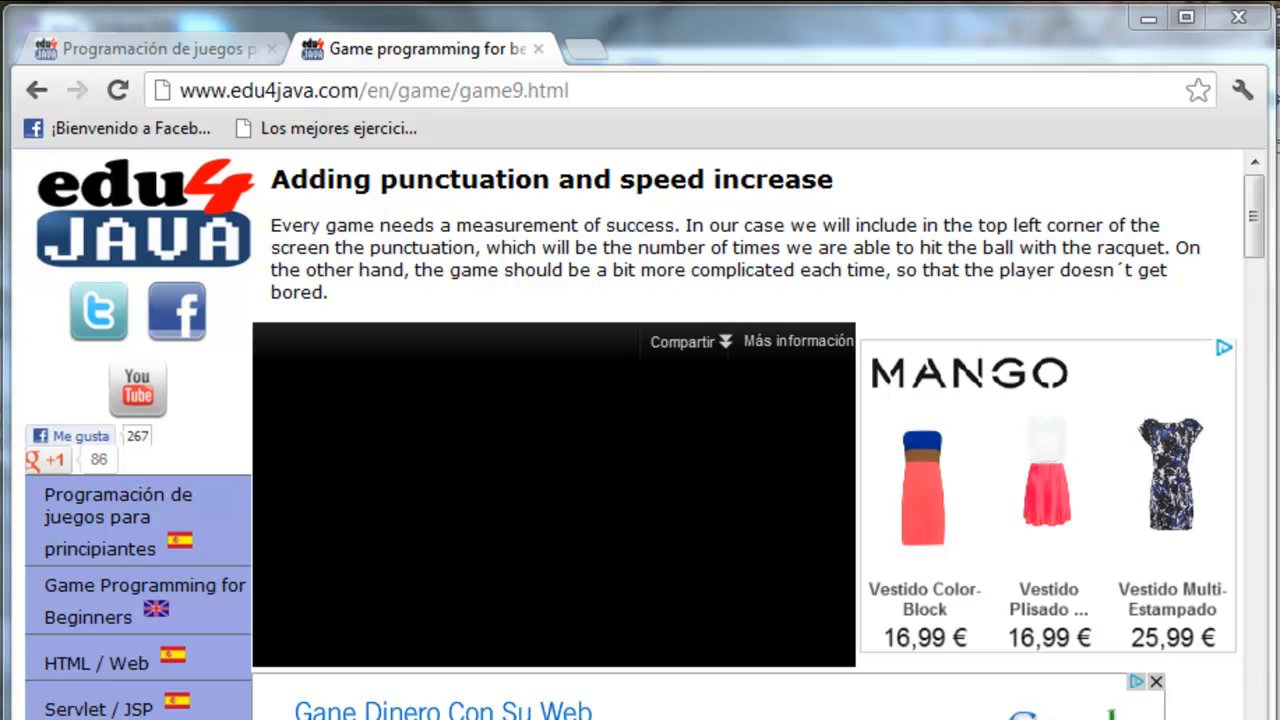
{"action": "mouse_move", "coordinate": [283, 186]}
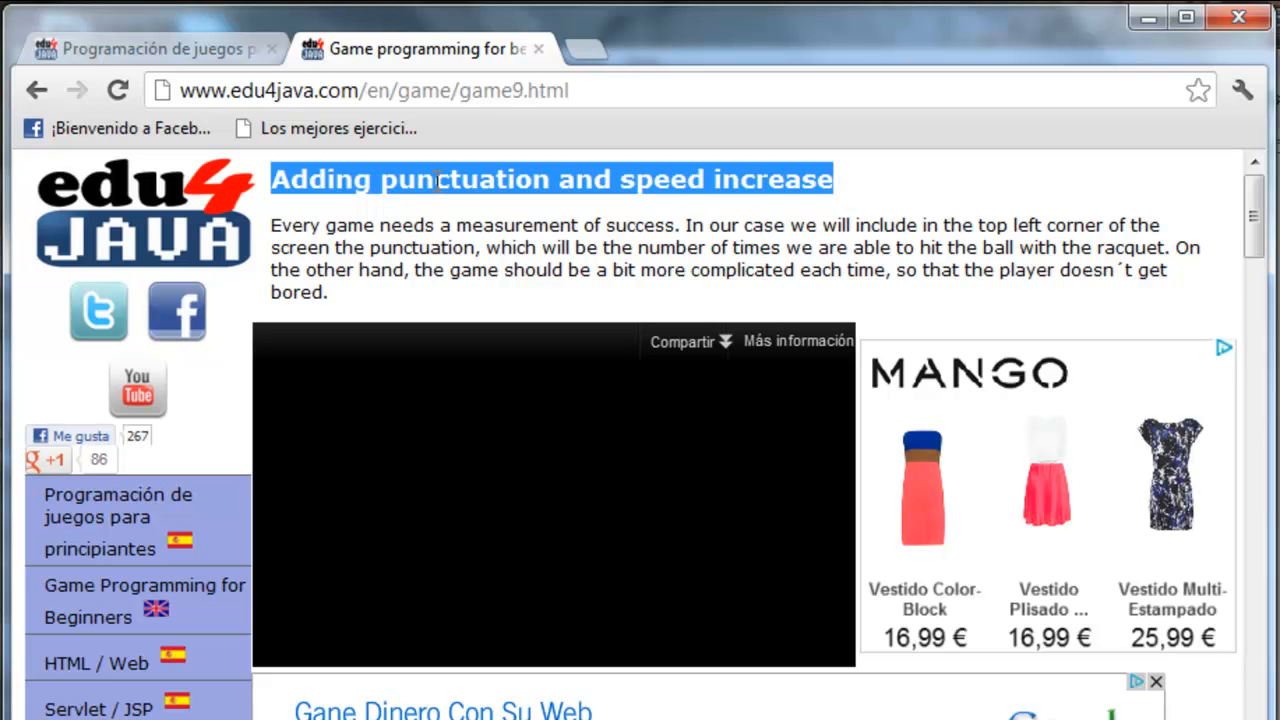
Step: Highlight the intro's key words: measurement, punctuation, game, speed, property and getScore
{"action": "double_click", "coordinate": [516, 224]}
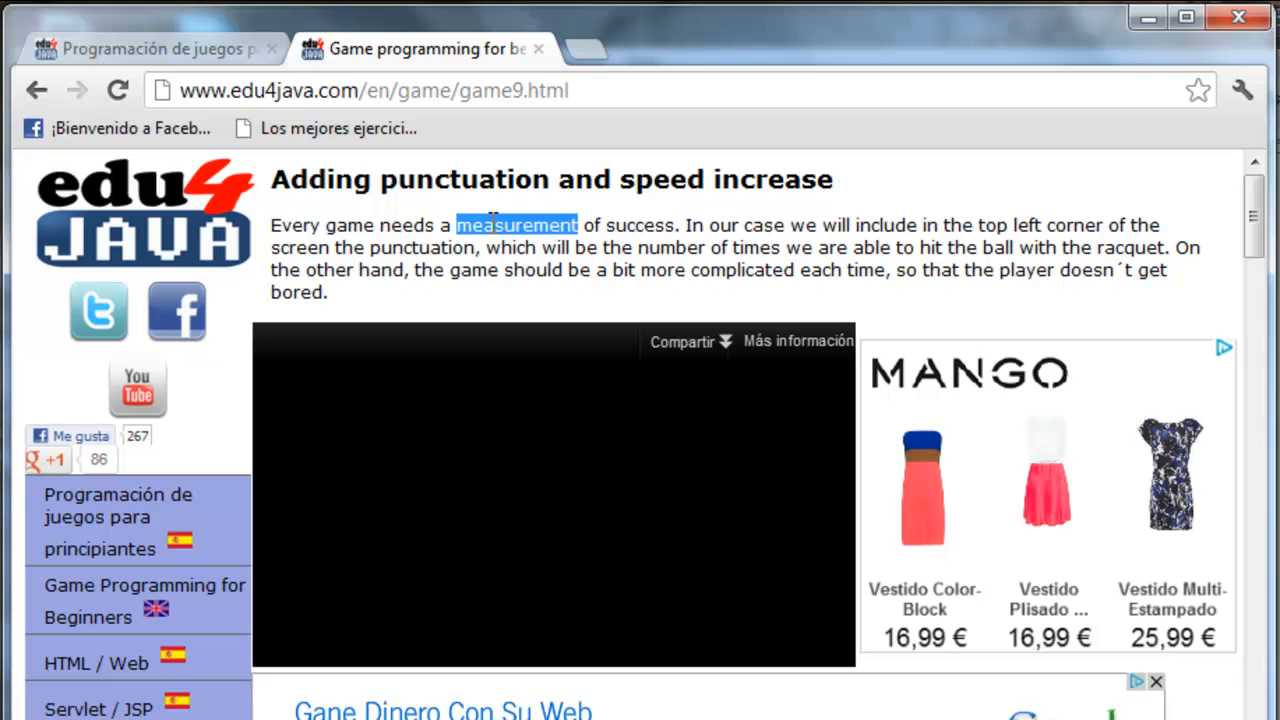
{"action": "mouse_move", "coordinate": [430, 222]}
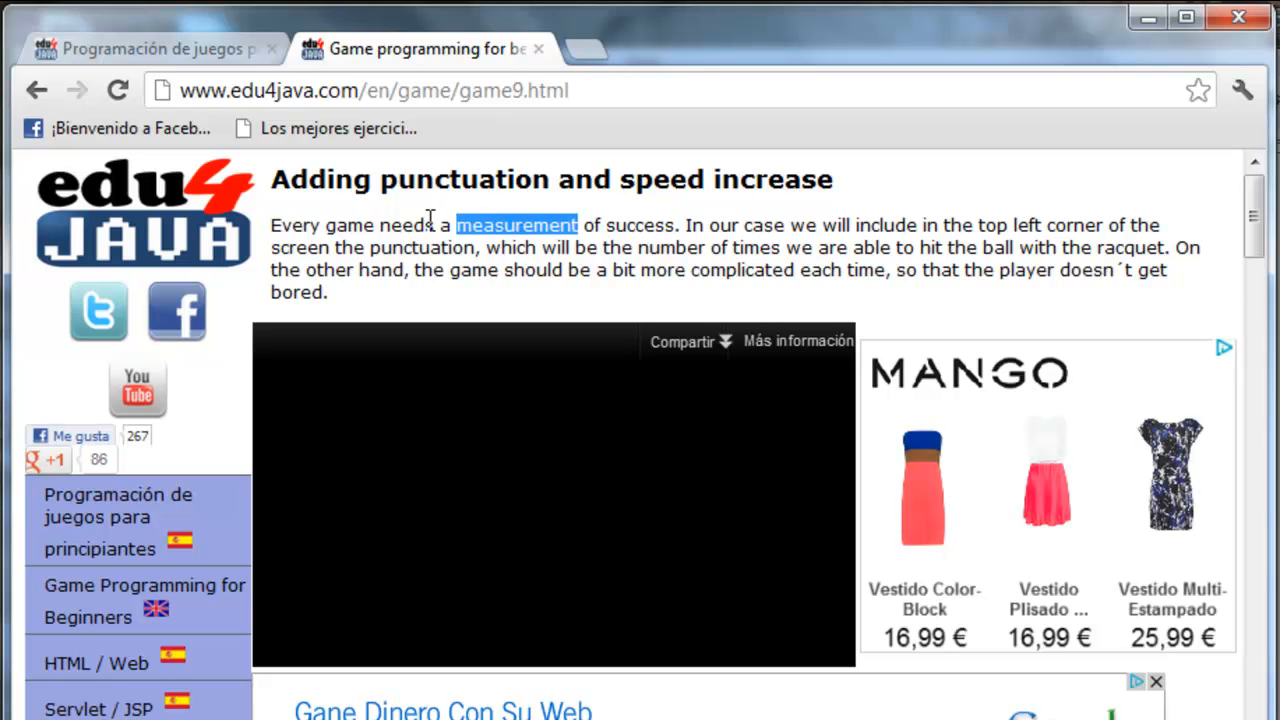
{"action": "double_click", "coordinate": [421, 247]}
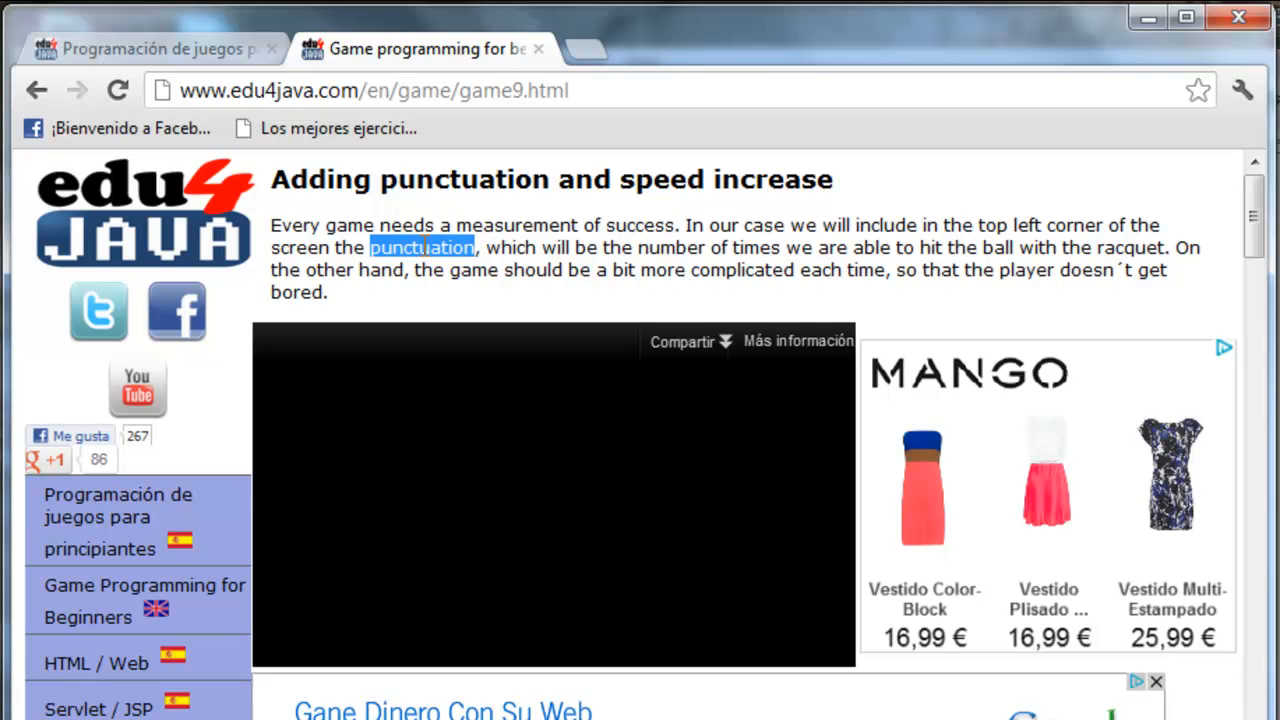
{"action": "mouse_move", "coordinate": [1140, 277]}
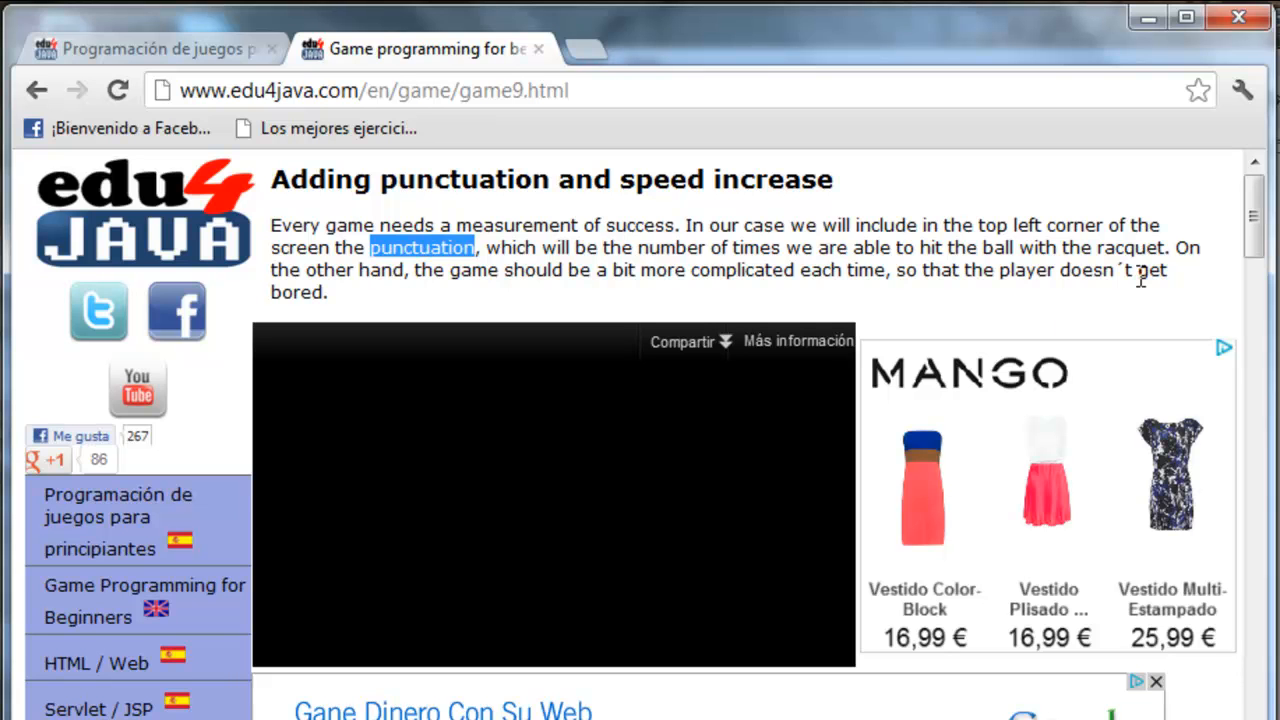
{"action": "double_click", "coordinate": [472, 270]}
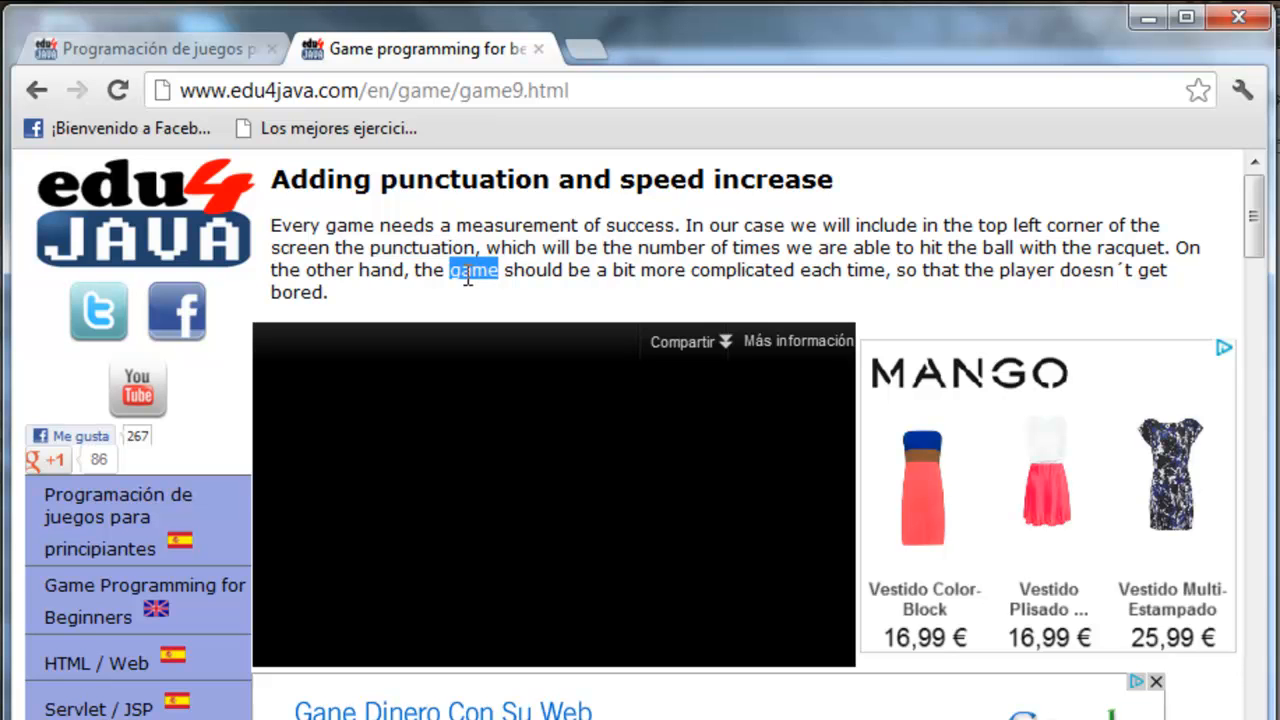
{"action": "mouse_move", "coordinate": [1015, 335]}
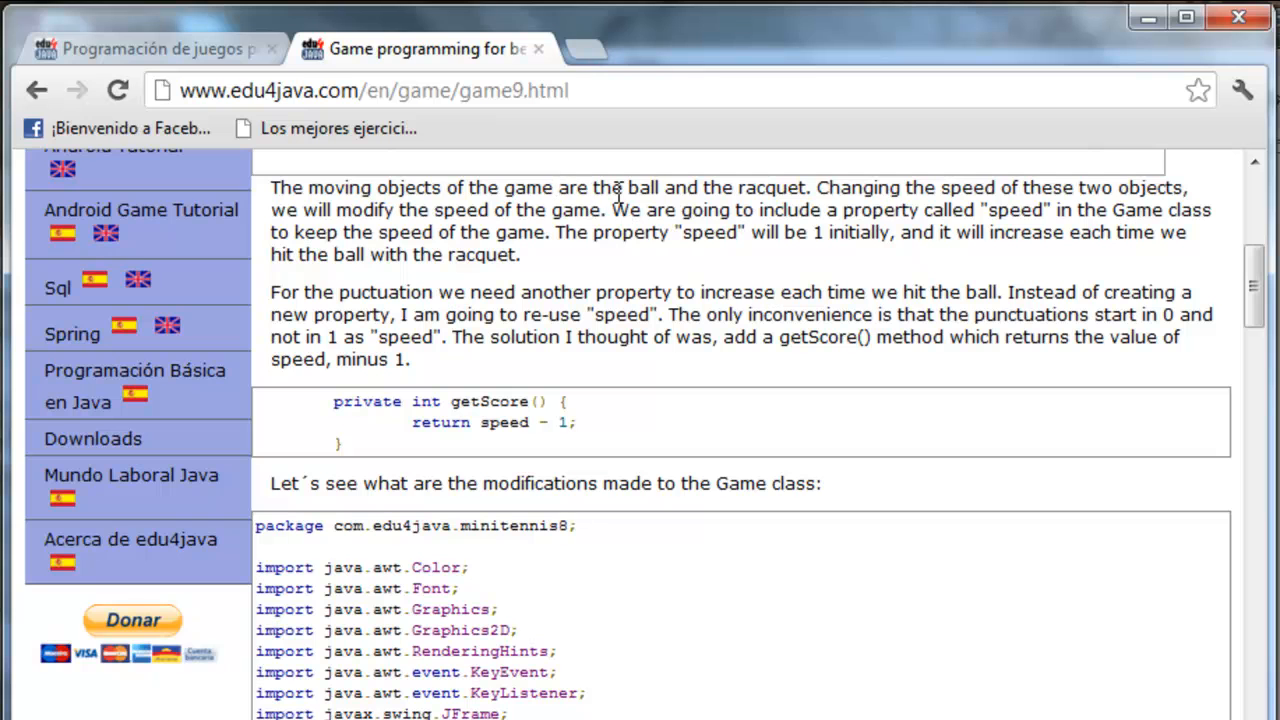
{"action": "mouse_move", "coordinate": [776, 190]}
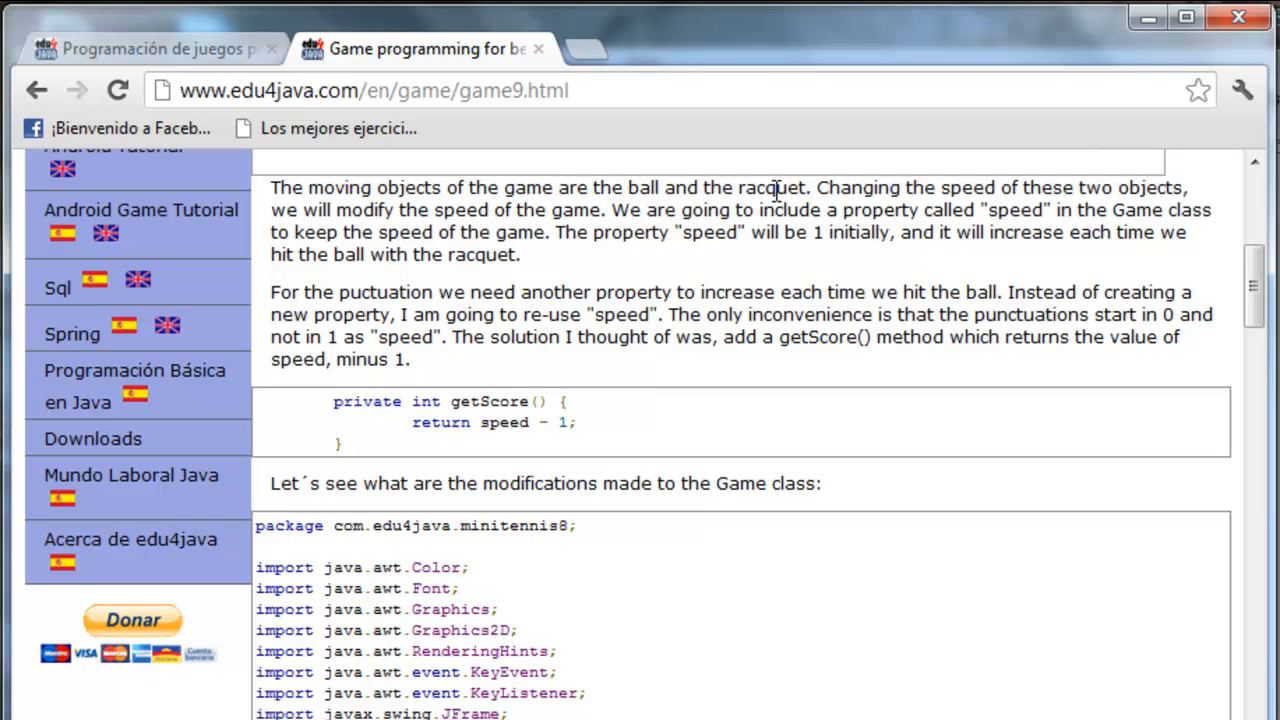
{"action": "double_click", "coordinate": [966, 188]}
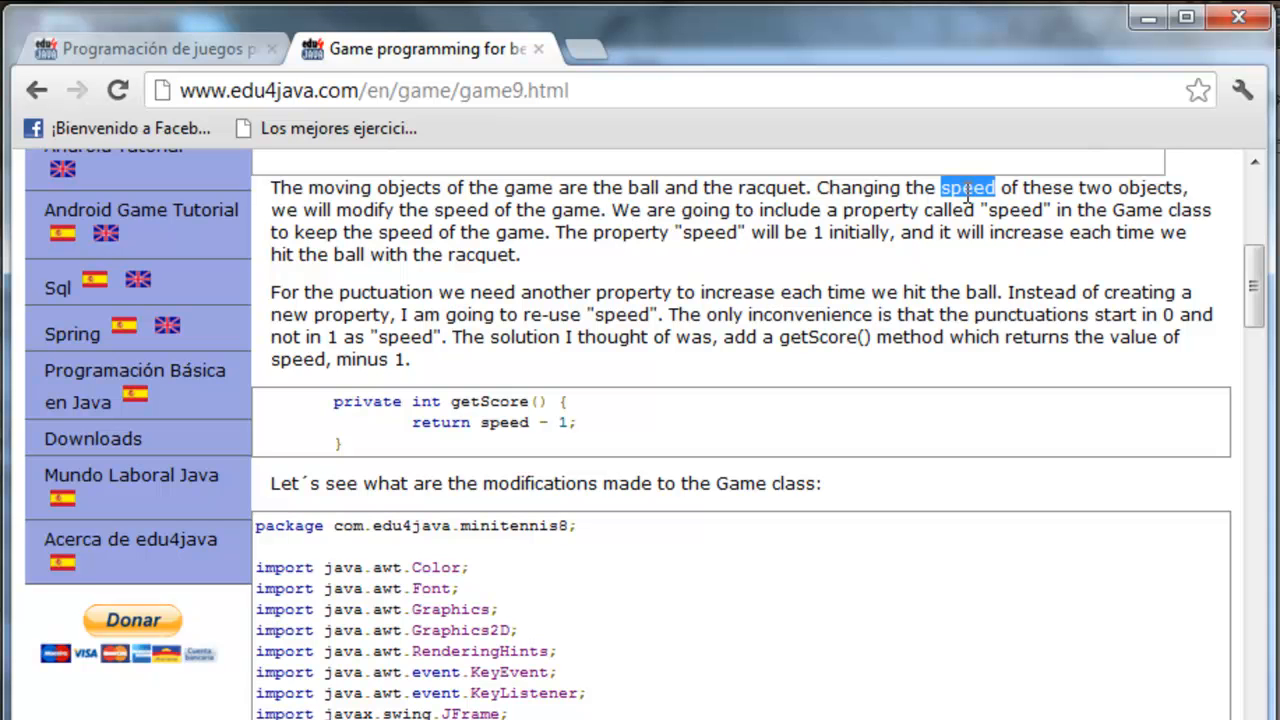
{"action": "mouse_move", "coordinate": [577, 218]}
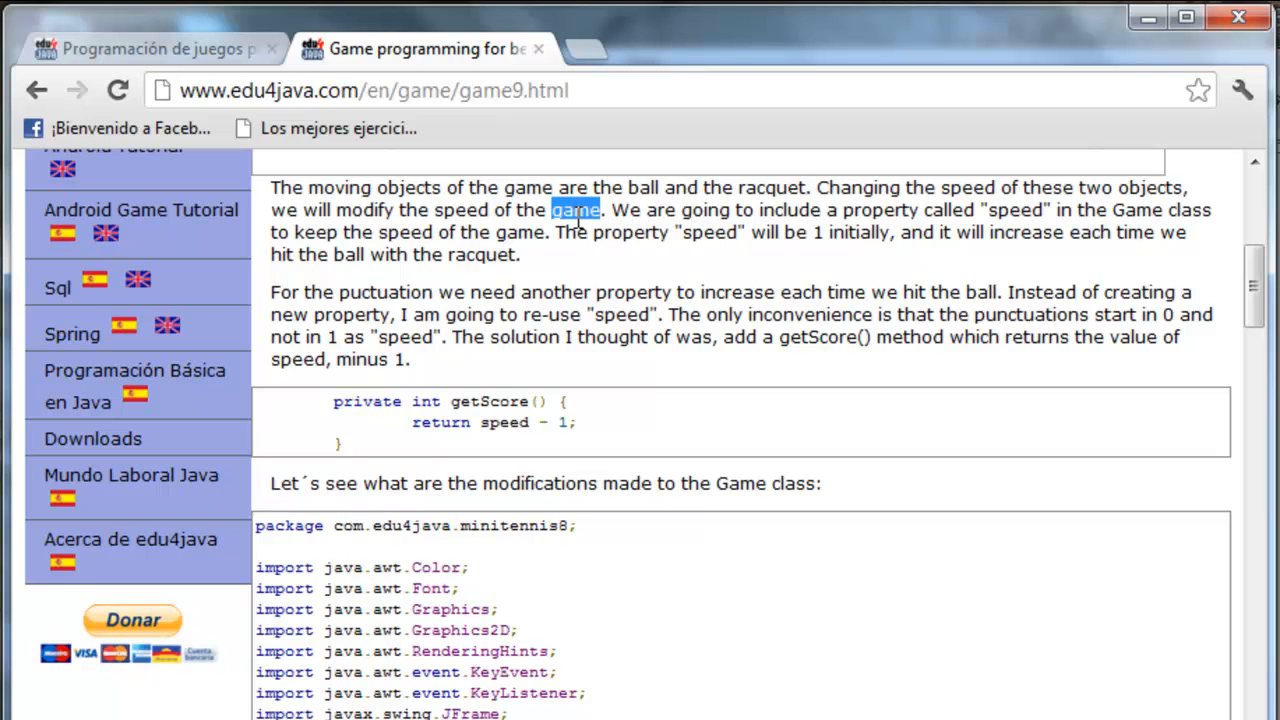
{"action": "double_click", "coordinate": [1014, 210]}
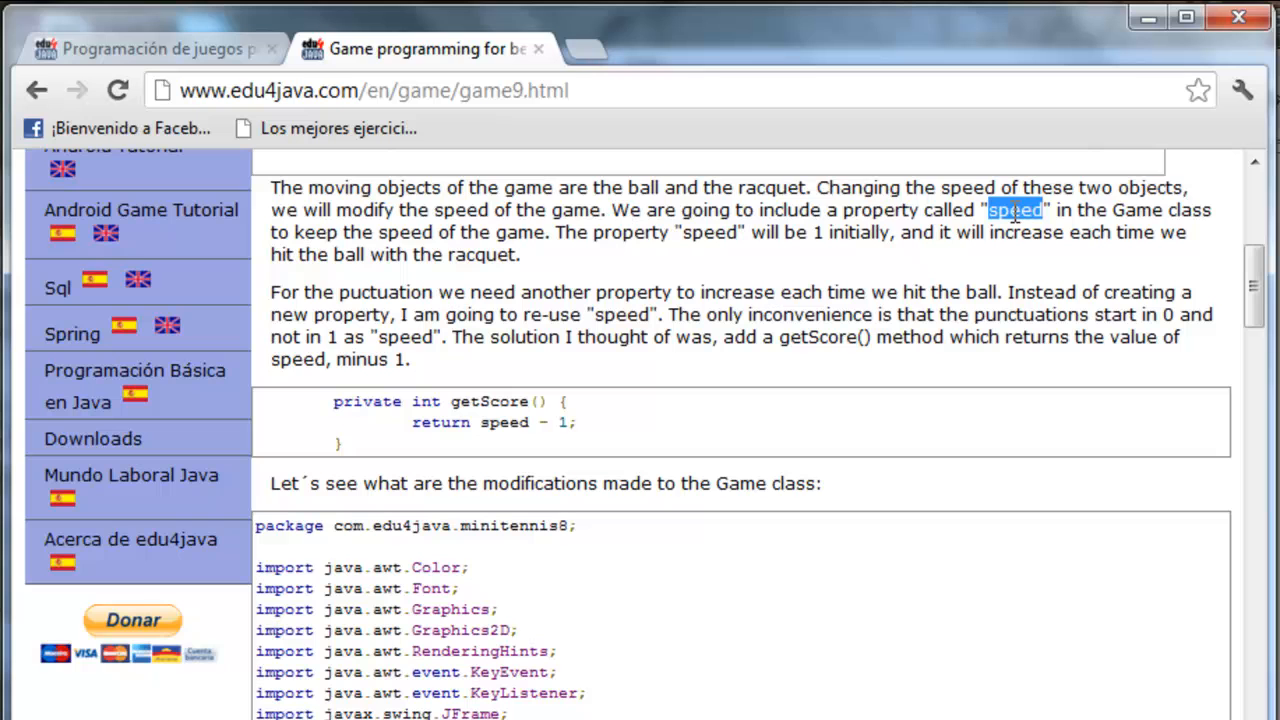
{"action": "mouse_move", "coordinate": [730, 202]}
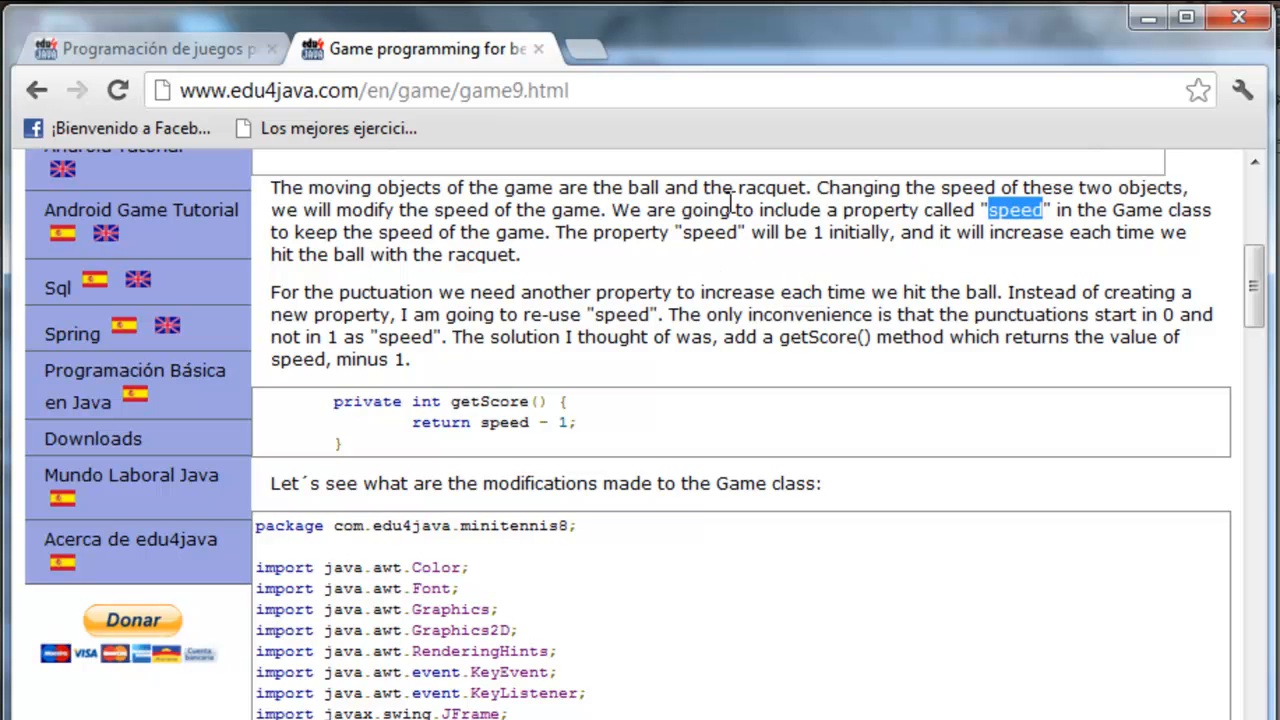
{"action": "double_click", "coordinate": [708, 232]}
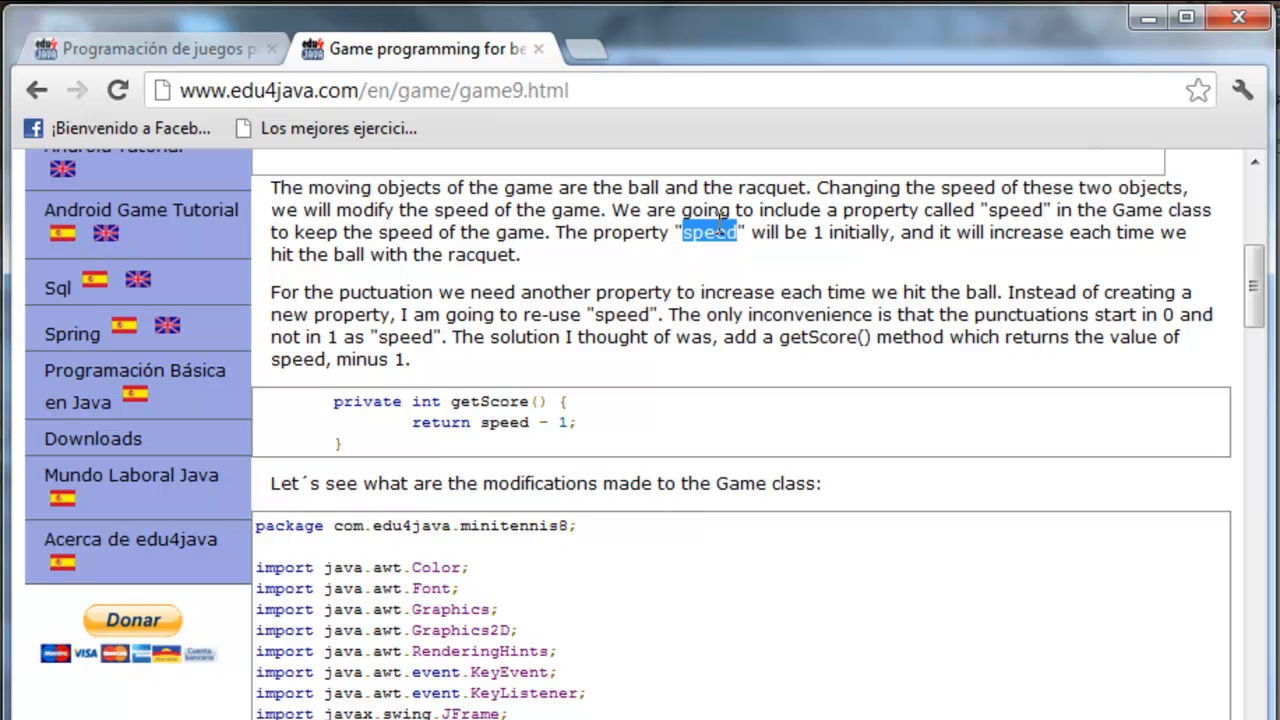
{"action": "mouse_move", "coordinate": [653, 228]}
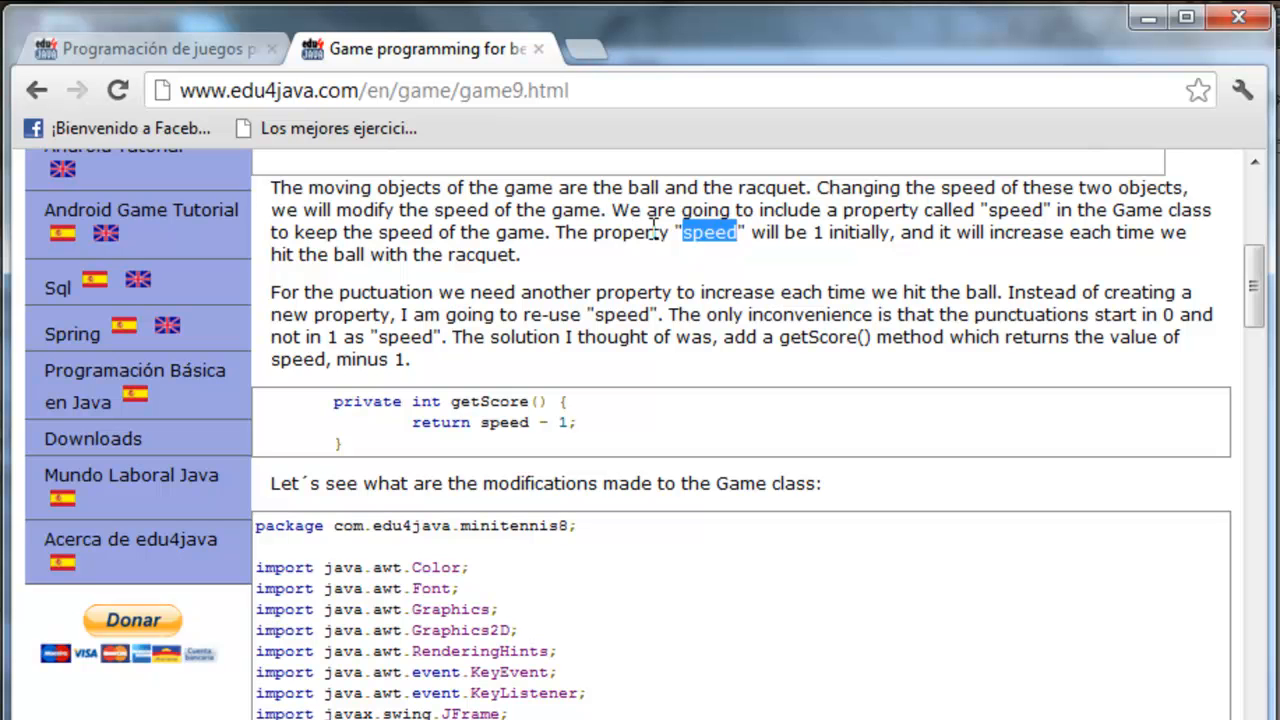
{"action": "double_click", "coordinate": [388, 292]}
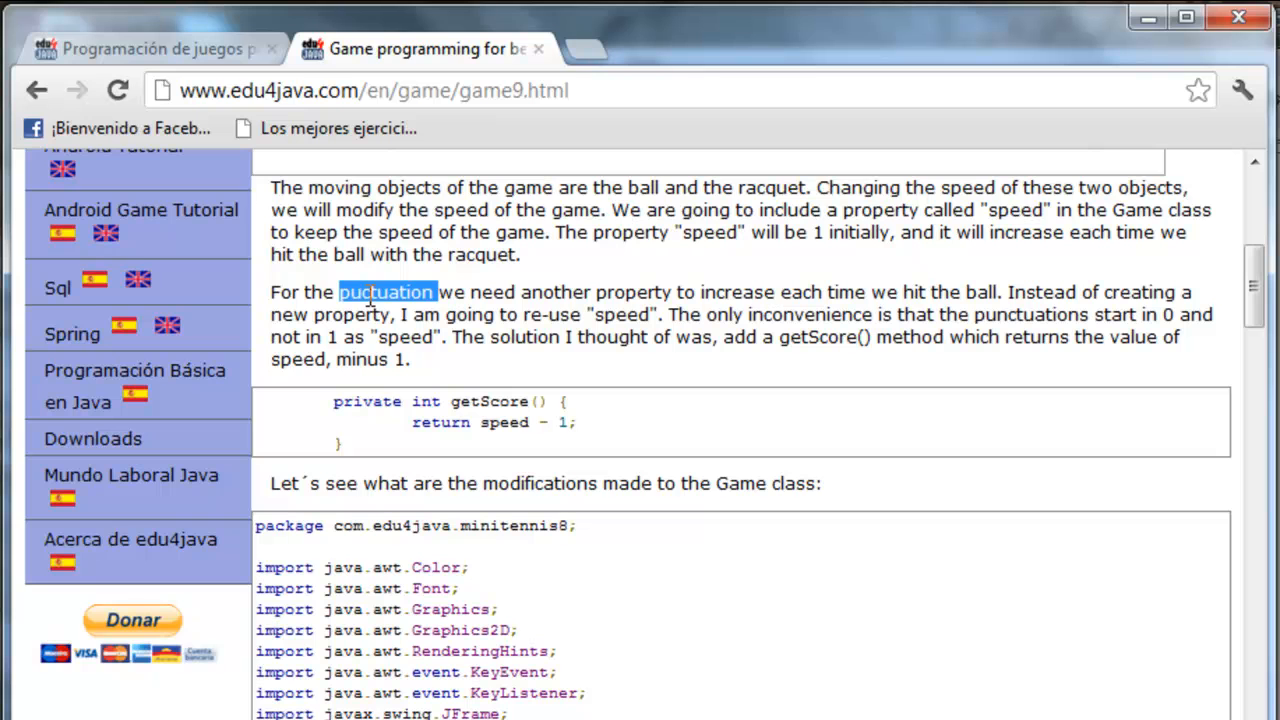
{"action": "double_click", "coordinate": [350, 314]}
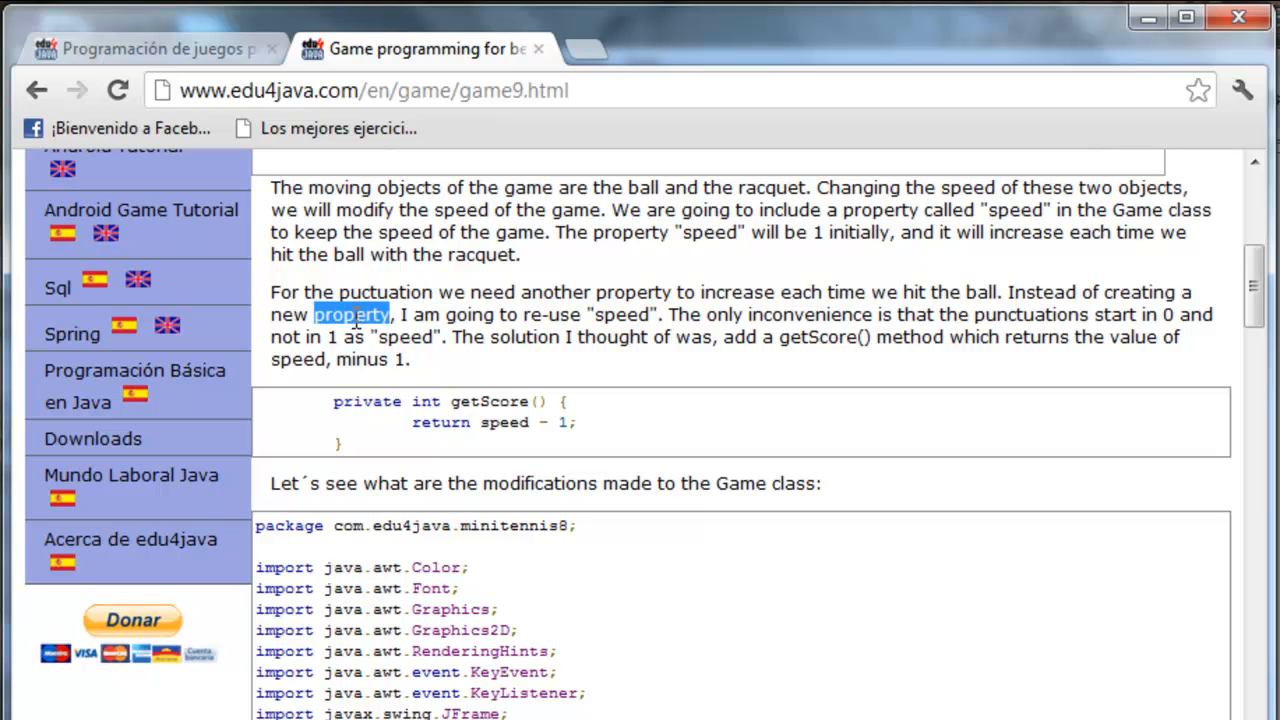
{"action": "double_click", "coordinate": [620, 314]}
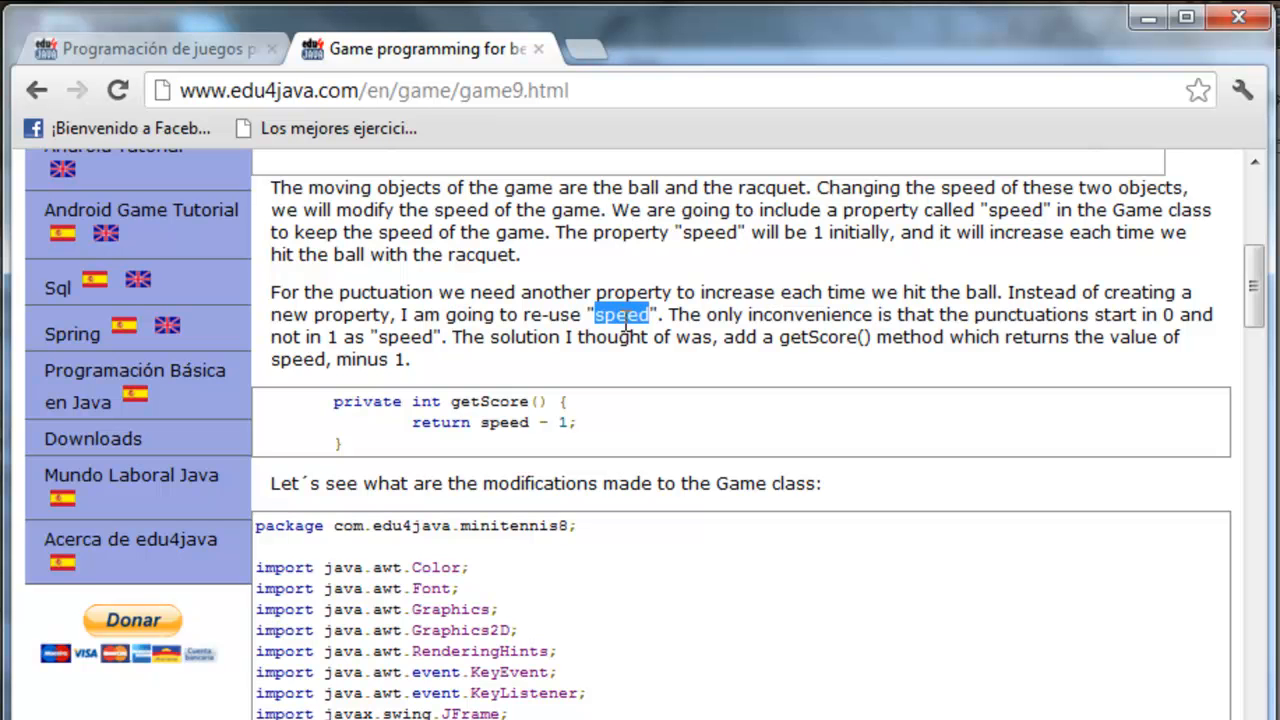
{"action": "mouse_move", "coordinate": [843, 338]}
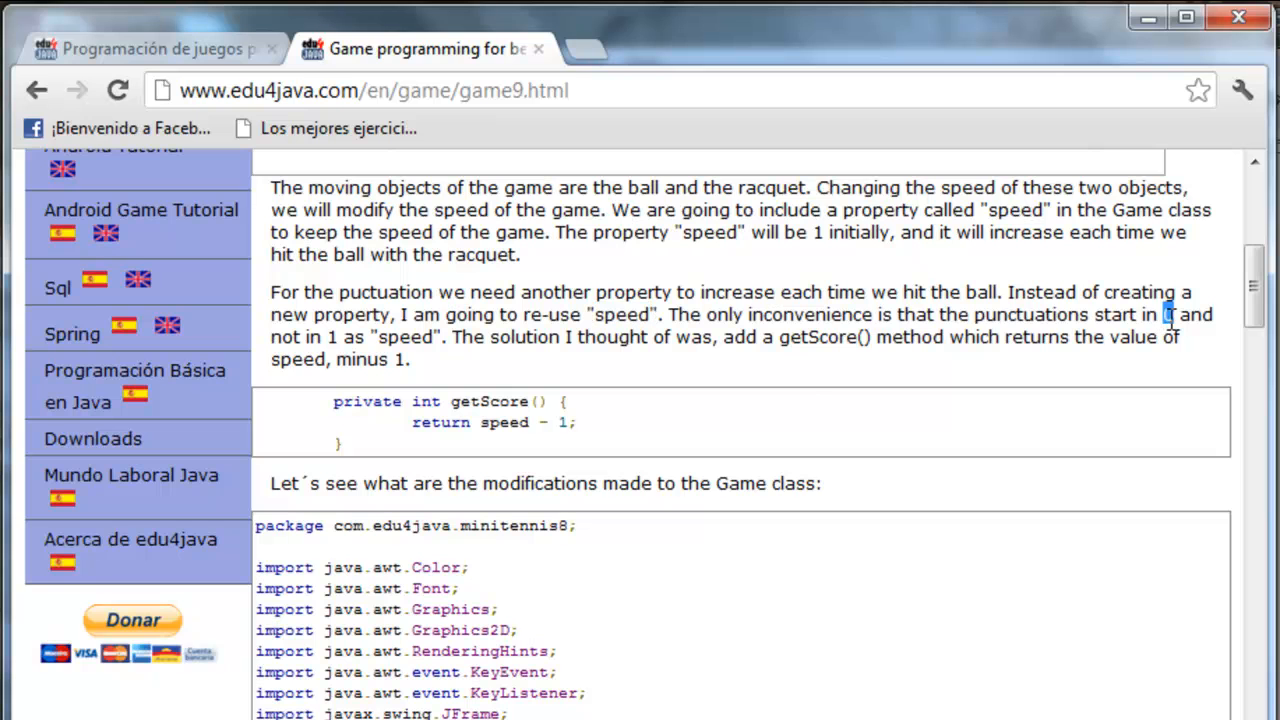
{"action": "mouse_move", "coordinate": [793, 393]}
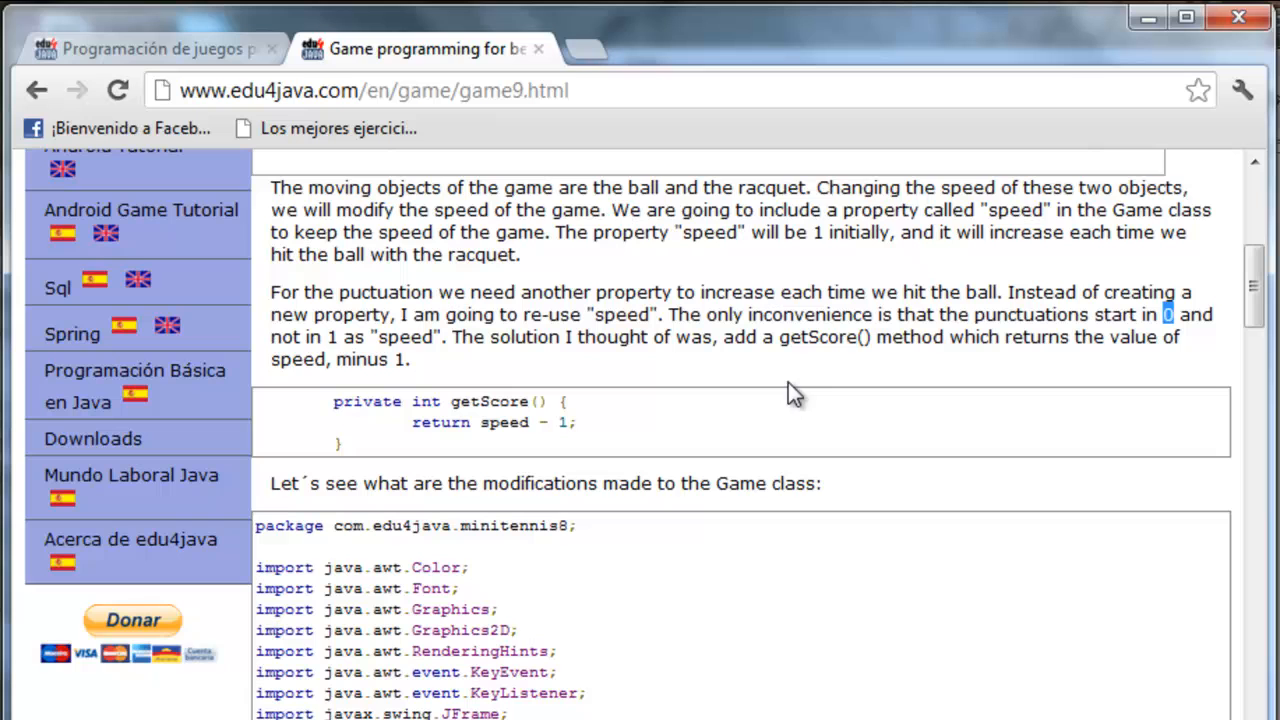
{"action": "mouse_move", "coordinate": [835, 340]}
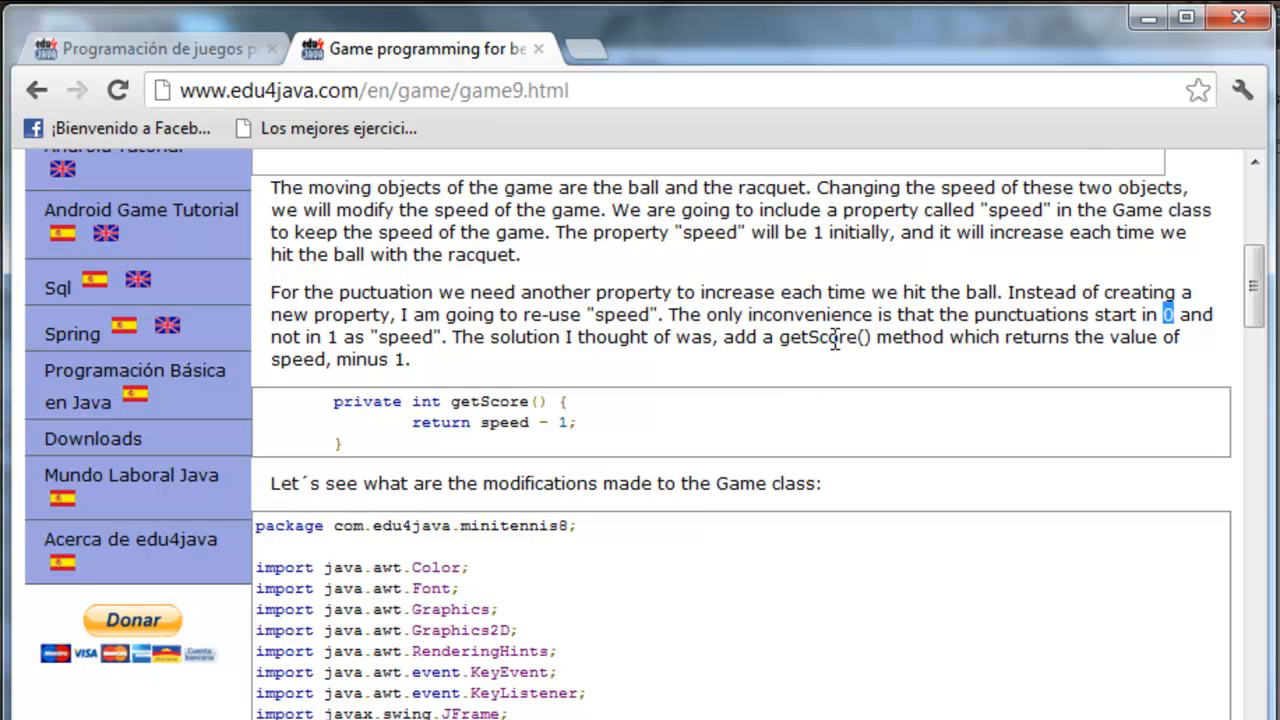
{"action": "double_click", "coordinate": [815, 337]}
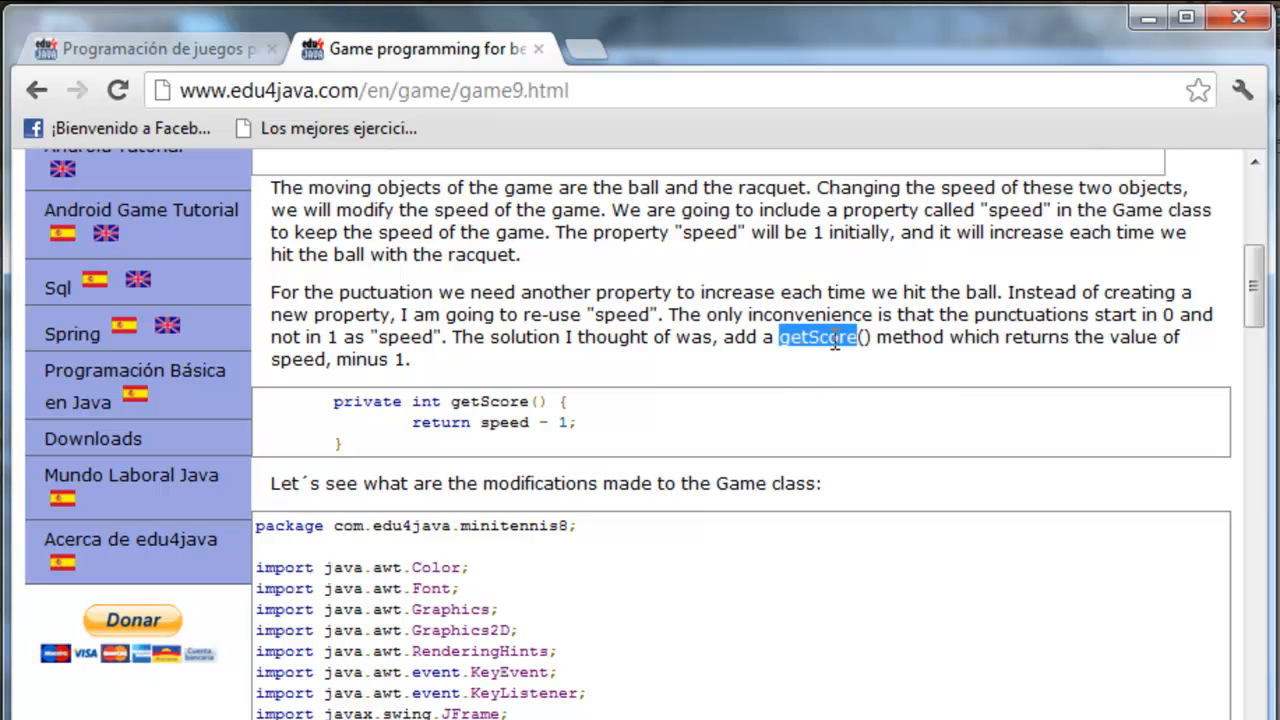
{"action": "mouse_move", "coordinate": [510, 415]}
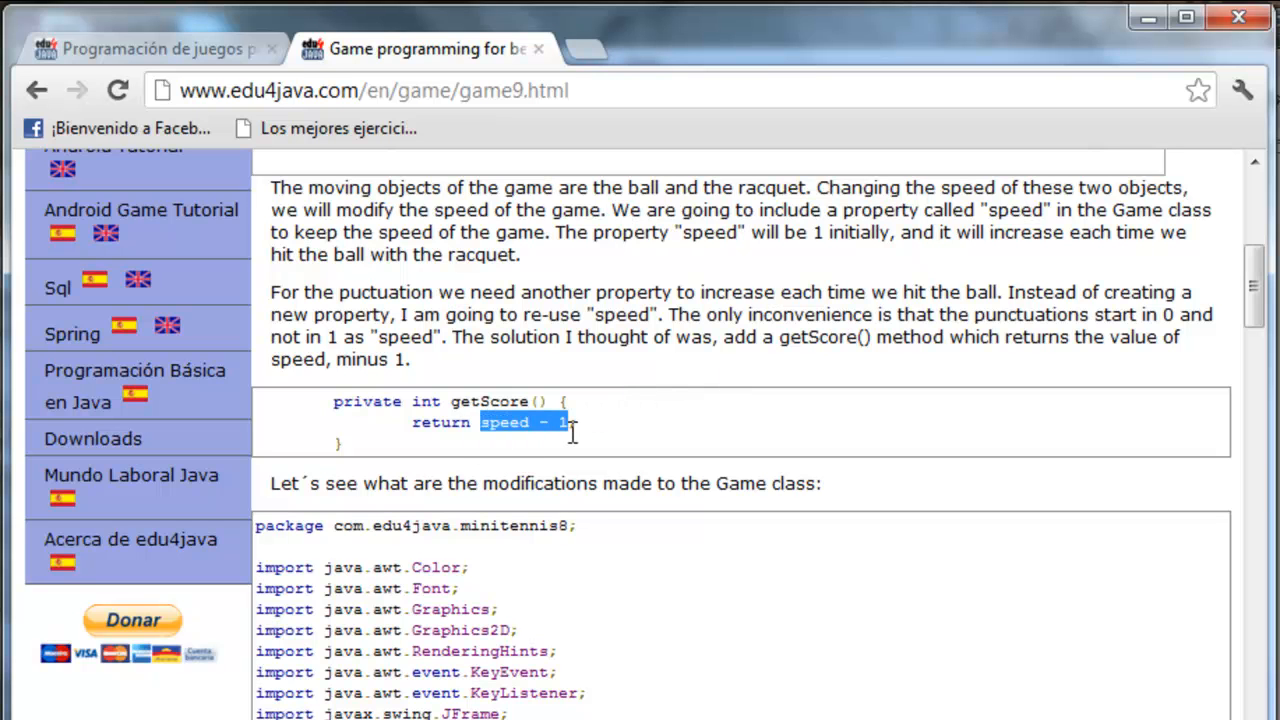
{"action": "mouse_move", "coordinate": [258, 530]}
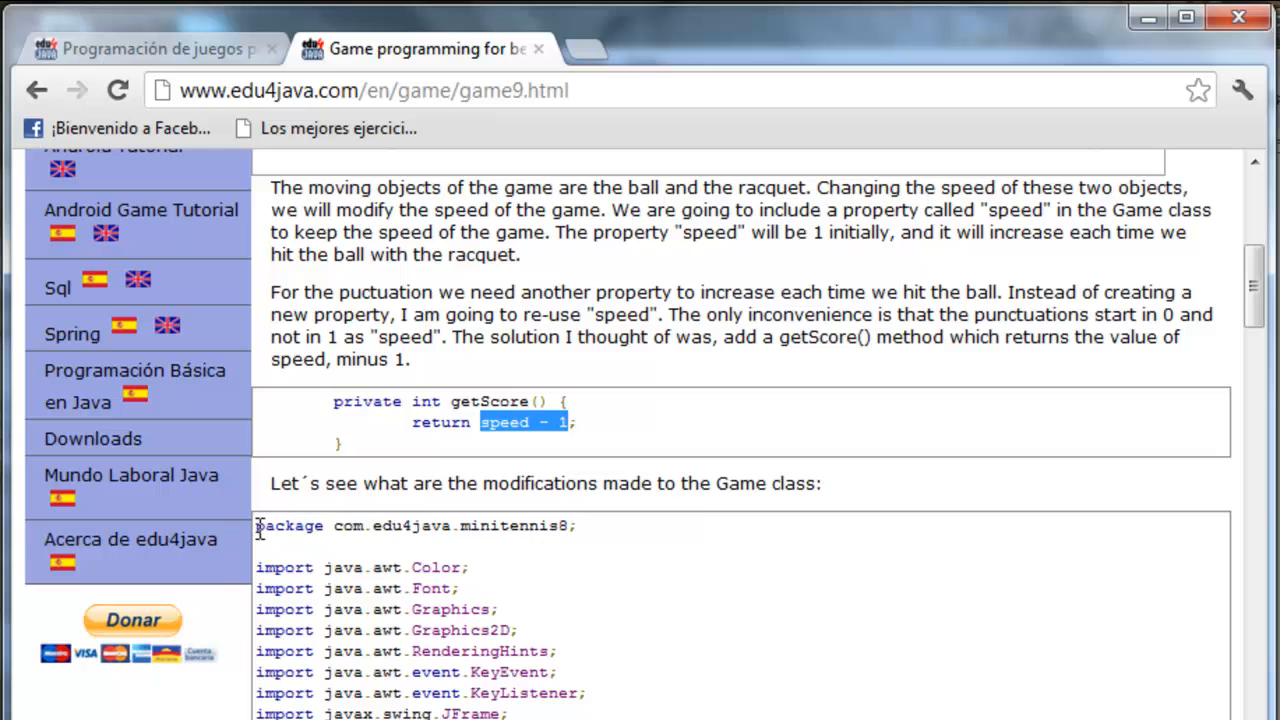
Step: Copy the tutorial's Game class code and paste it into the minitennis src folder
{"action": "scroll", "scroll_direction": "down", "scroll_amount": 3}
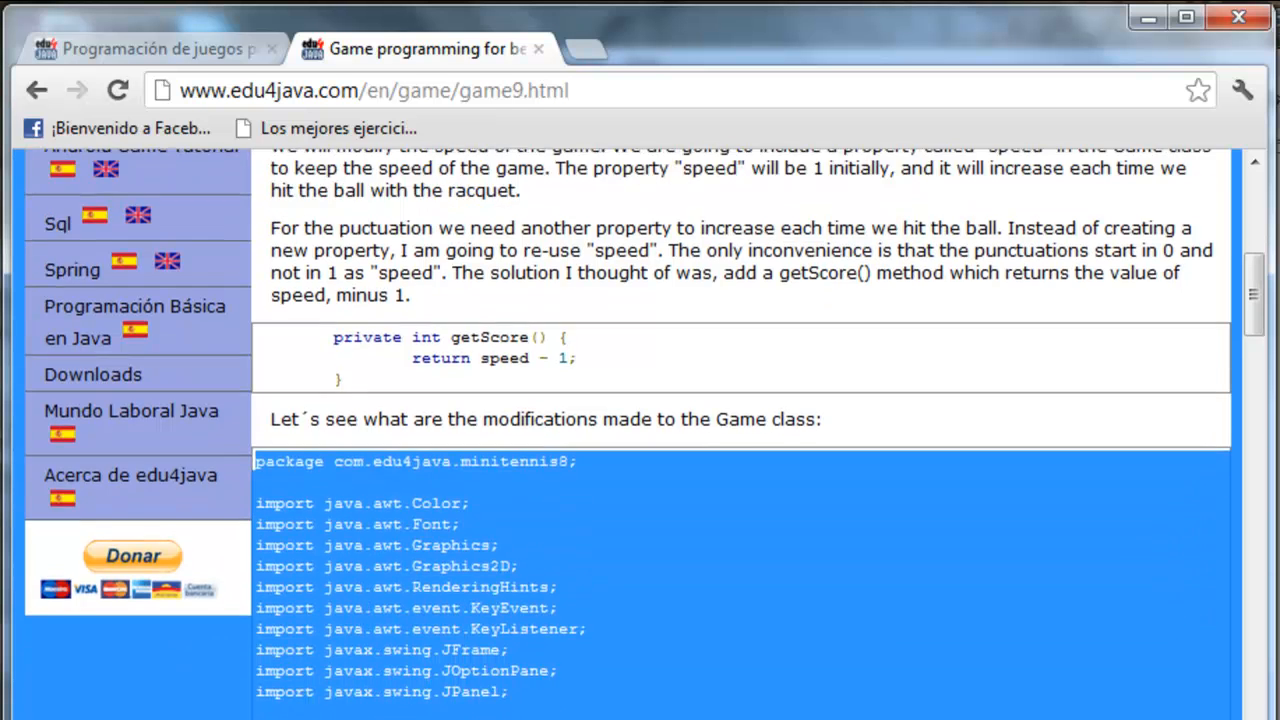
{"action": "scroll", "scroll_direction": "down", "scroll_amount": 3}
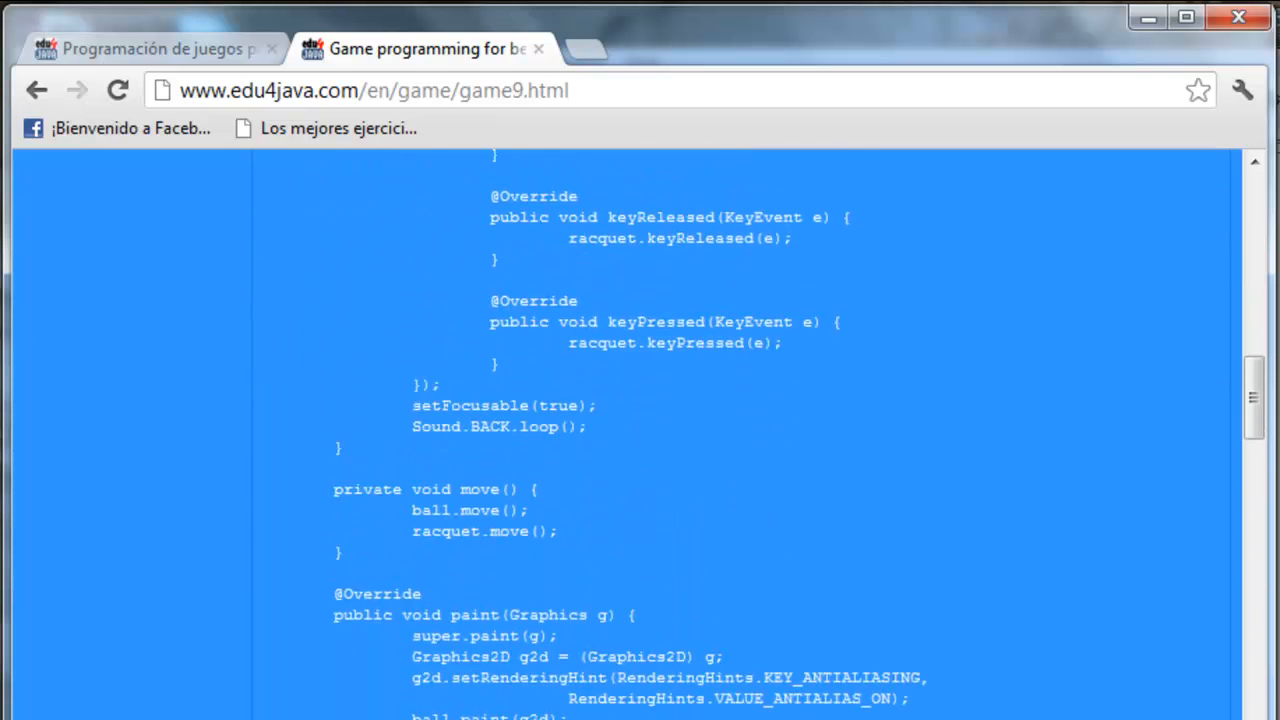
{"action": "scroll", "scroll_direction": "down", "scroll_amount": 3}
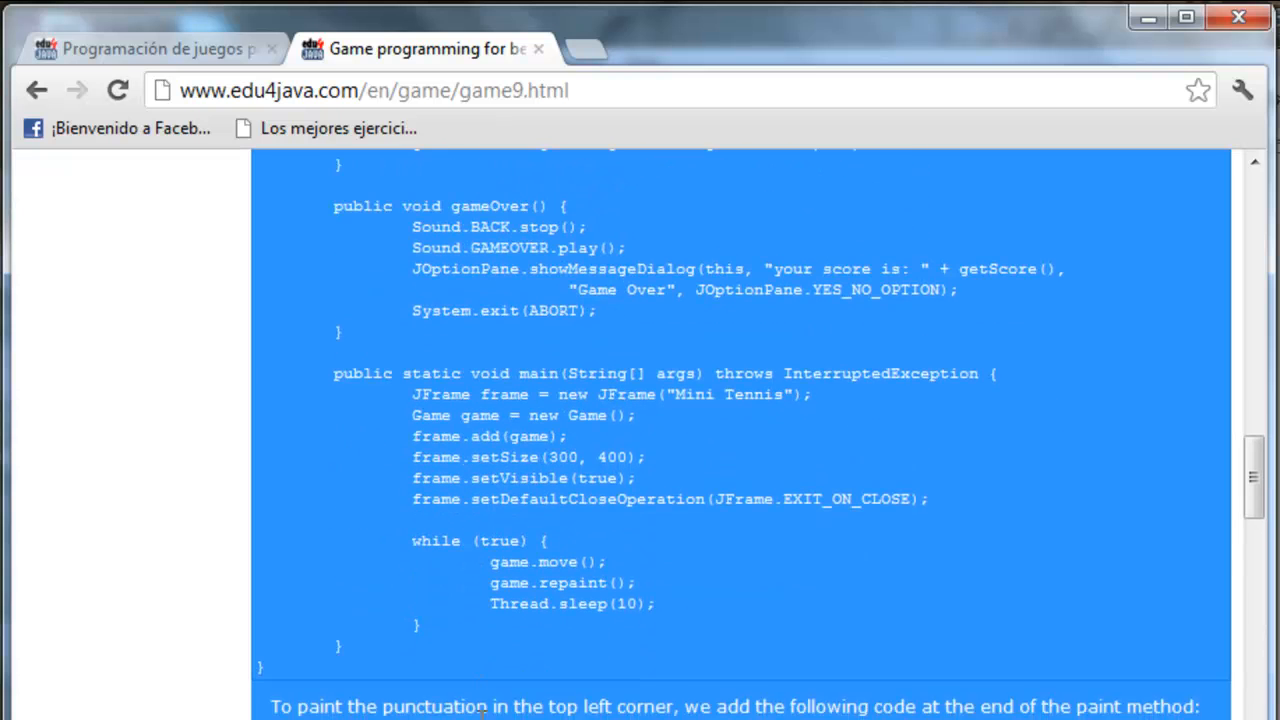
{"action": "right_click", "coordinate": [480, 540]}
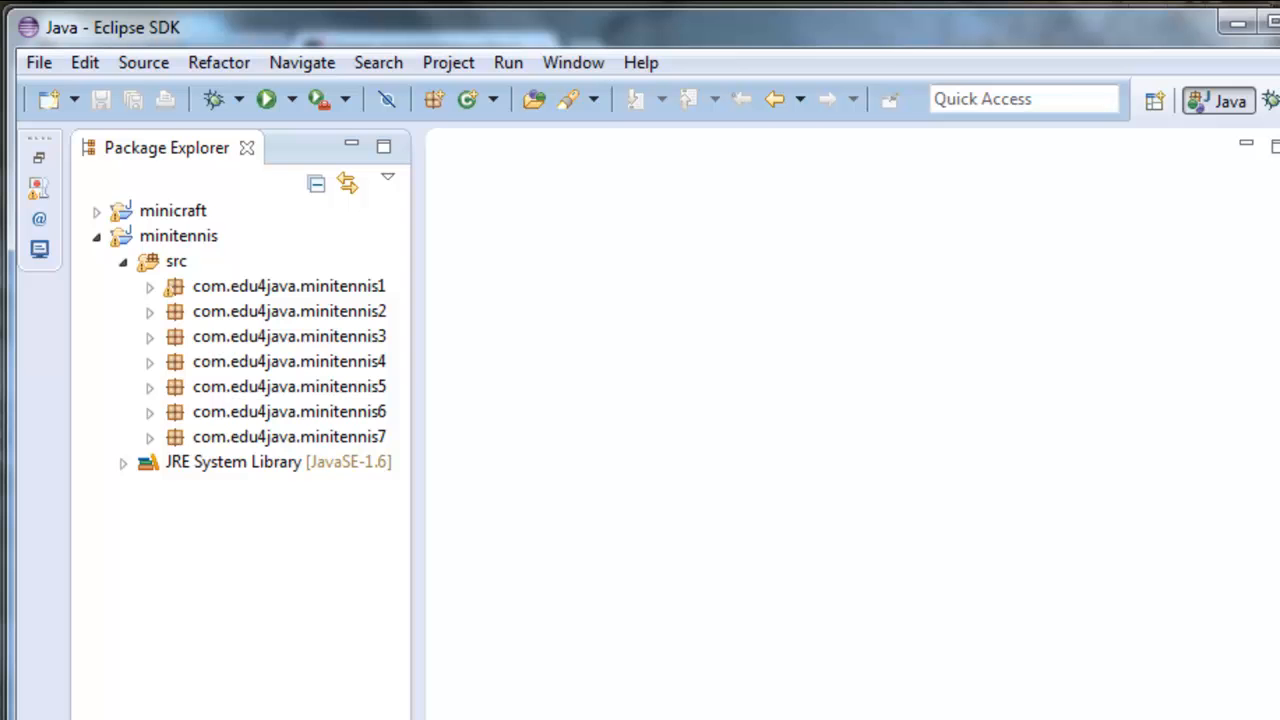
{"action": "left_click", "coordinate": [176, 261]}
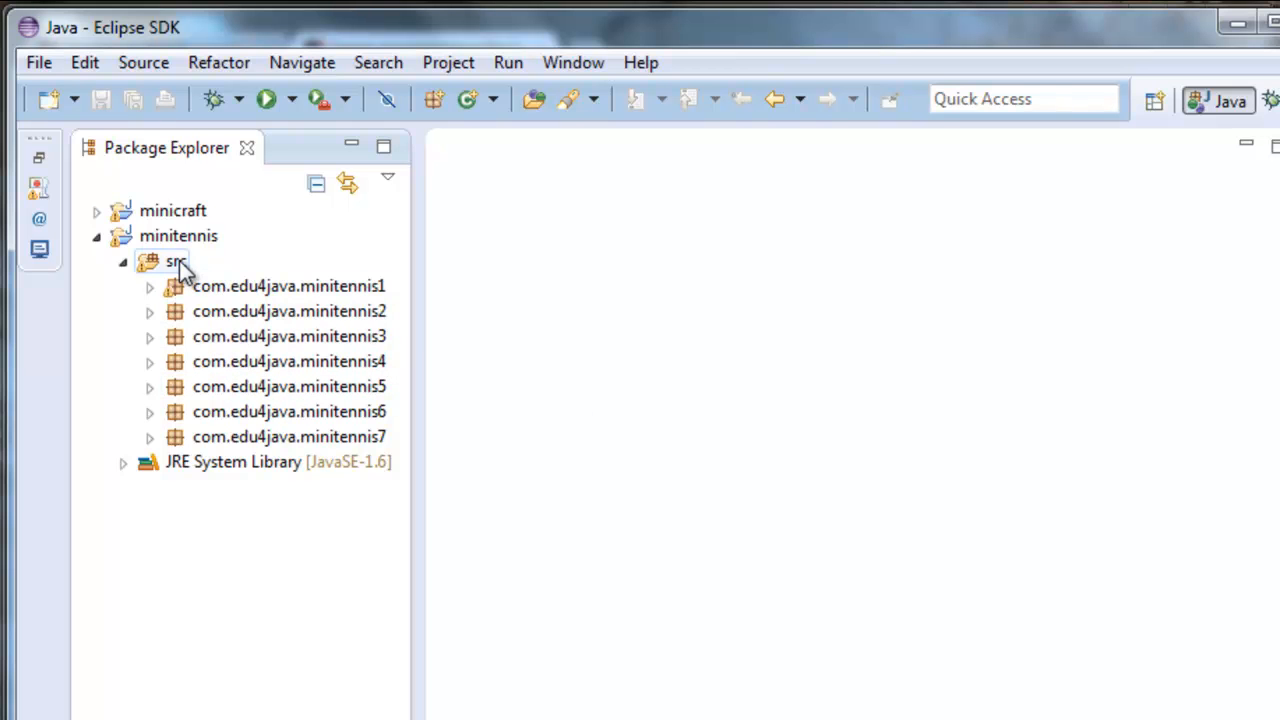
{"action": "right_click", "coordinate": [173, 261]}
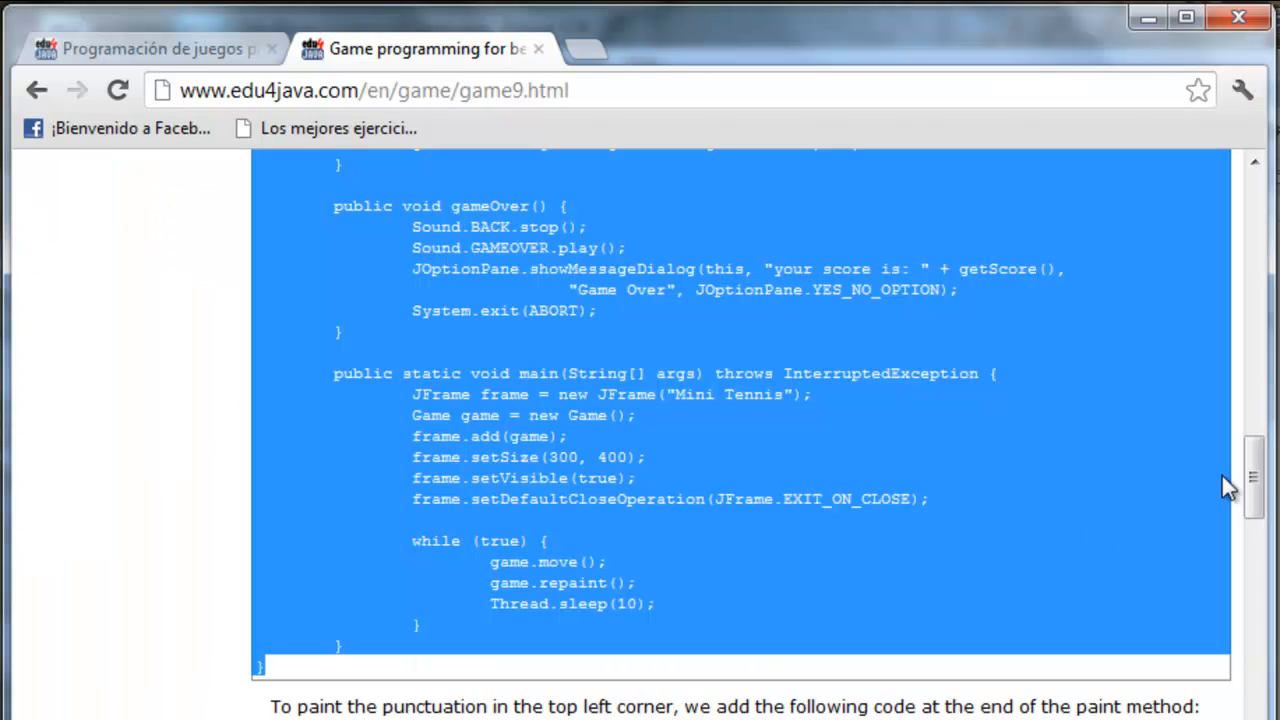
{"action": "scroll", "scroll_direction": "down", "scroll_amount": 3}
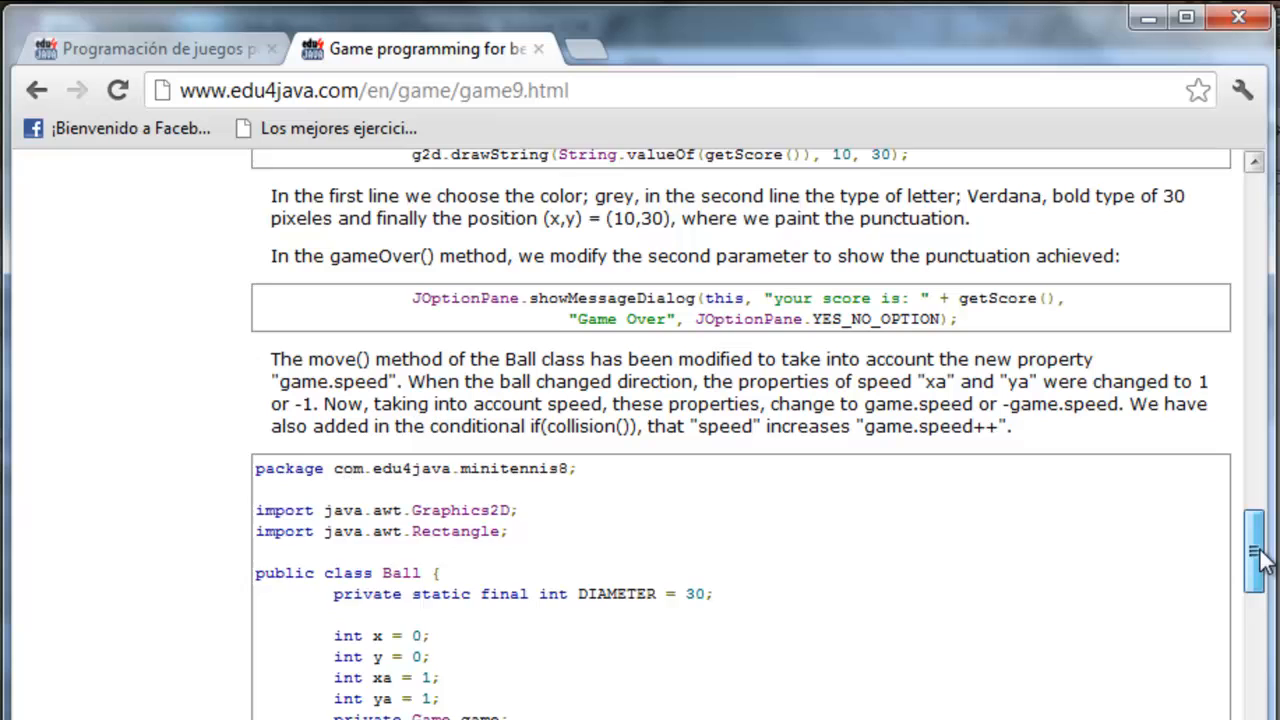
{"action": "scroll", "scroll_direction": "down", "scroll_amount": 3}
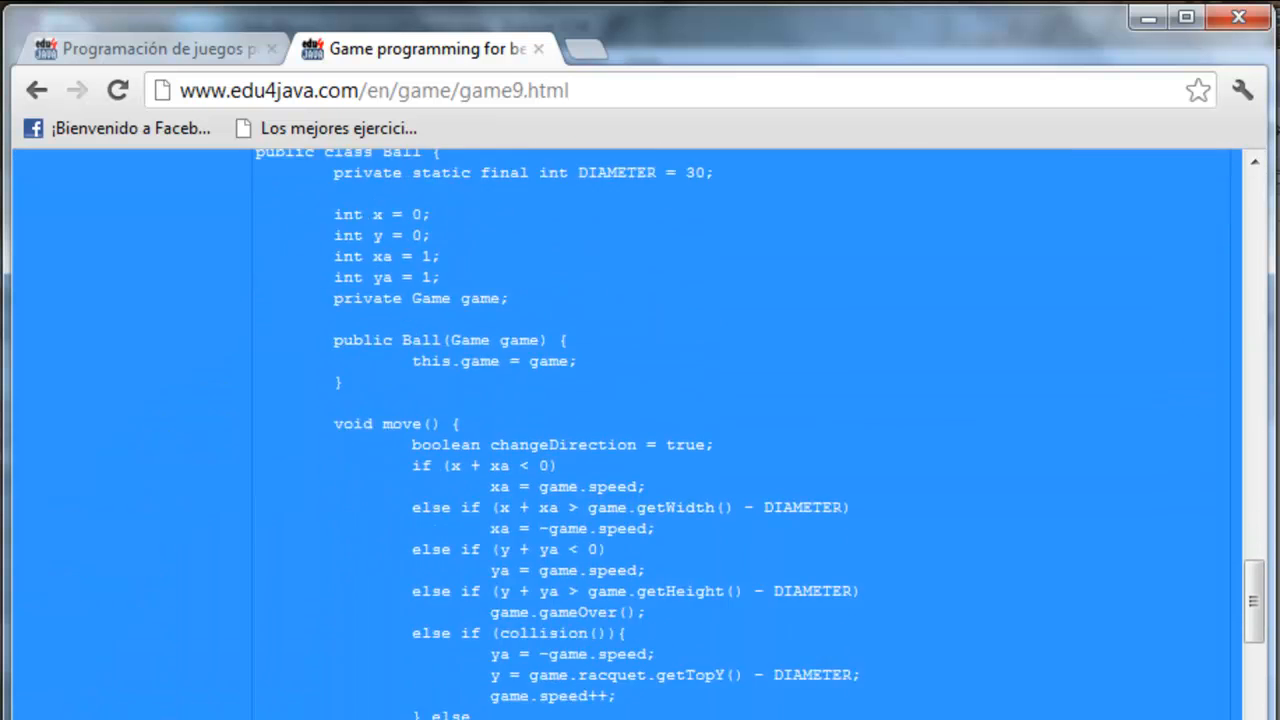
{"action": "scroll", "scroll_direction": "down", "scroll_amount": 3}
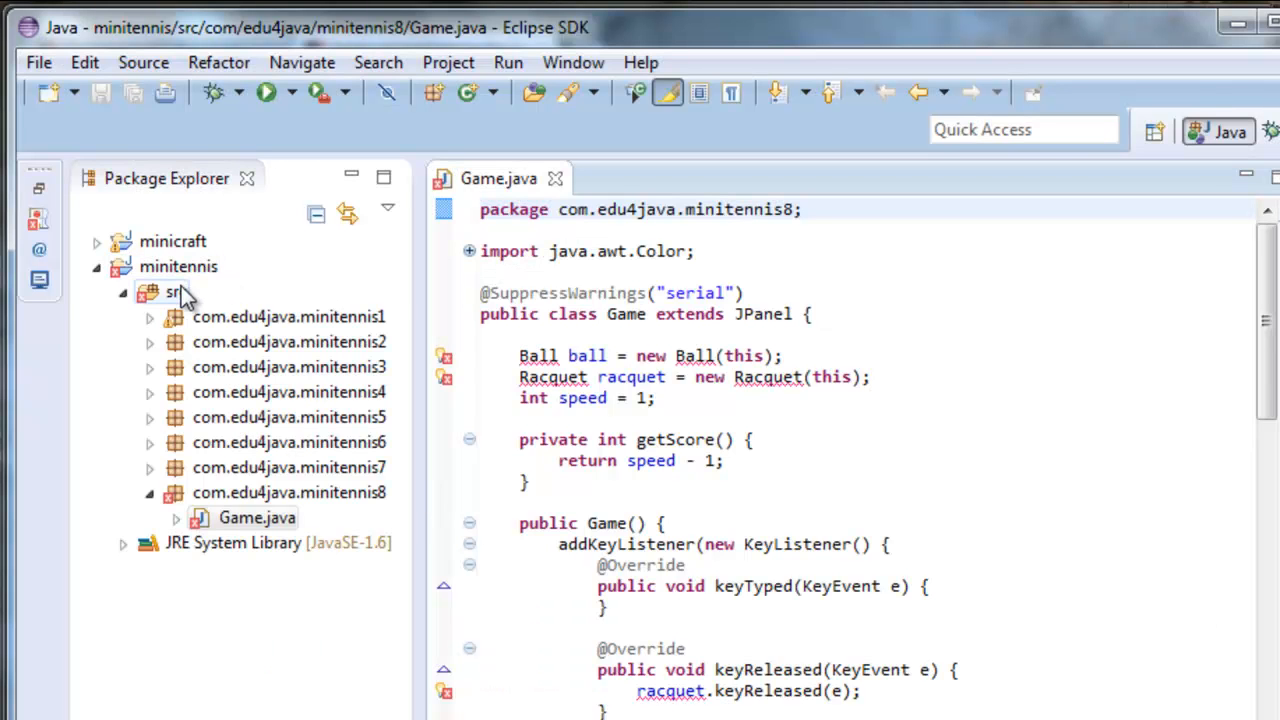
Step: Copy the tutorial's Ball and Racquet classes into the minitennis8 source folder
{"action": "right_click", "coordinate": [172, 291]}
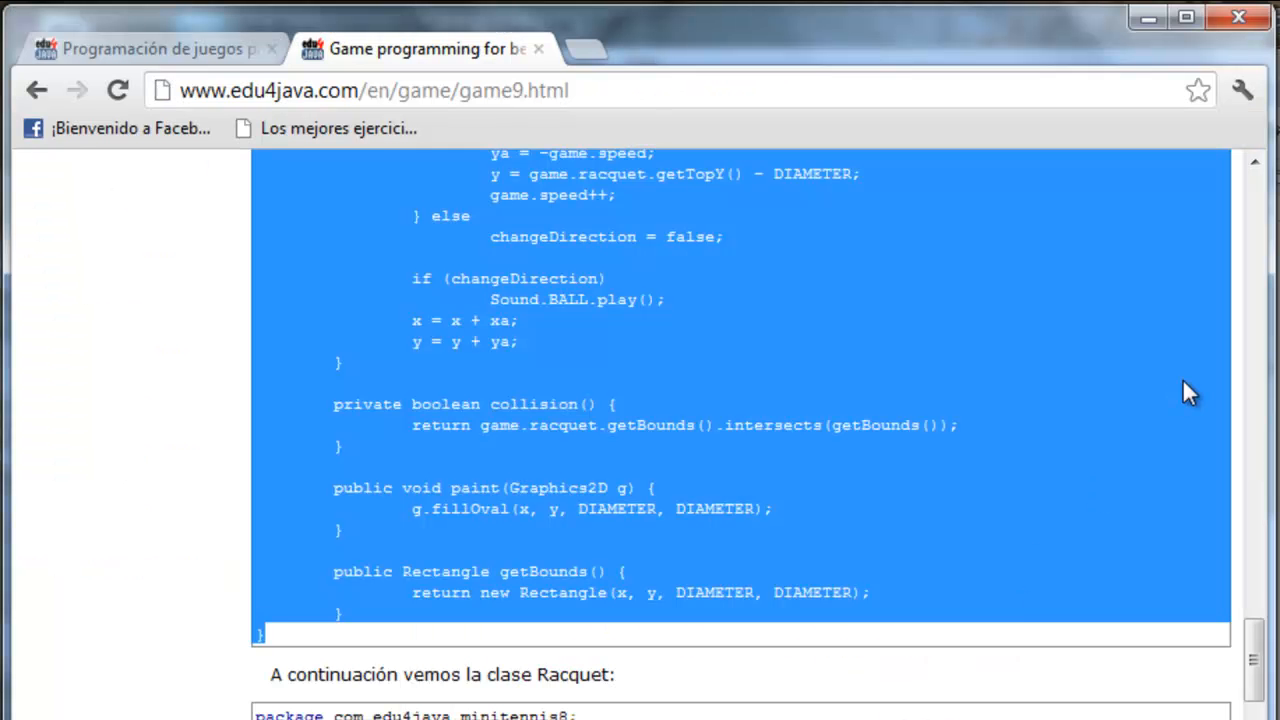
{"action": "scroll", "scroll_direction": "down", "scroll_amount": 3}
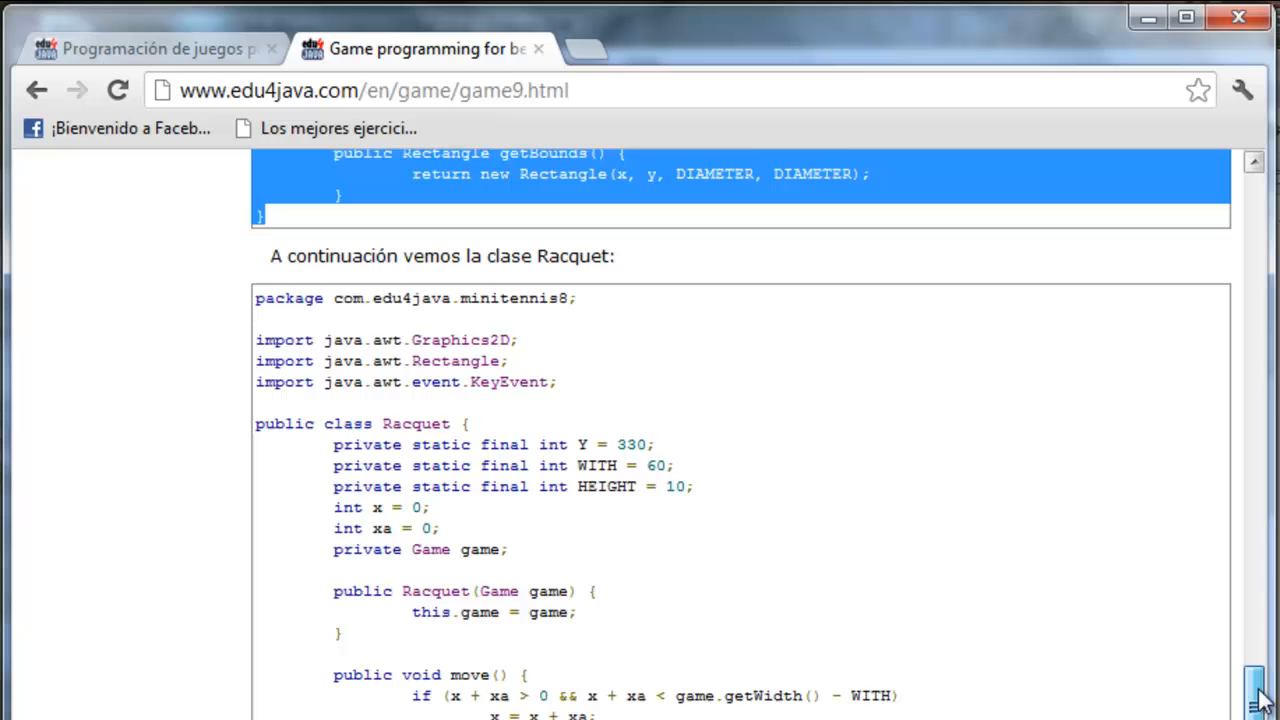
{"action": "scroll", "scroll_direction": "down", "scroll_amount": 3}
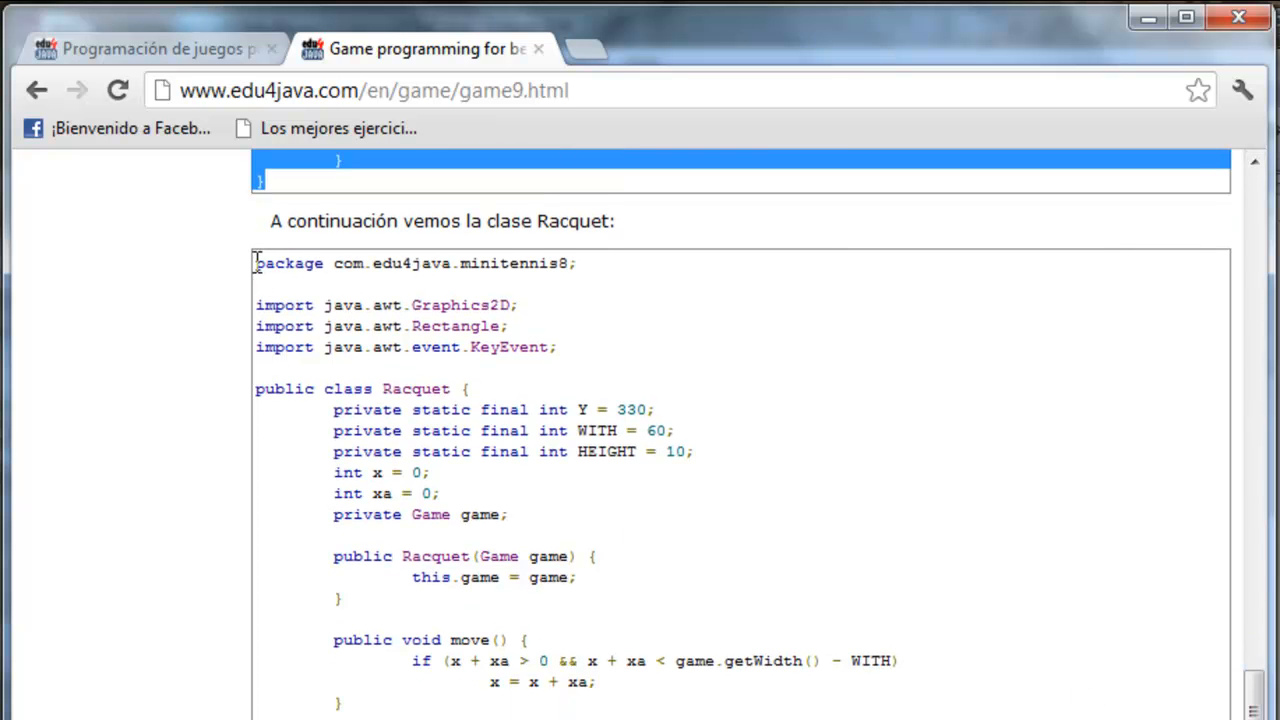
{"action": "scroll", "scroll_direction": "down", "scroll_amount": 3}
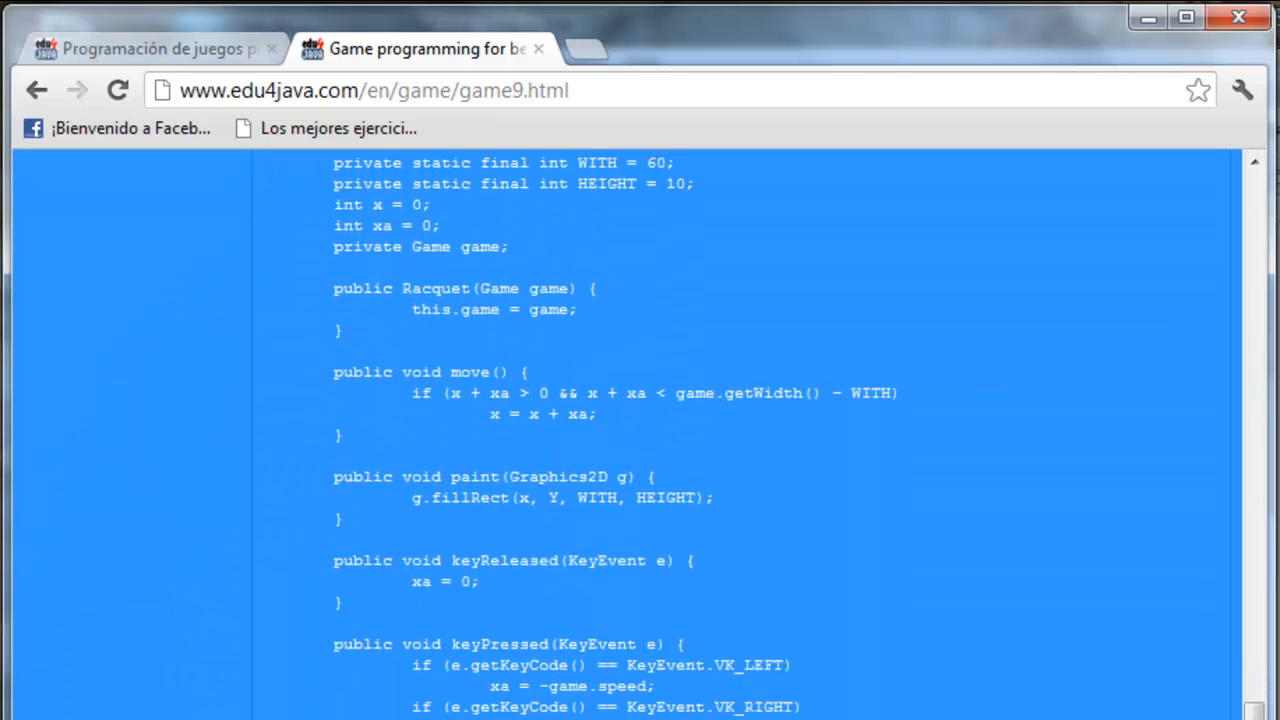
{"action": "right_click", "coordinate": [440, 335]}
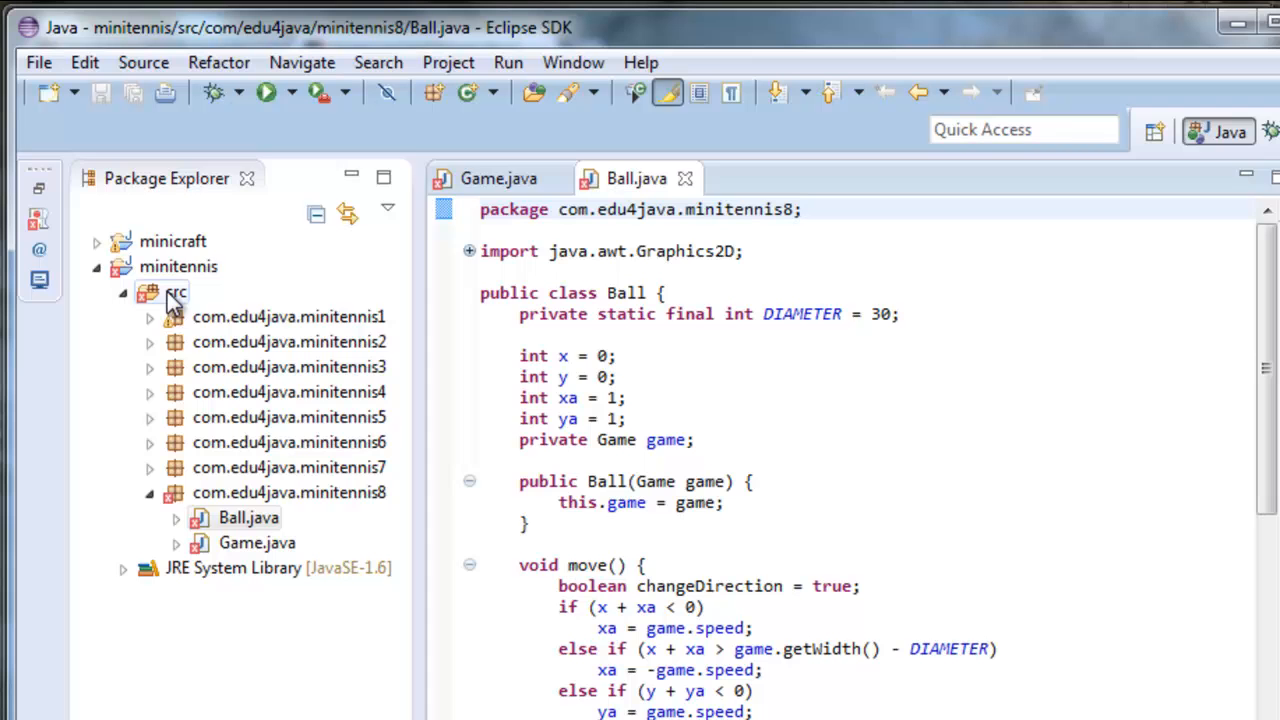
{"action": "right_click", "coordinate": [176, 292]}
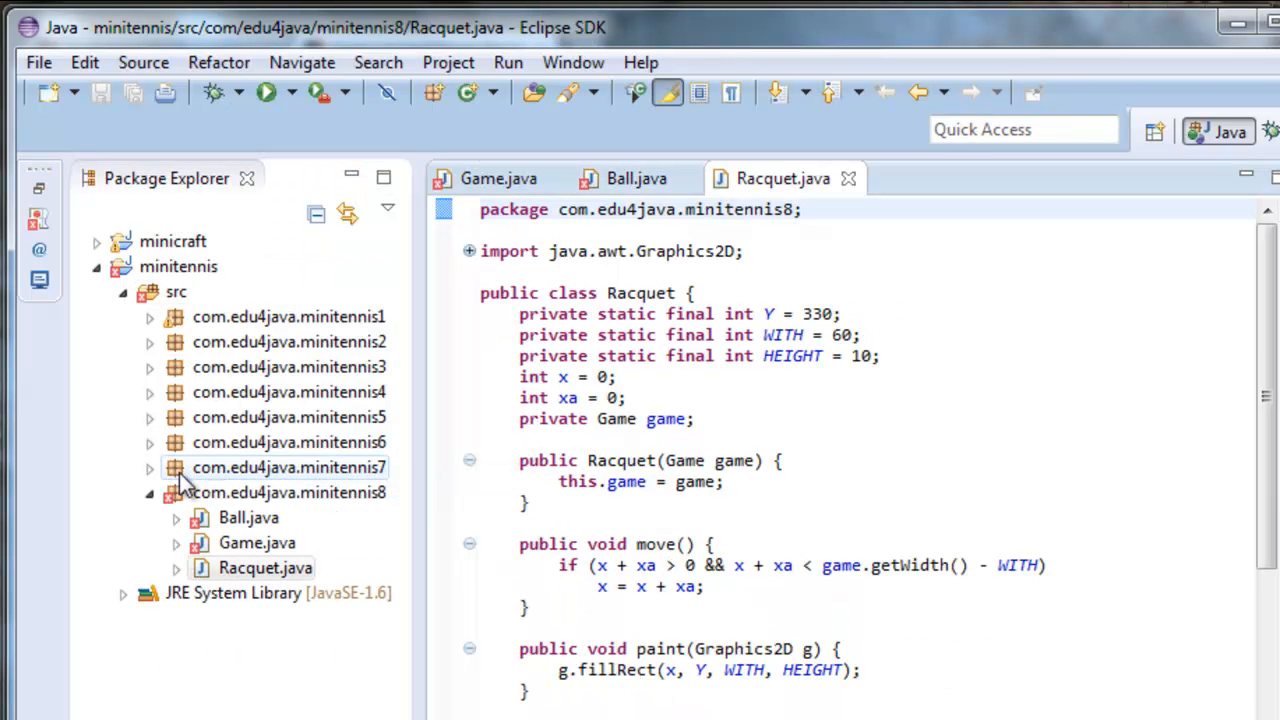
Step: Copy Sound.java and the three wav files from minitennis7 into minitennis8
{"action": "left_click", "coordinate": [149, 467]}
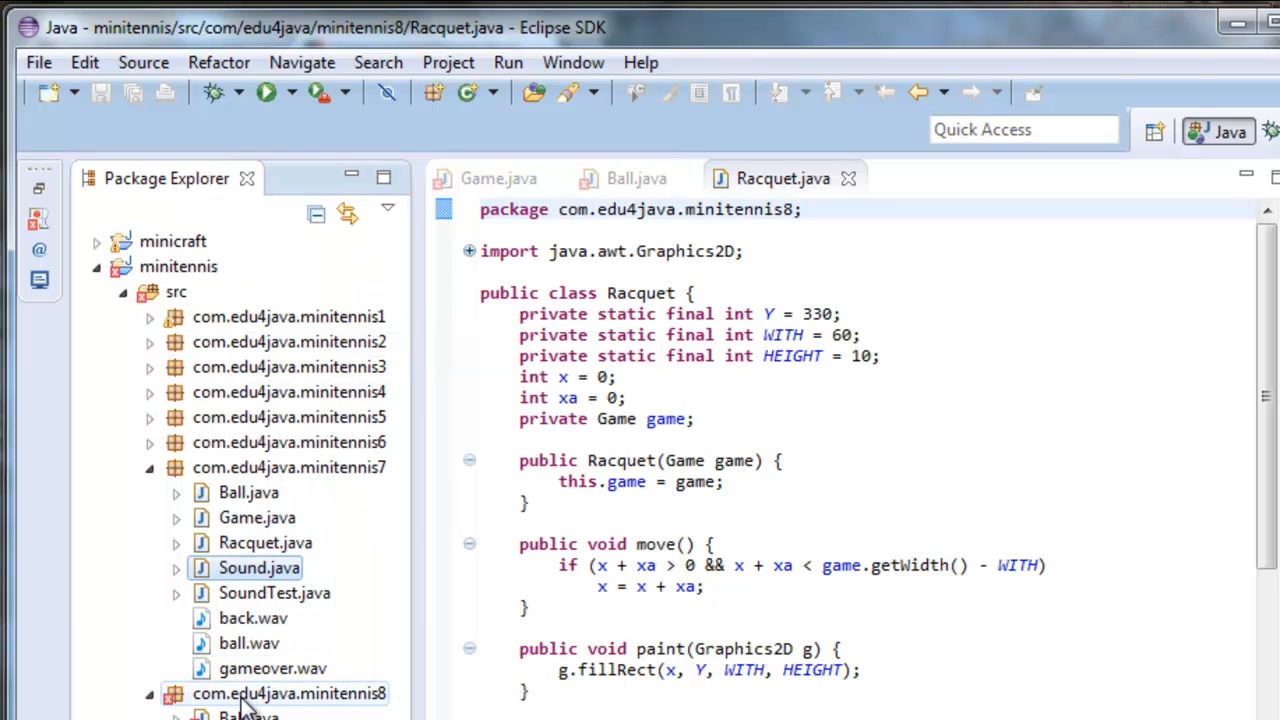
{"action": "right_click", "coordinate": [289, 693]}
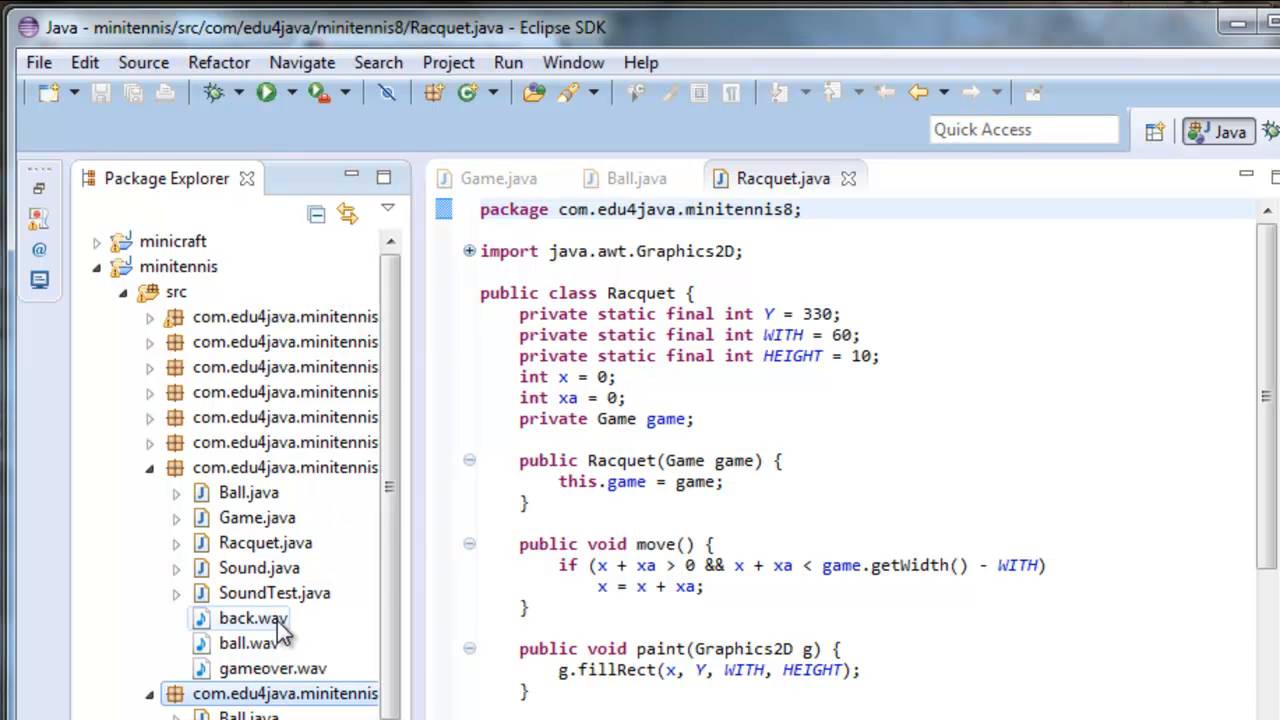
{"action": "left_click", "coordinate": [249, 643]}
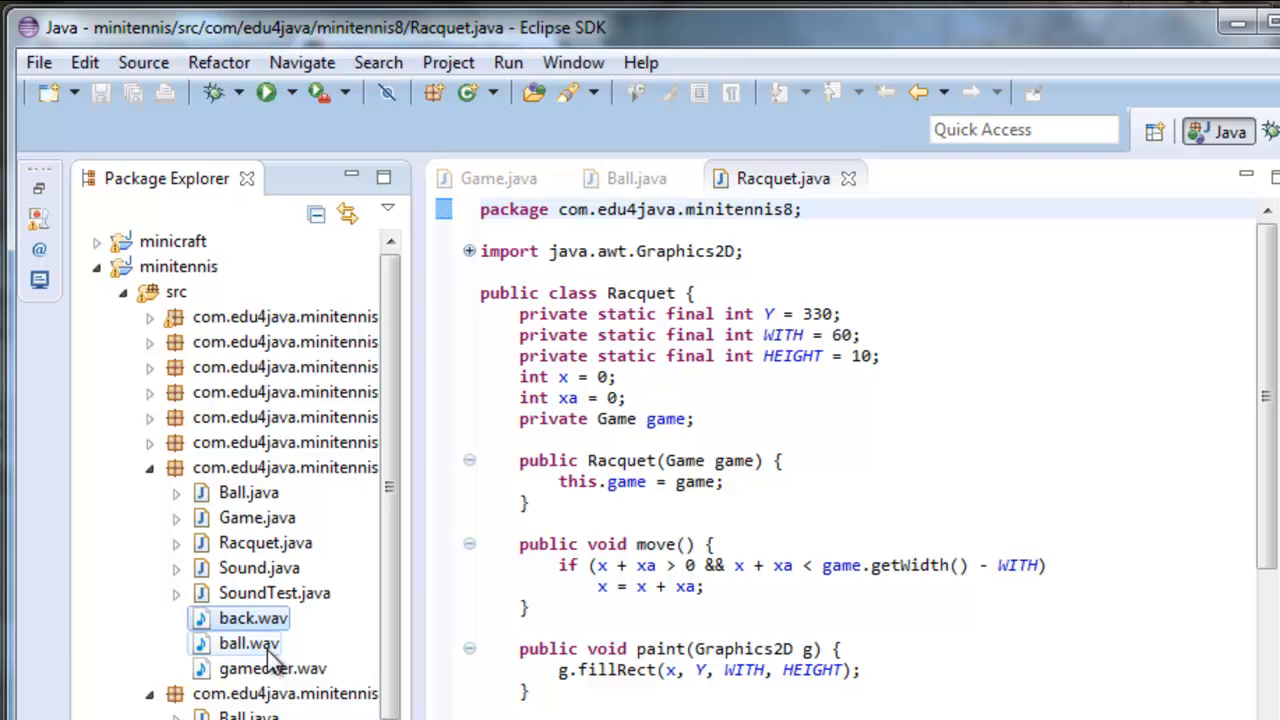
{"action": "left_click", "coordinate": [272, 668]}
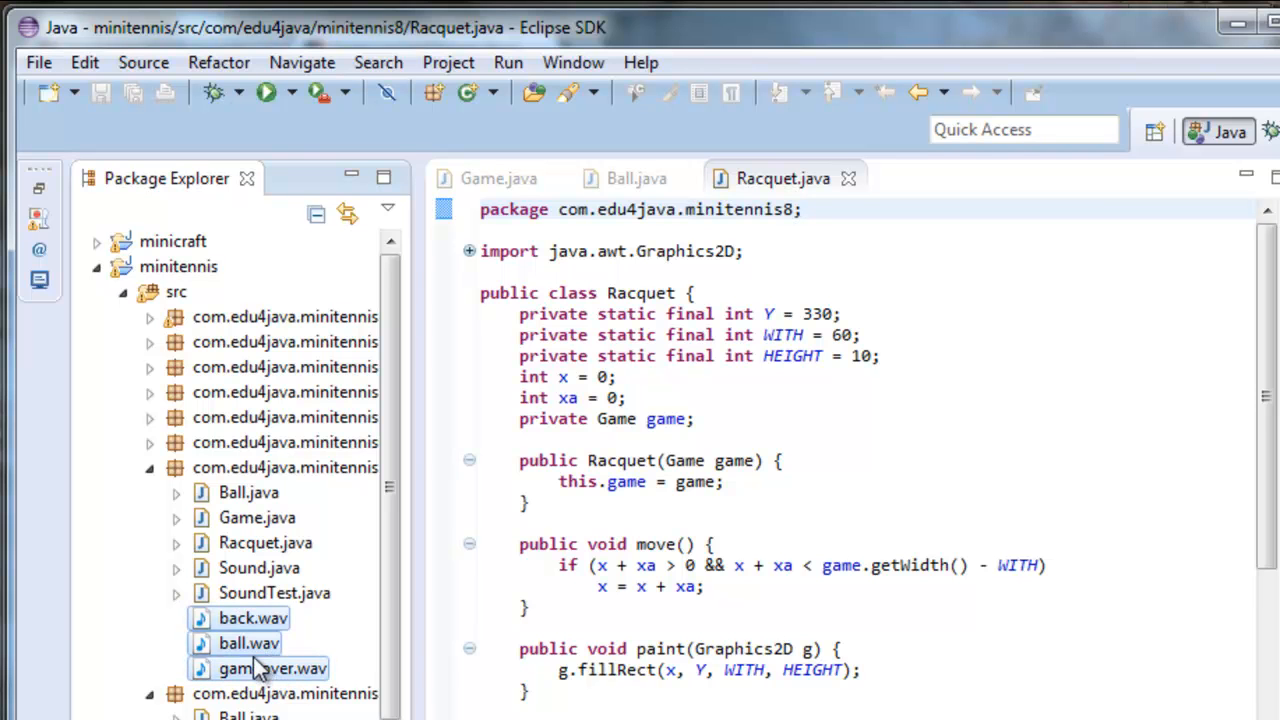
{"action": "right_click", "coordinate": [272, 668]}
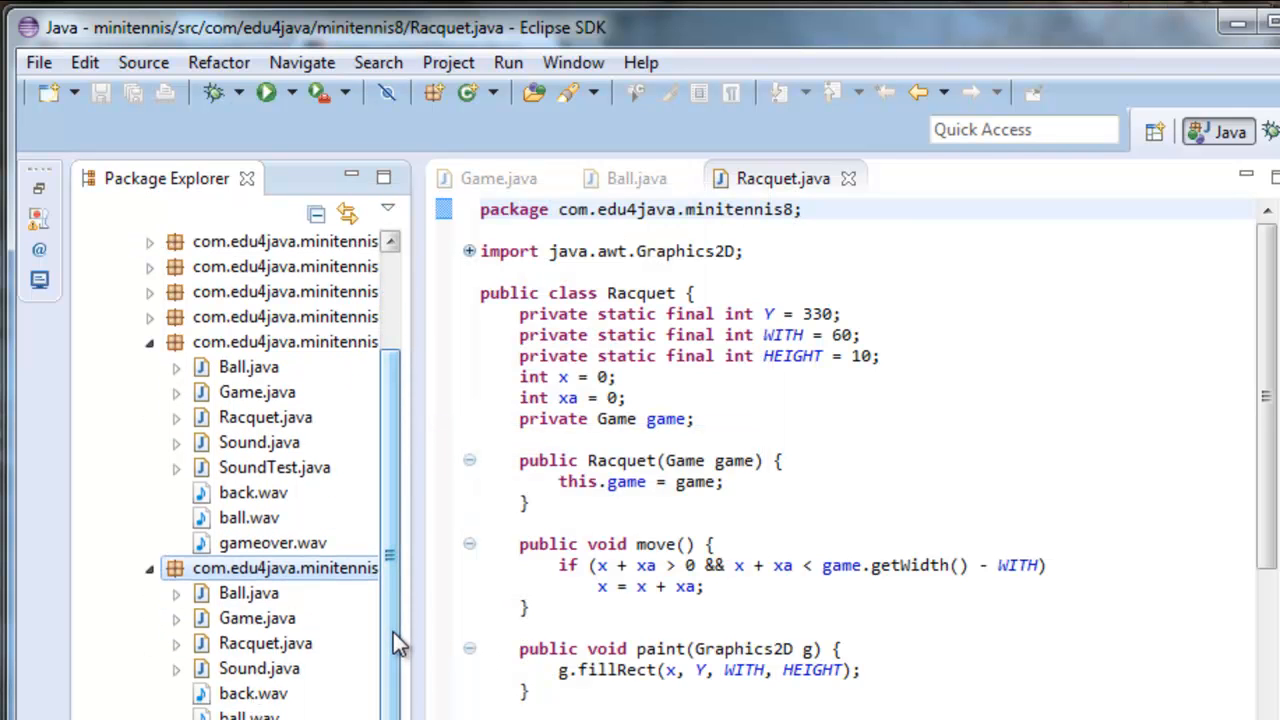
{"action": "left_click", "coordinate": [257, 618]}
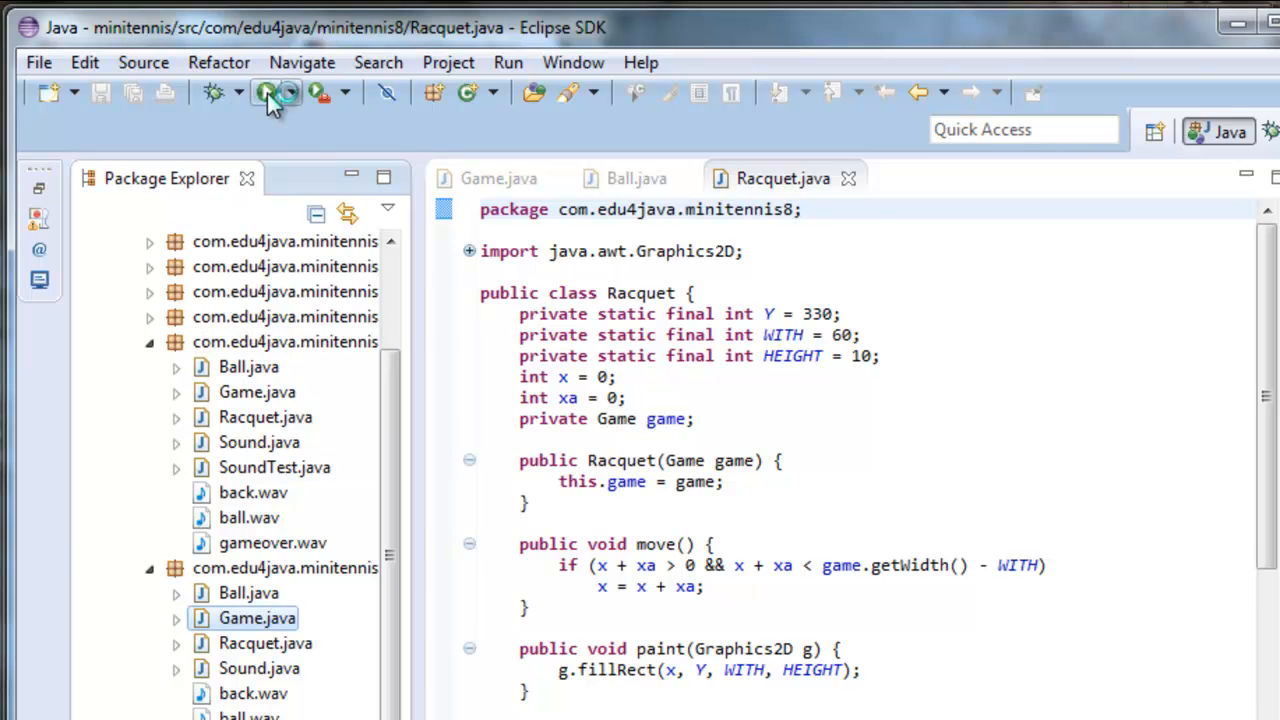
Step: Run the minitennis8 Game and play until Game Over reports score 4
{"action": "left_click", "coordinate": [266, 92]}
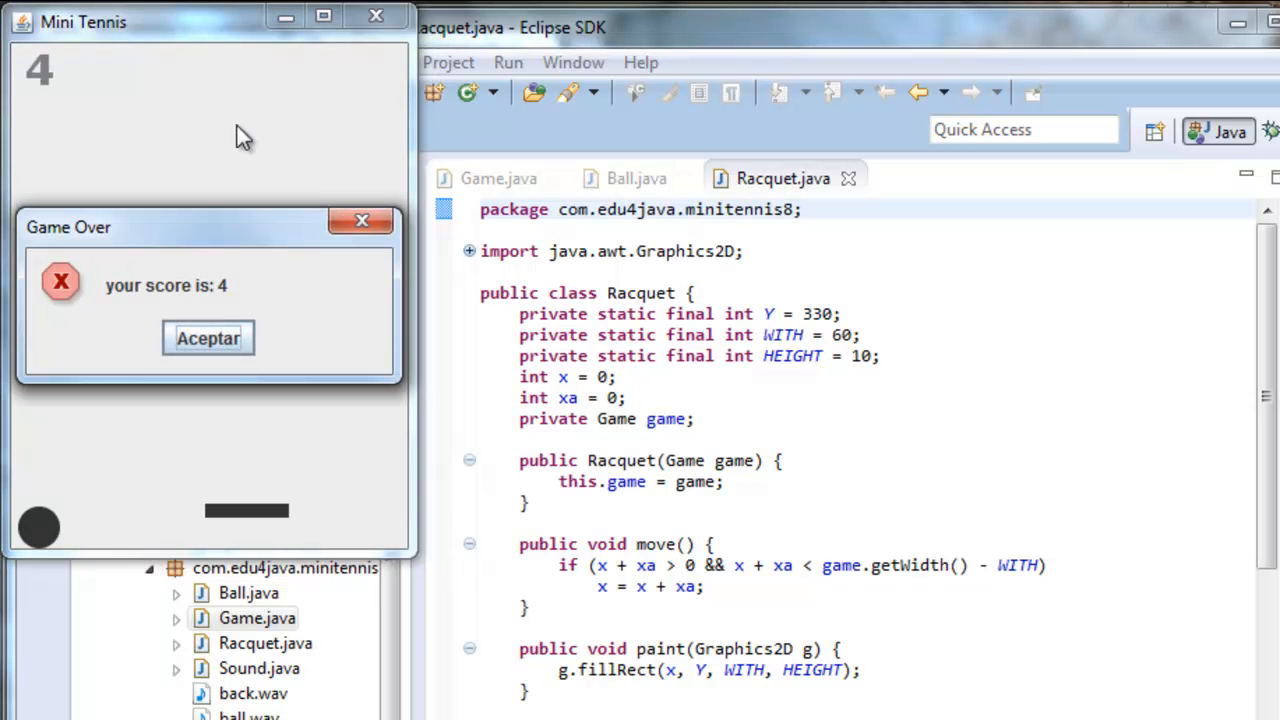
{"action": "mouse_move", "coordinate": [115, 305]}
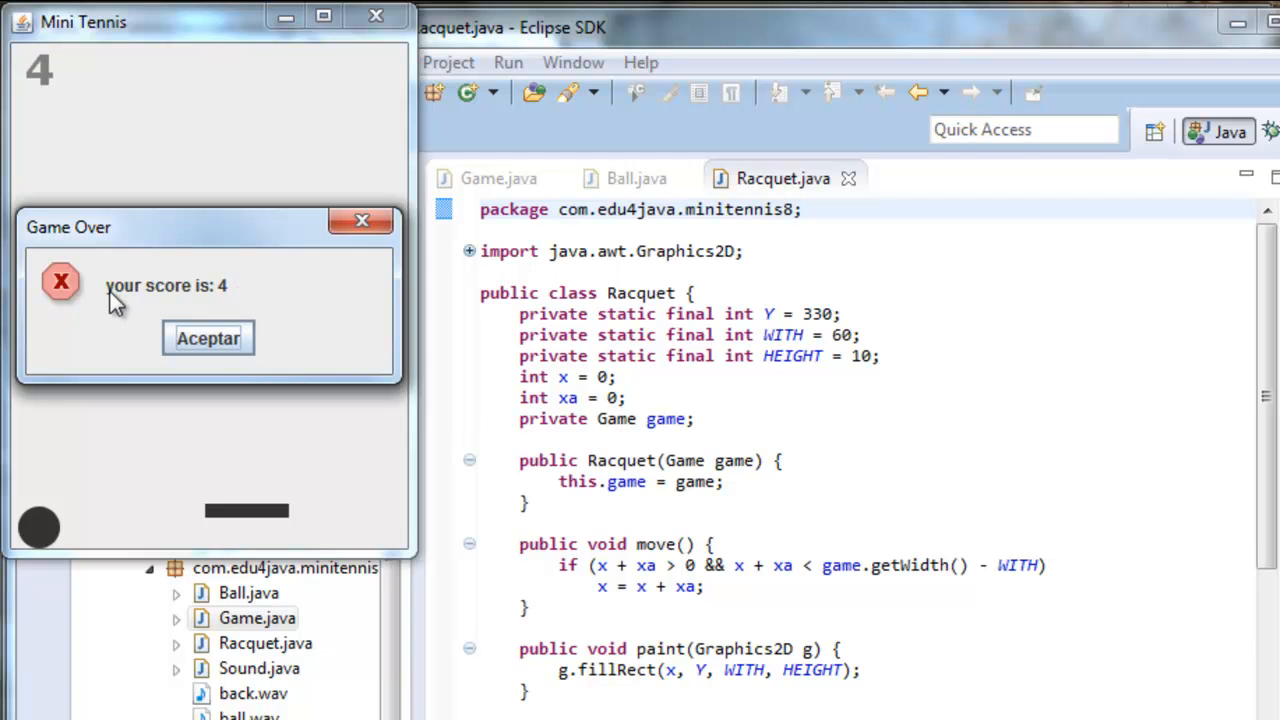
{"action": "mouse_move", "coordinate": [220, 345]}
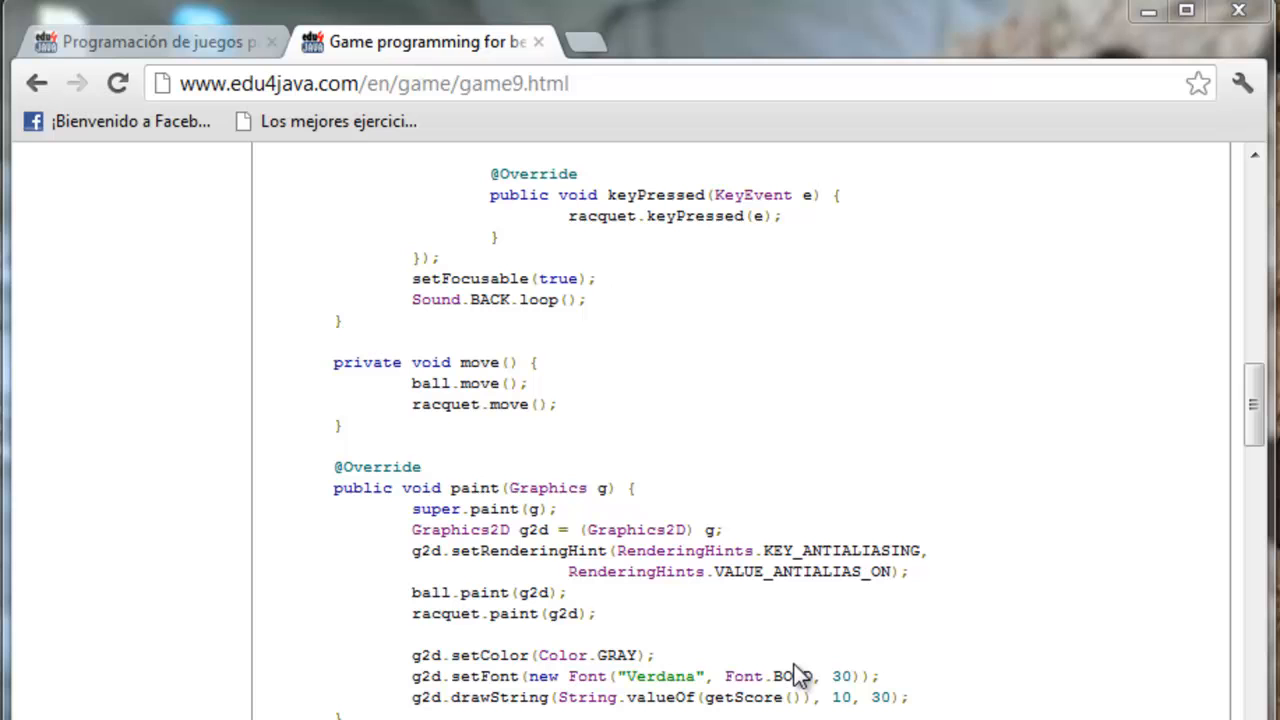
{"action": "mouse_move", "coordinate": [575, 650]}
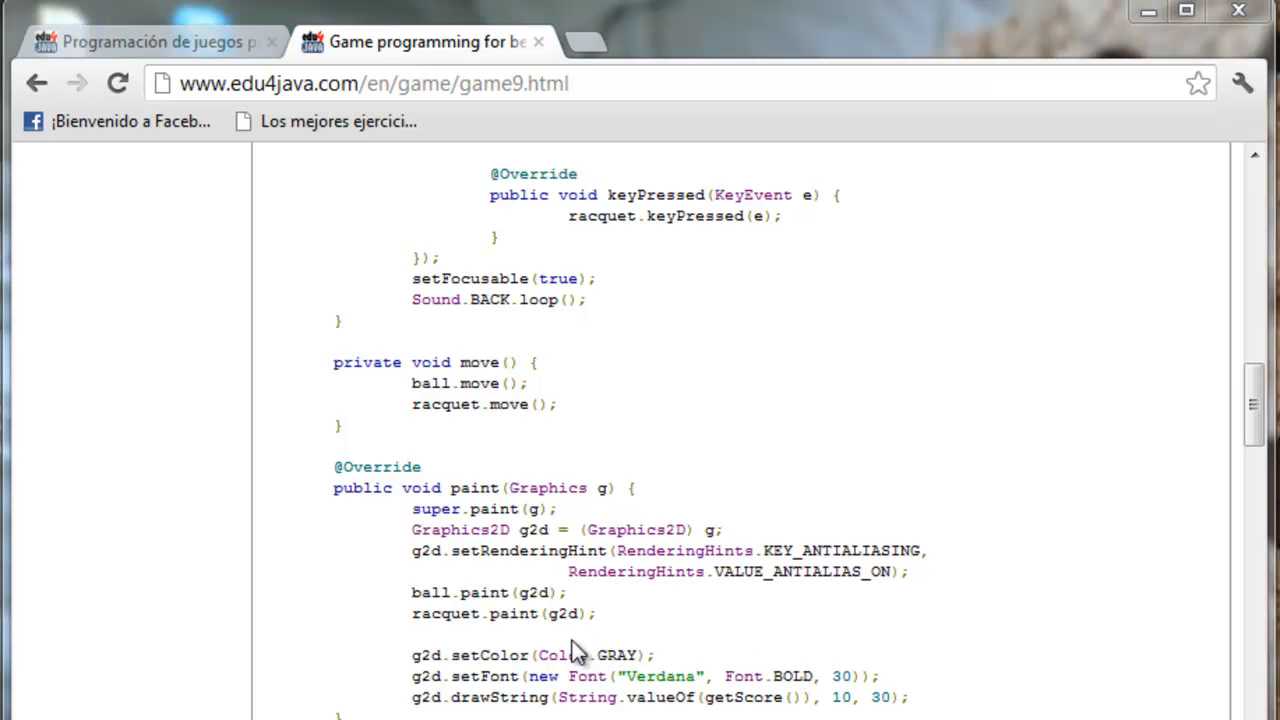
{"action": "mouse_move", "coordinate": [495, 487]}
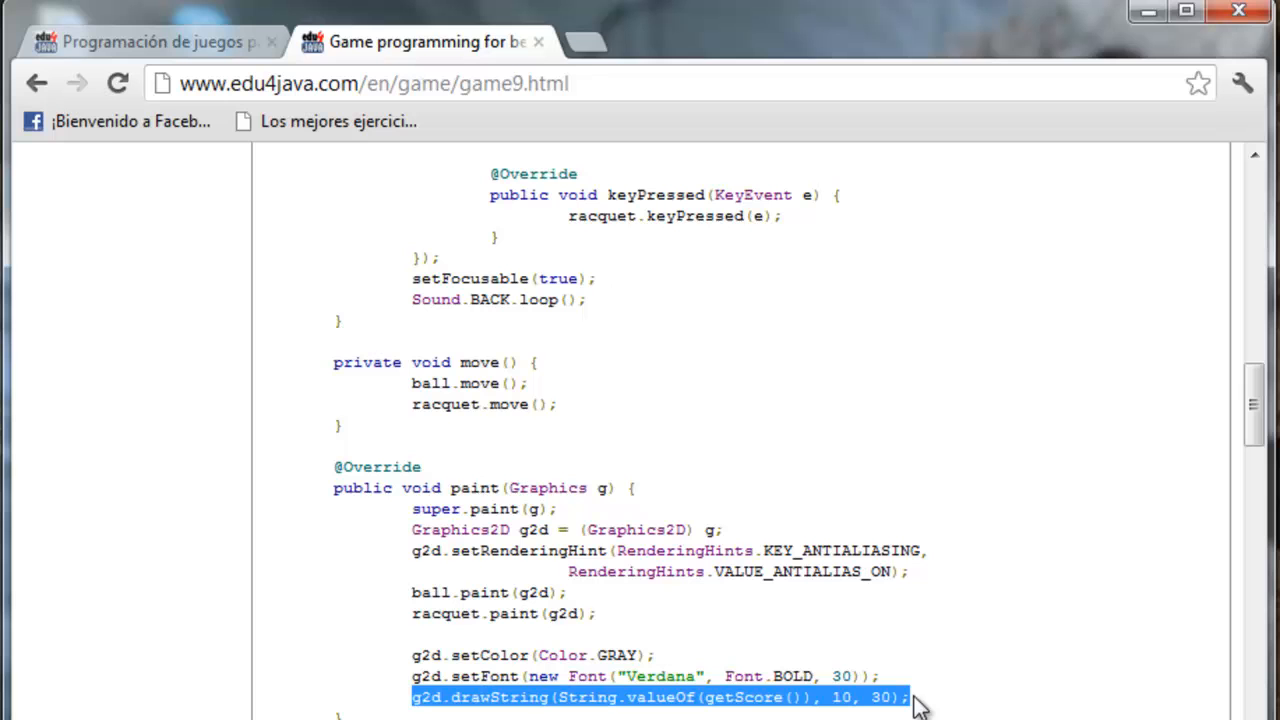
Step: Mark the score-drawing line in paint() and read through the gameOver() code
{"action": "double_click", "coordinate": [744, 697]}
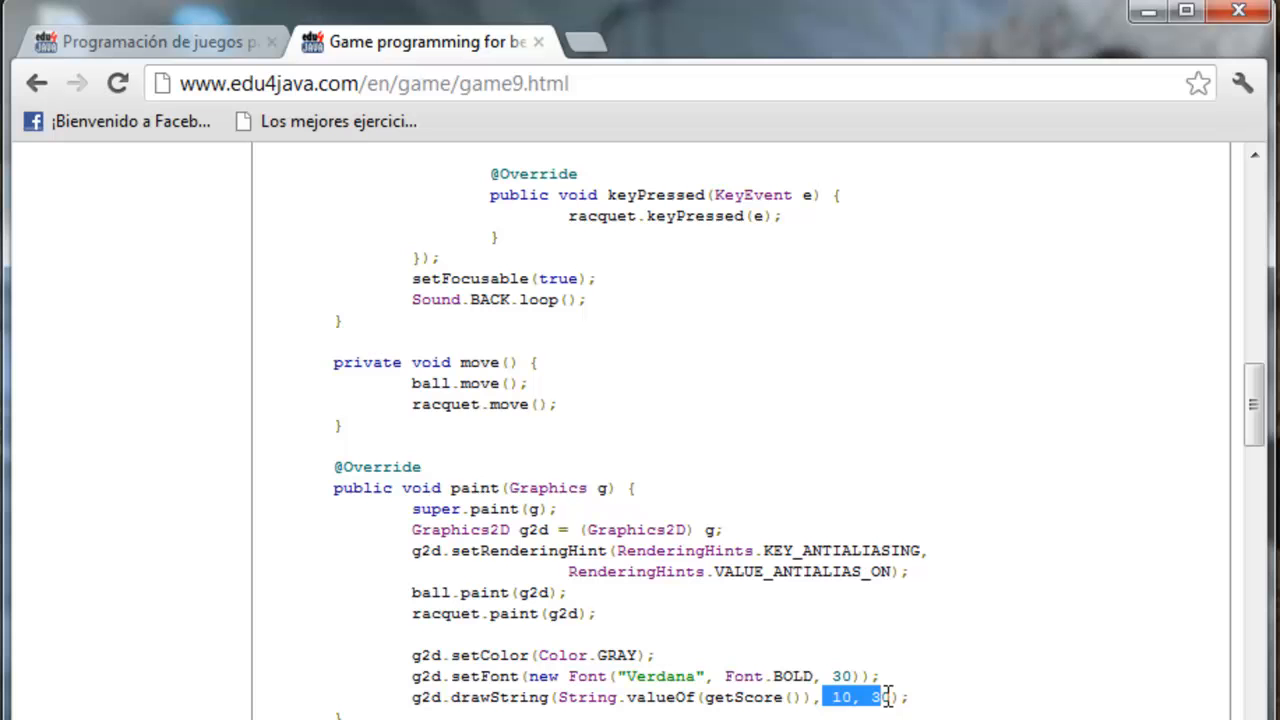
{"action": "scroll", "scroll_direction": "down", "scroll_amount": 3}
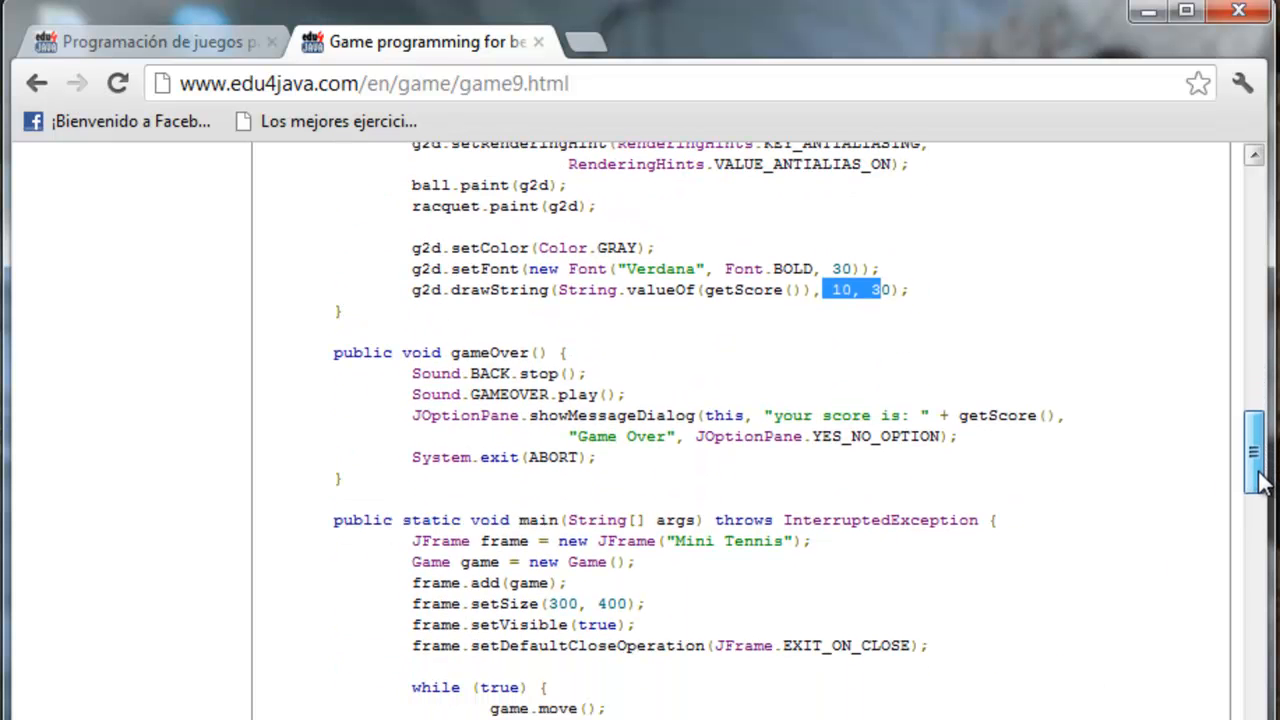
{"action": "mouse_move", "coordinate": [615, 387]}
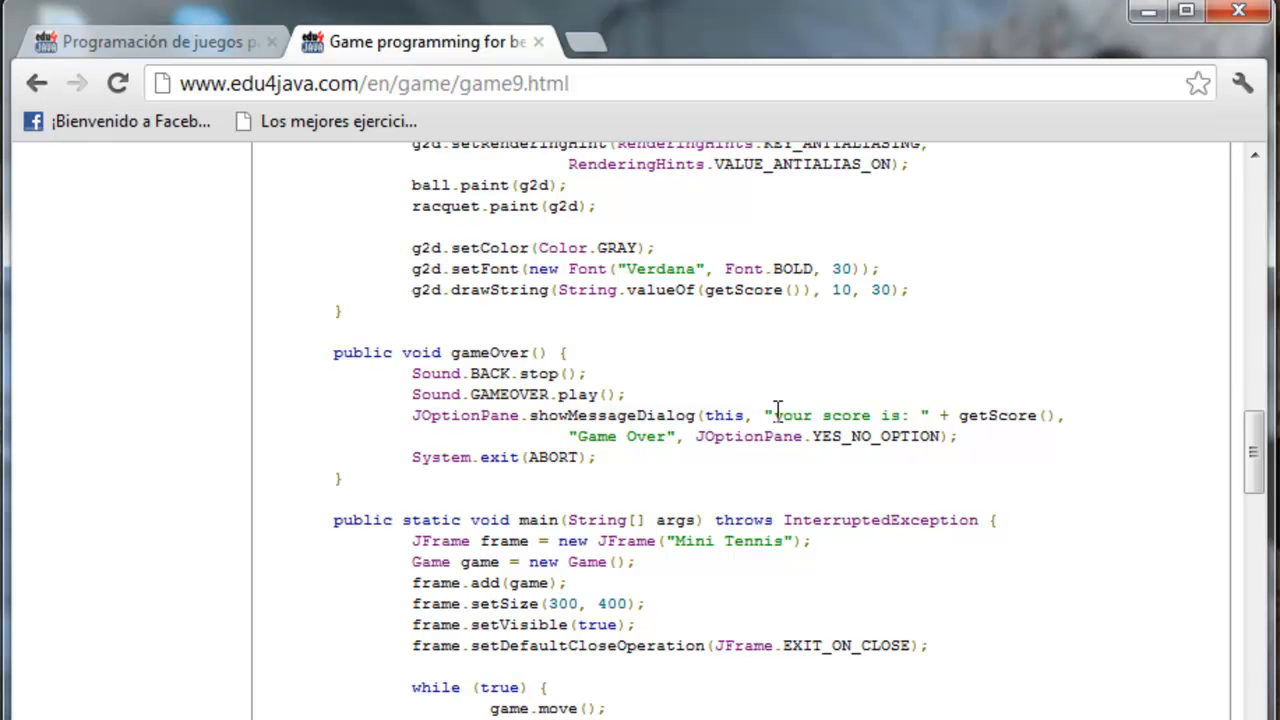
{"action": "left_click_drag", "start_coordinate": [773, 415], "coordinate": [903, 415]}
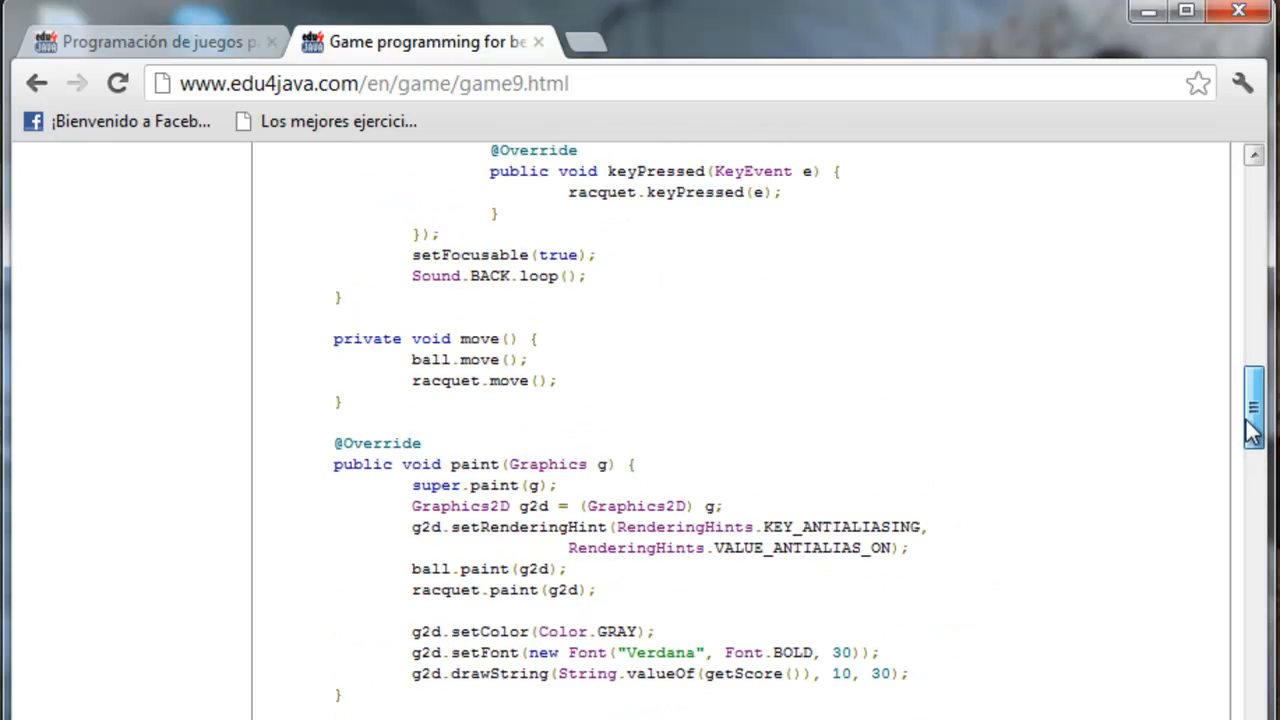
{"action": "scroll", "scroll_direction": "up", "scroll_amount": 3}
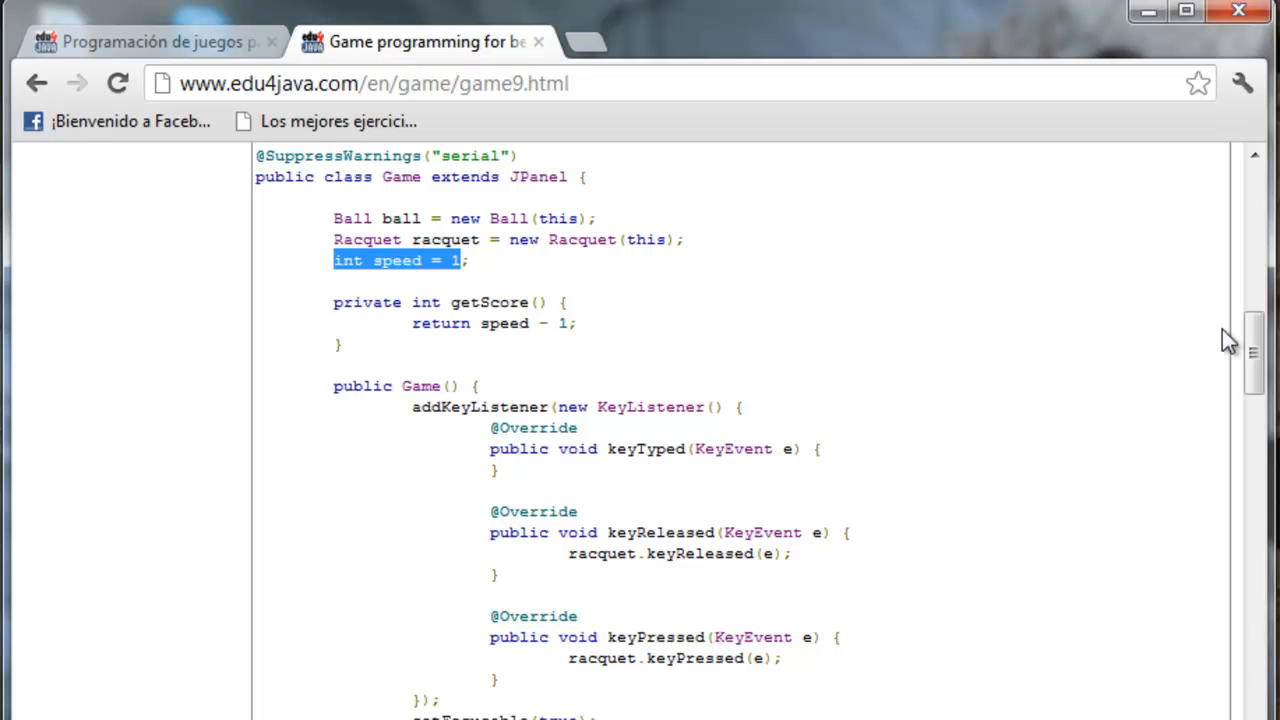
Step: Scroll to the Ball class move() method and mark the xa = game.speed line
{"action": "scroll", "scroll_direction": "down", "scroll_amount": 3}
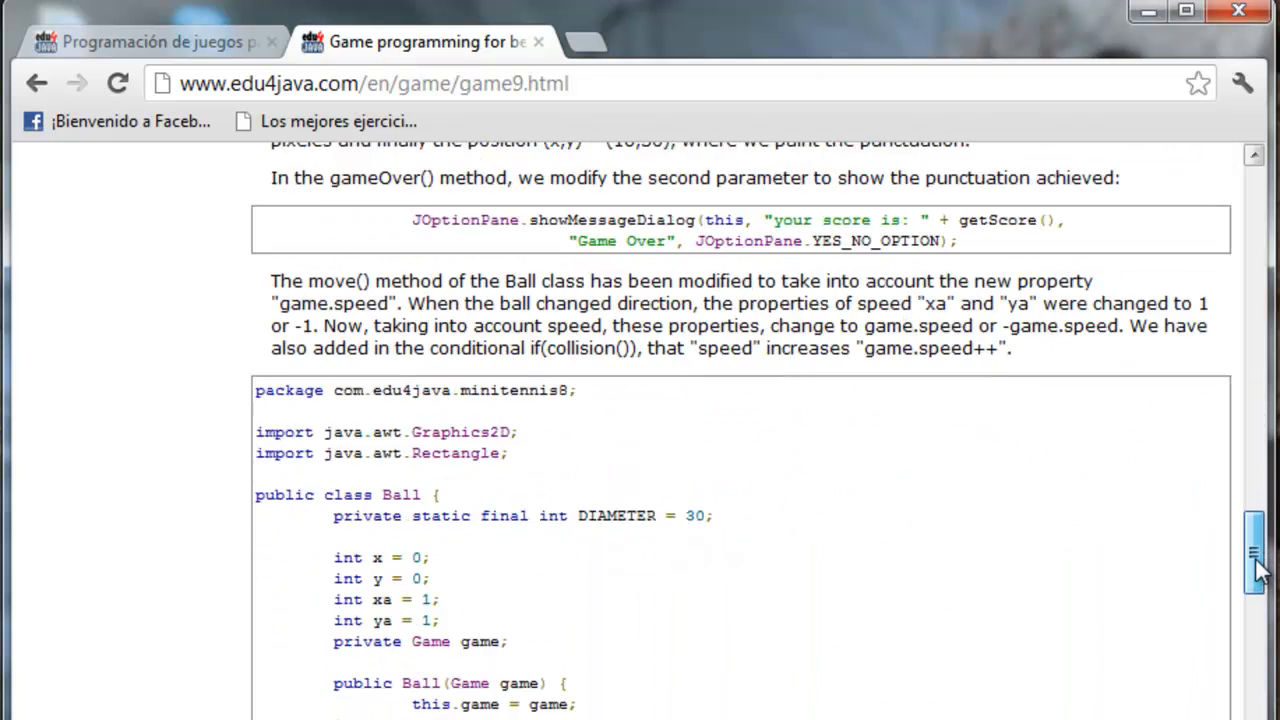
{"action": "scroll", "scroll_direction": "down", "scroll_amount": 3}
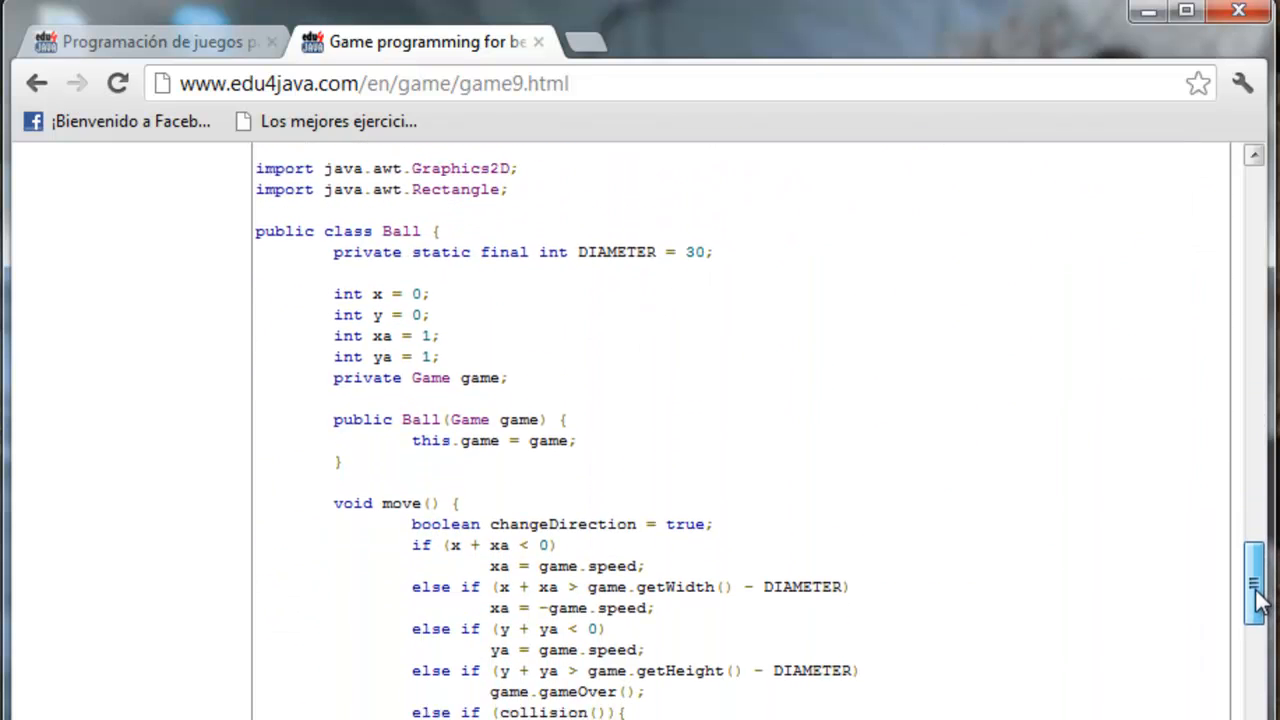
{"action": "scroll", "scroll_direction": "down", "scroll_amount": 3}
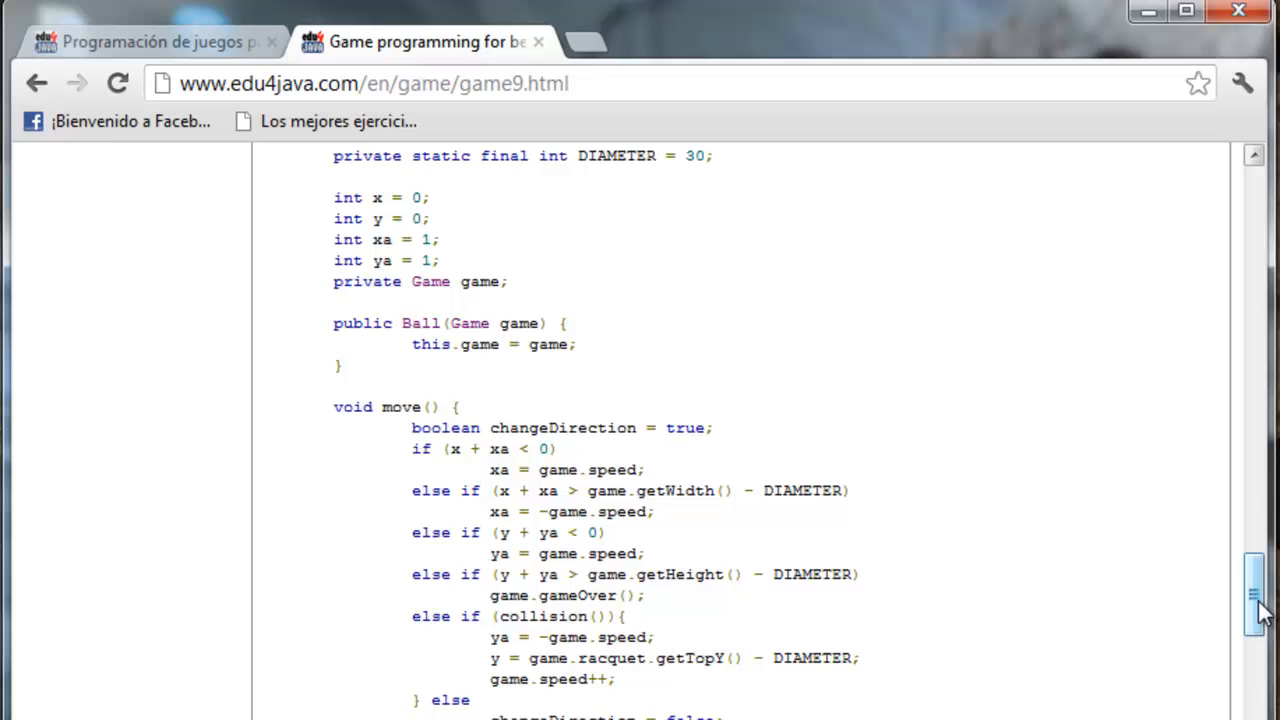
{"action": "double_click", "coordinate": [400, 407]}
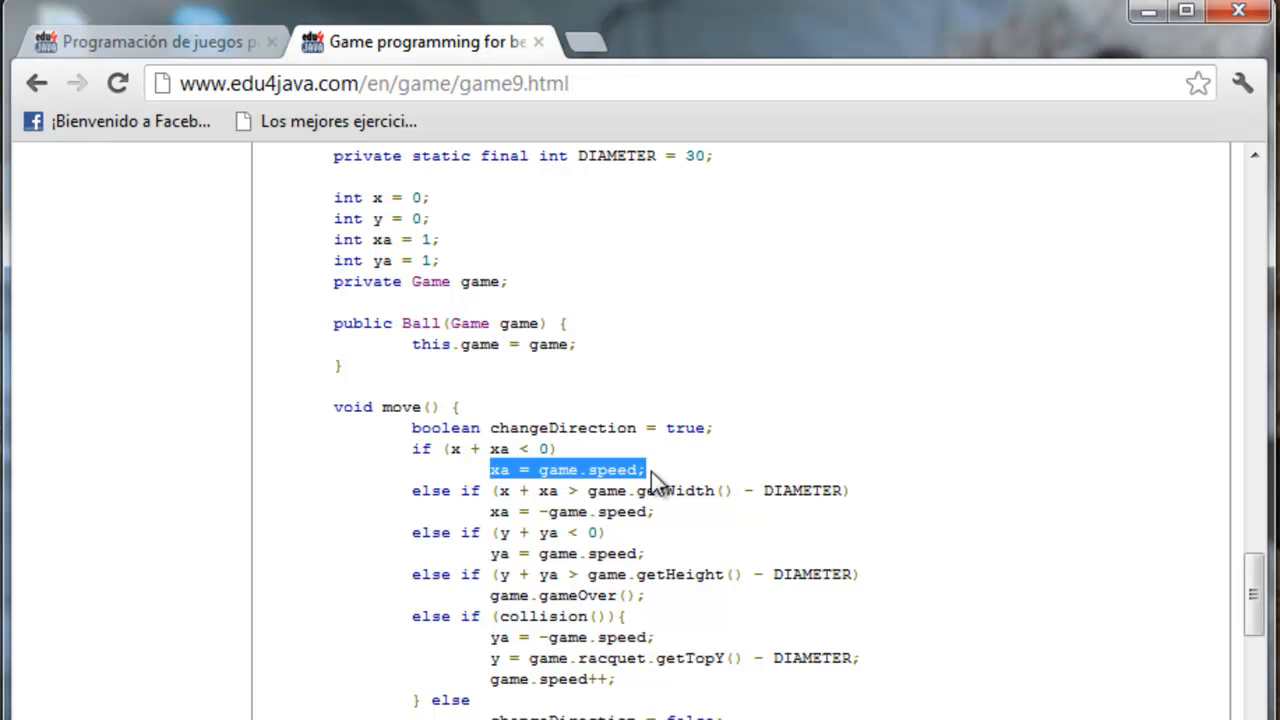
{"action": "mouse_move", "coordinate": [518, 388]}
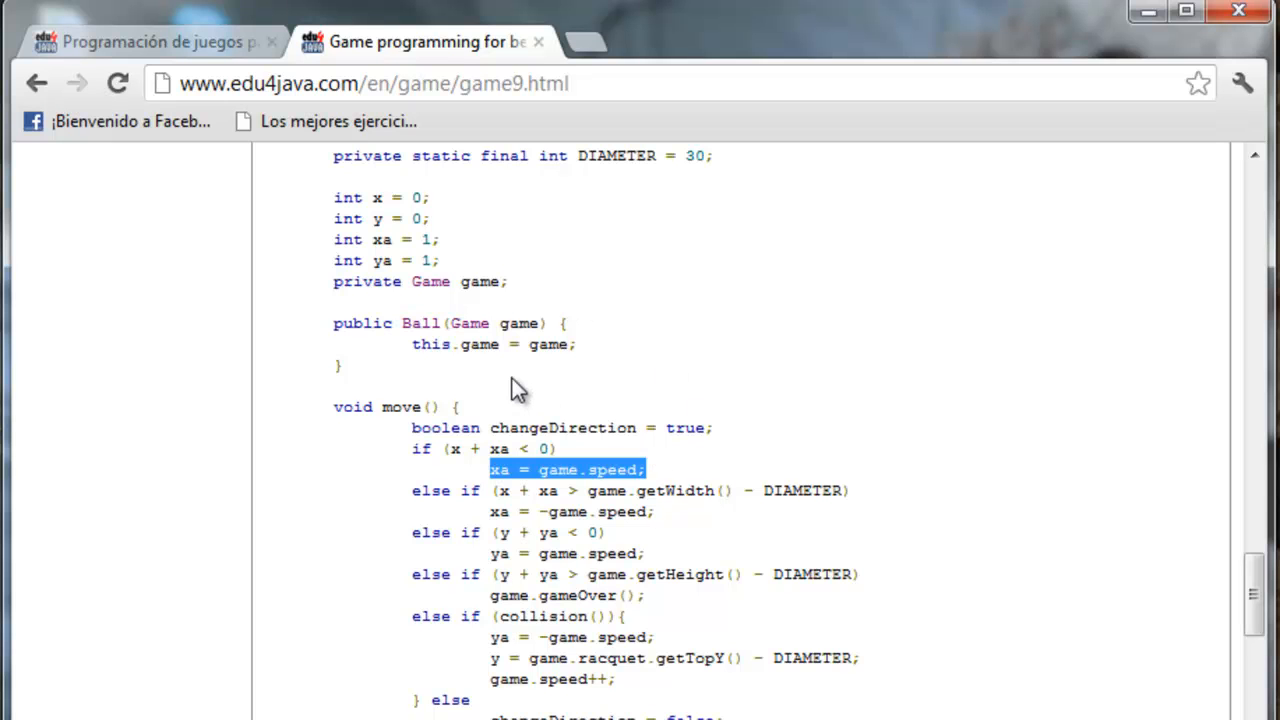
{"action": "mouse_move", "coordinate": [487, 508]}
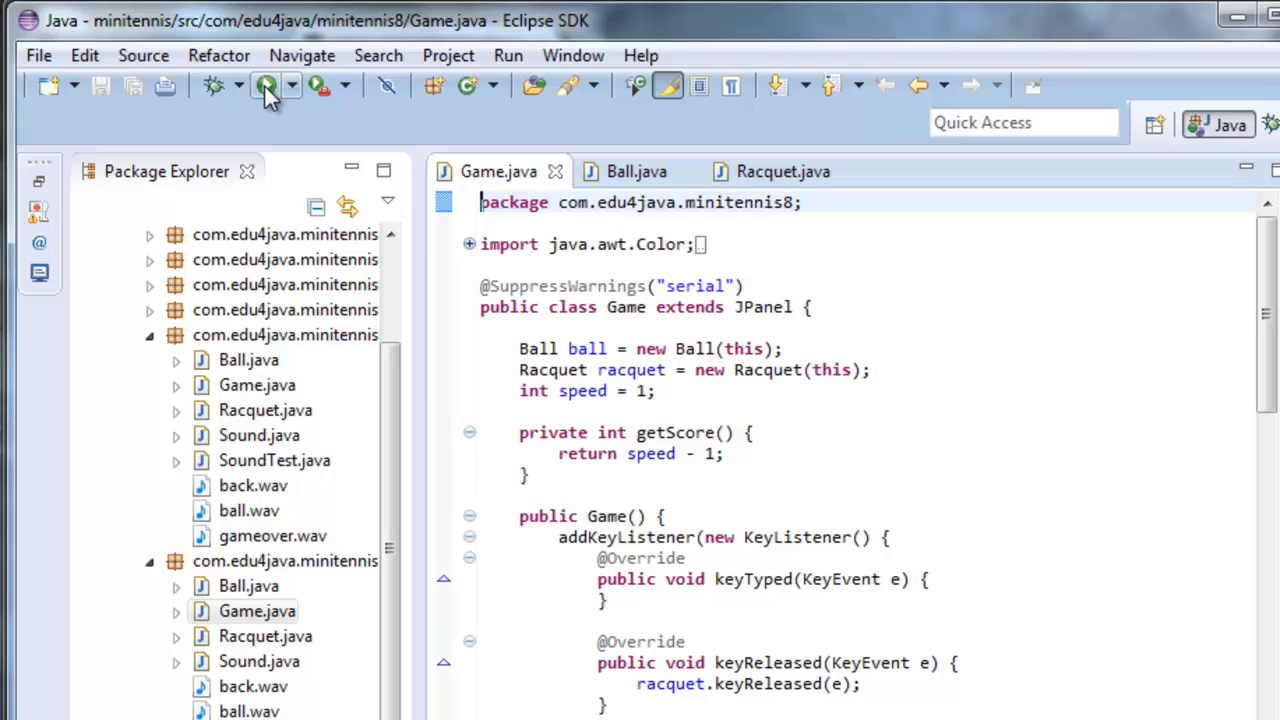
Step: Run minitennis8 Game.java from the toolbar Run button
{"action": "left_click", "coordinate": [267, 85]}
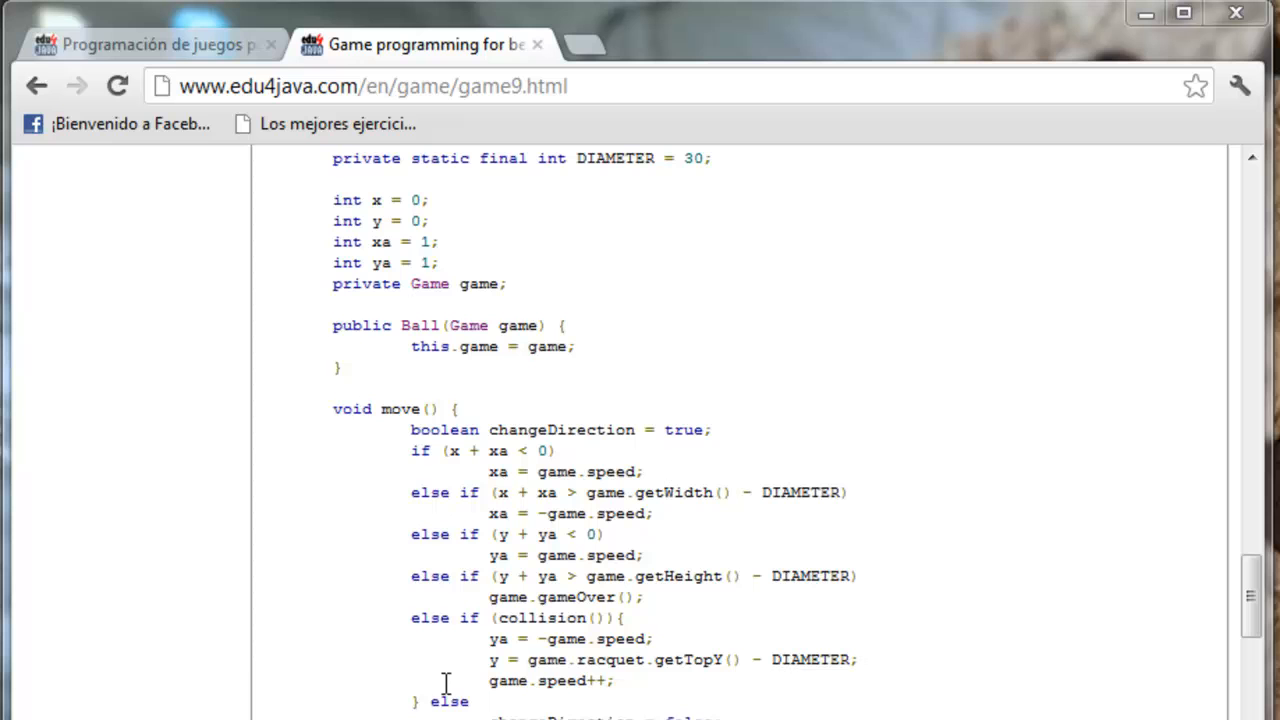
{"action": "mouse_move", "coordinate": [660, 690]}
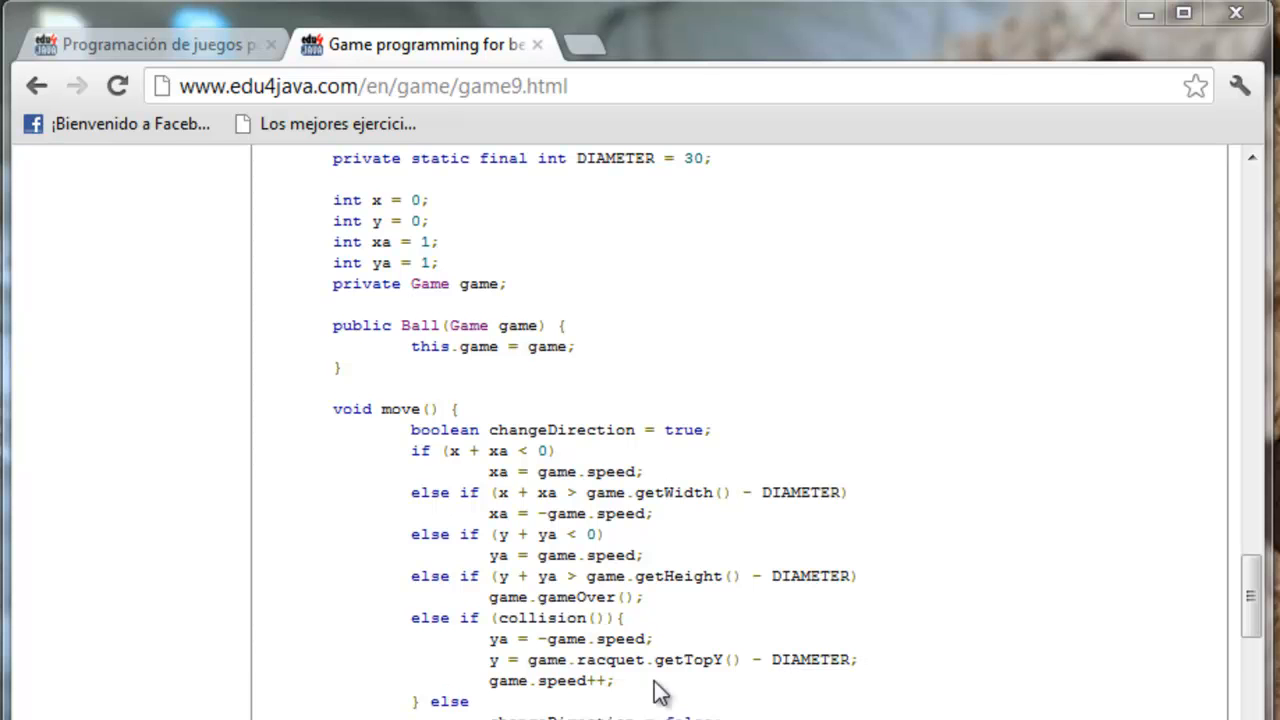
Step: Mark the game.speed++ line in Ball.move()'s racquet collision branch
{"action": "double_click", "coordinate": [542, 617]}
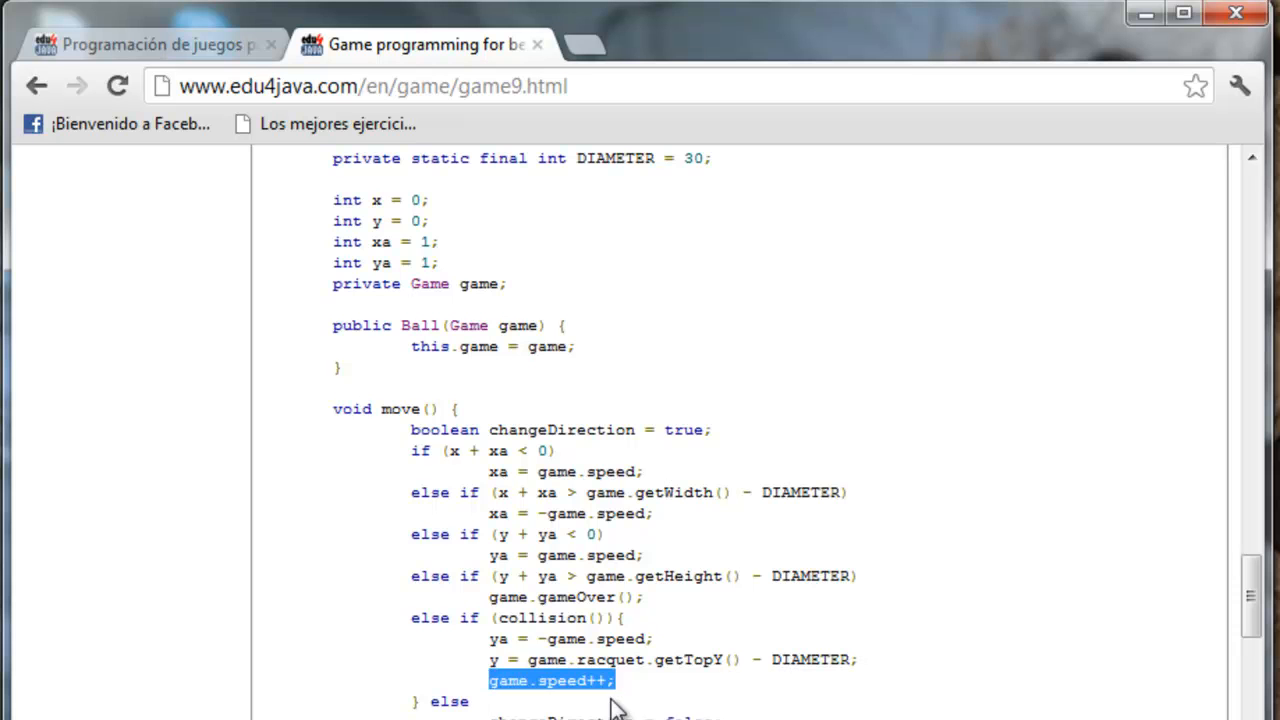
Step: Scroll to Racquet keyPressed() and mark -game.speed and game.speed in both key branches
{"action": "scroll", "scroll_direction": "down", "scroll_amount": 3}
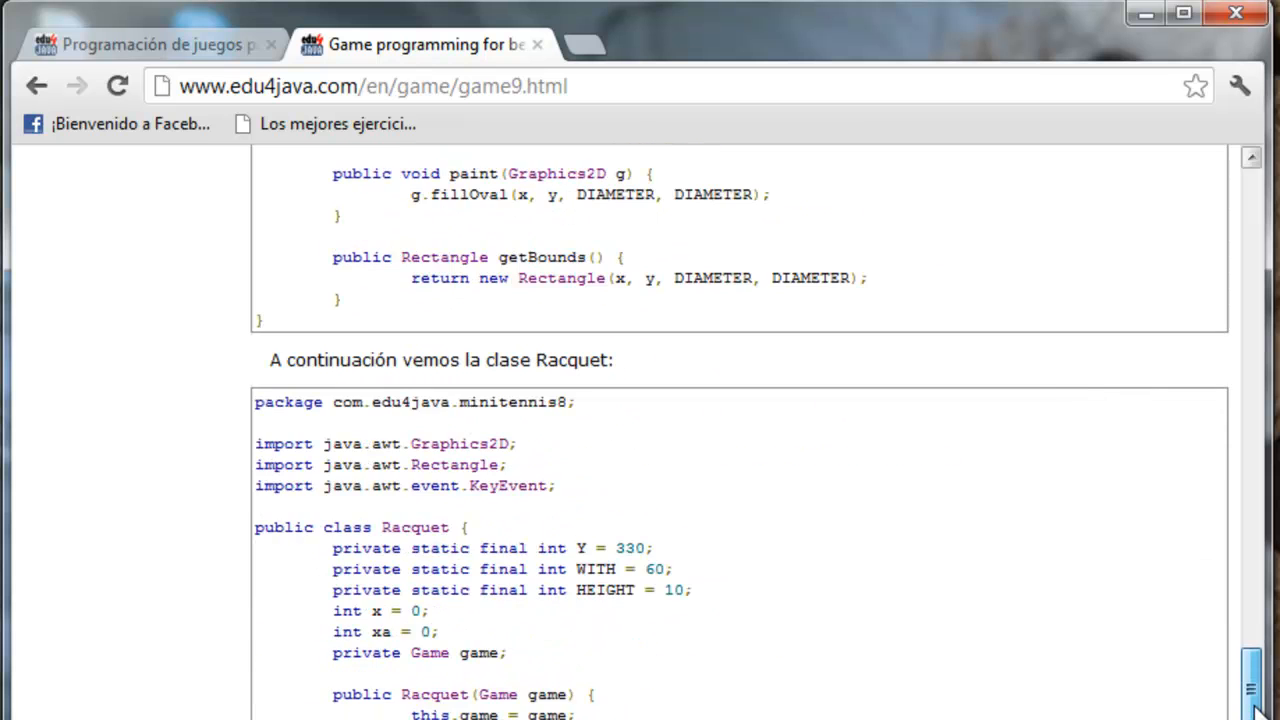
{"action": "scroll", "scroll_direction": "down", "scroll_amount": 3}
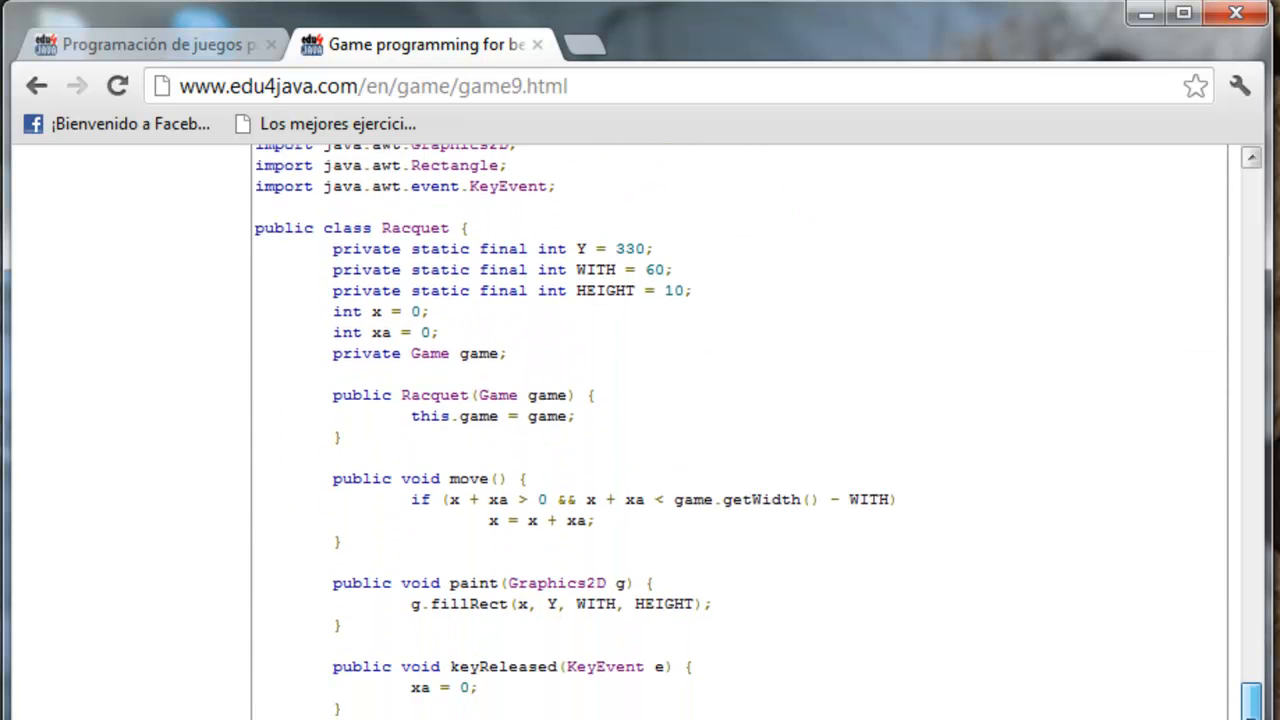
{"action": "scroll", "scroll_direction": "down", "scroll_amount": 3}
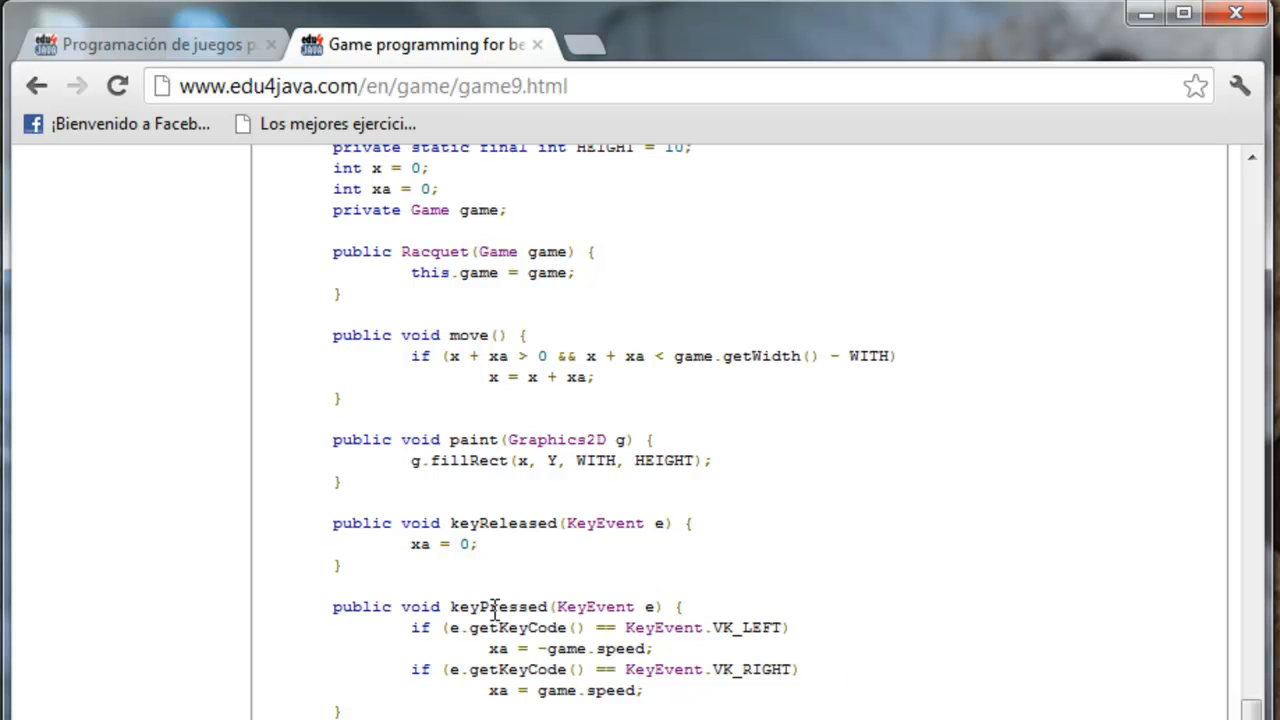
{"action": "double_click", "coordinate": [498, 606]}
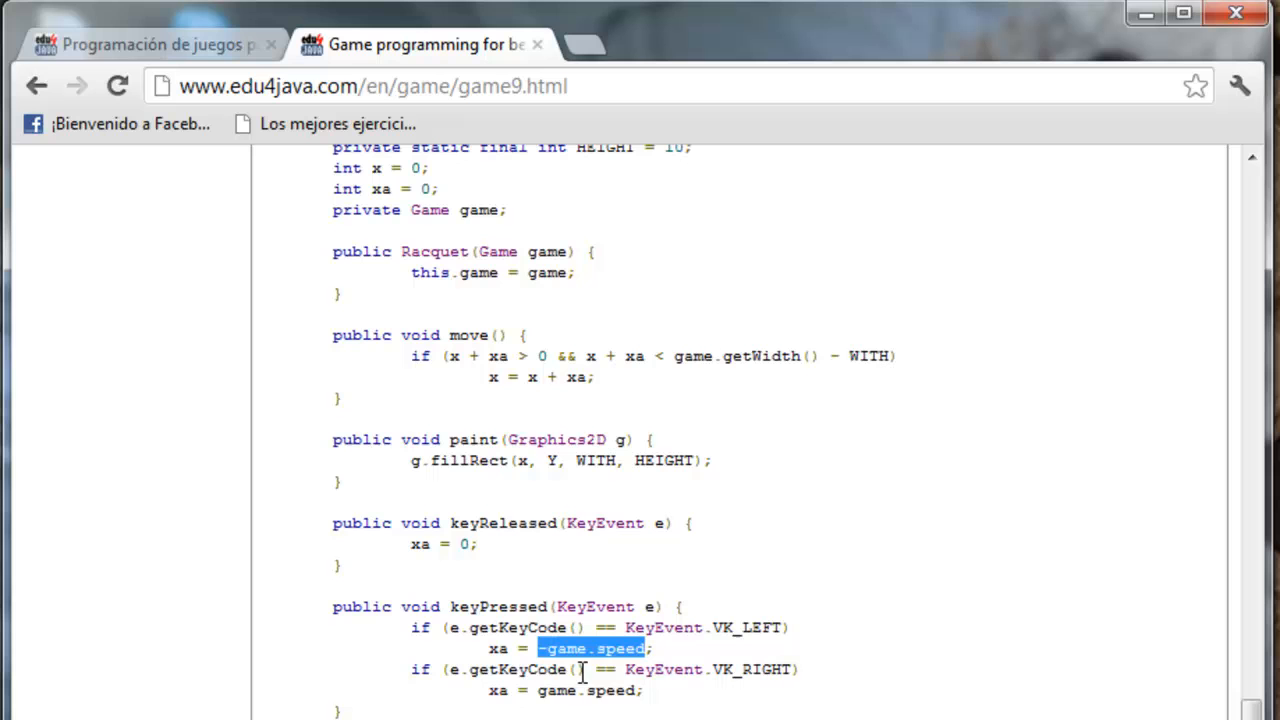
{"action": "double_click", "coordinate": [585, 690]}
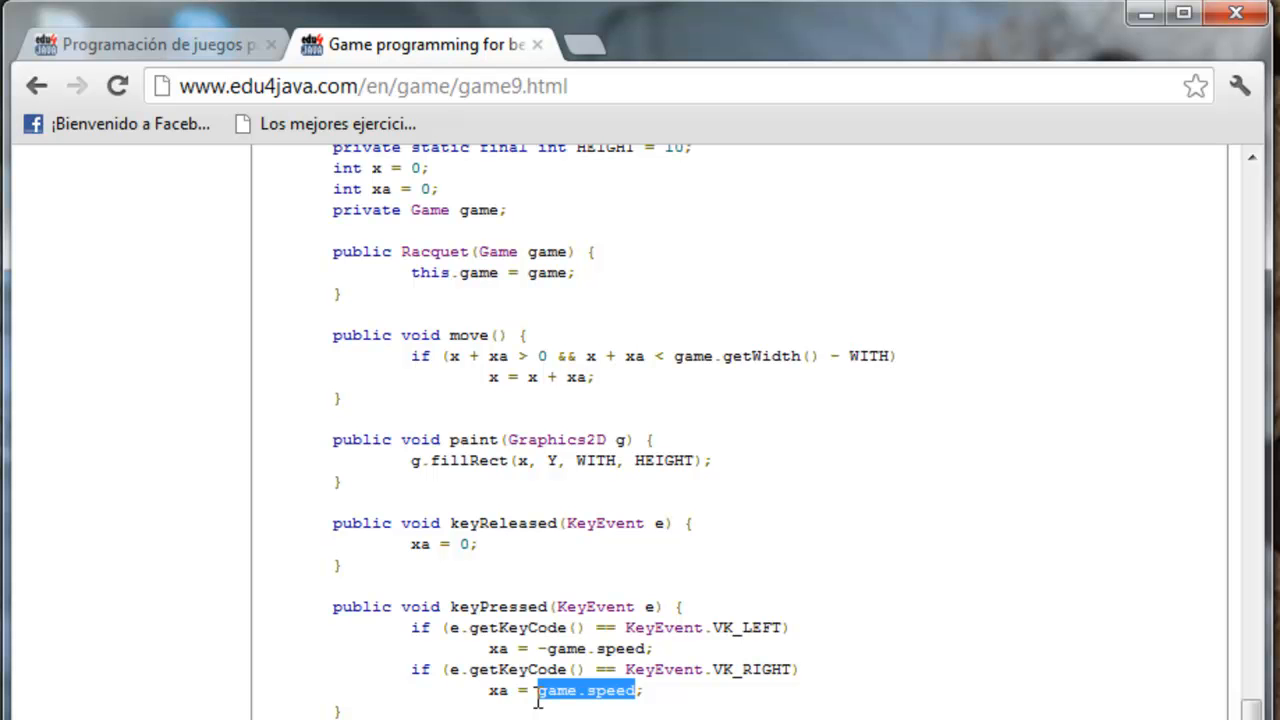
{"action": "scroll", "scroll_direction": "down", "scroll_amount": 3}
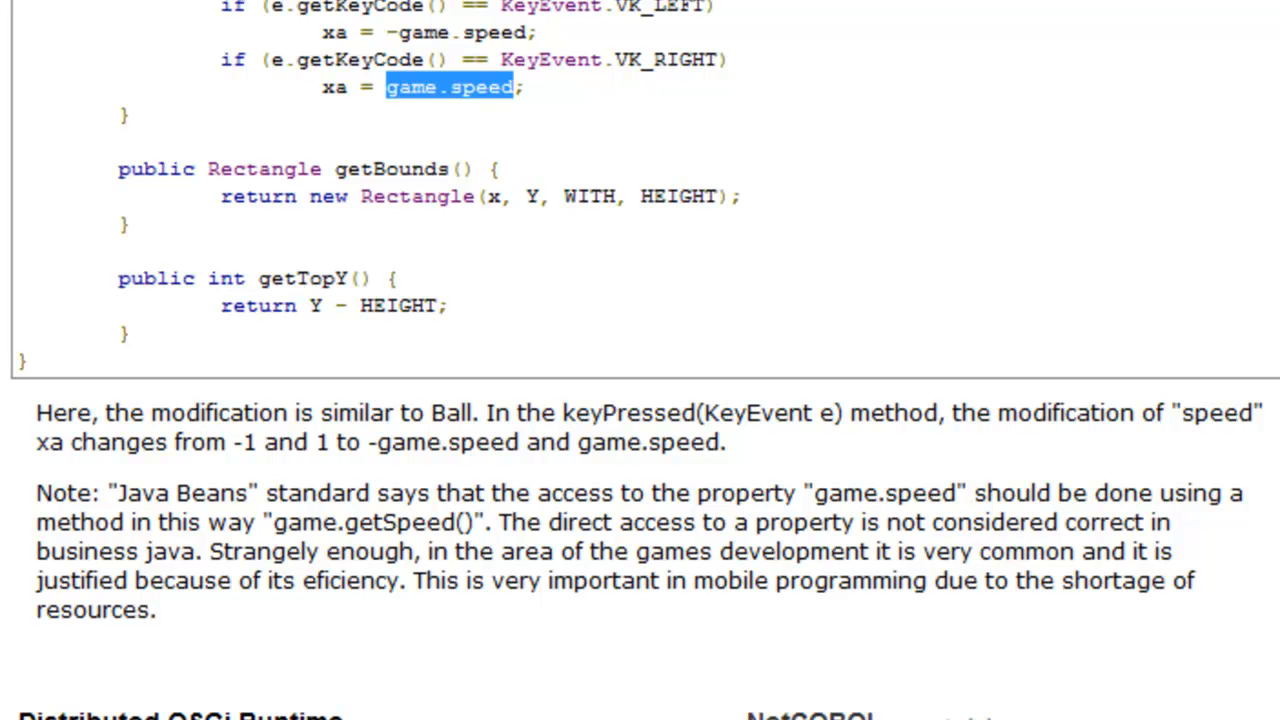
Step: Mark game.getSpeed(), the games-efficiency sentence, and the words mobile and resources
{"action": "double_click", "coordinate": [838, 492]}
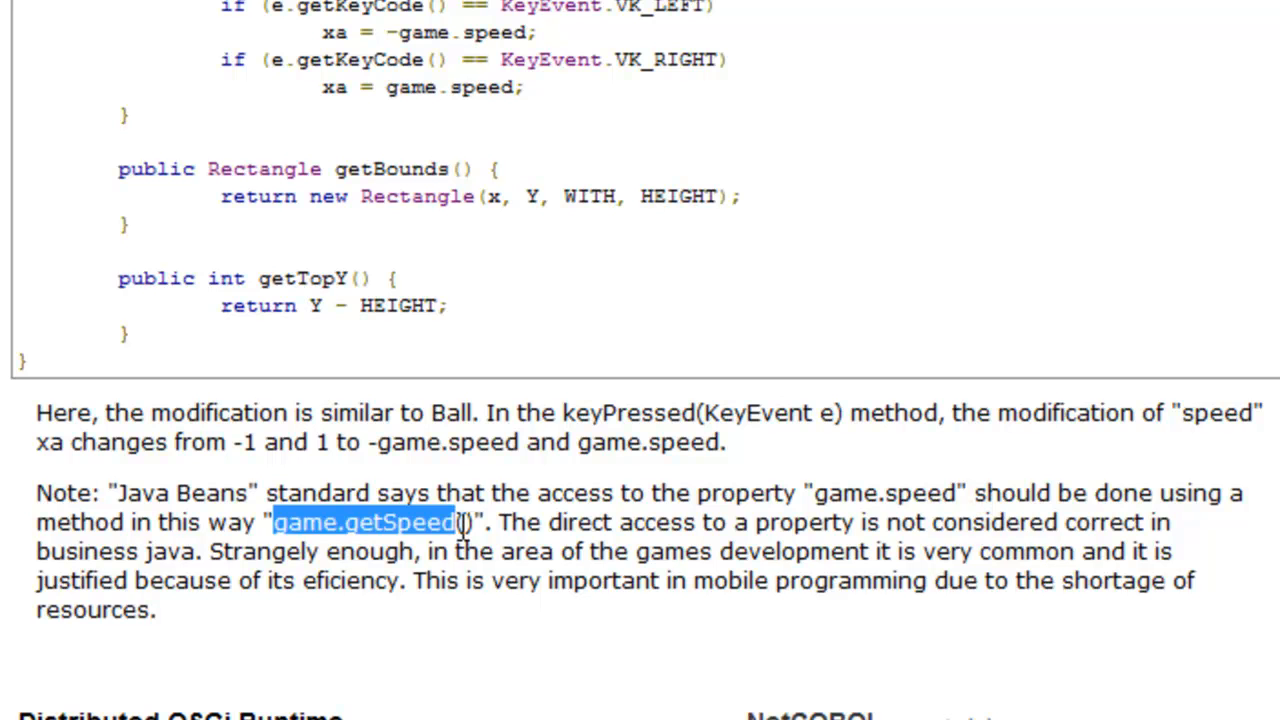
{"action": "left_click_drag", "start_coordinate": [210, 551], "coordinate": [410, 580]}
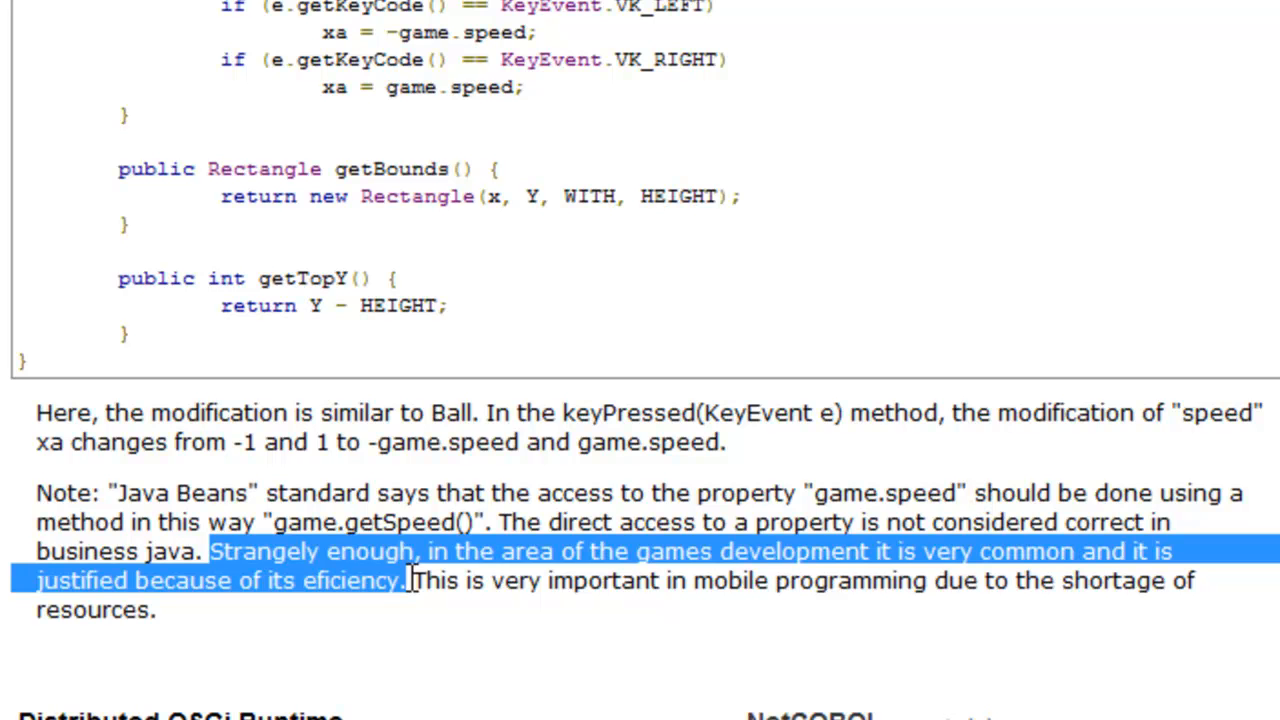
{"action": "mouse_move", "coordinate": [580, 640]}
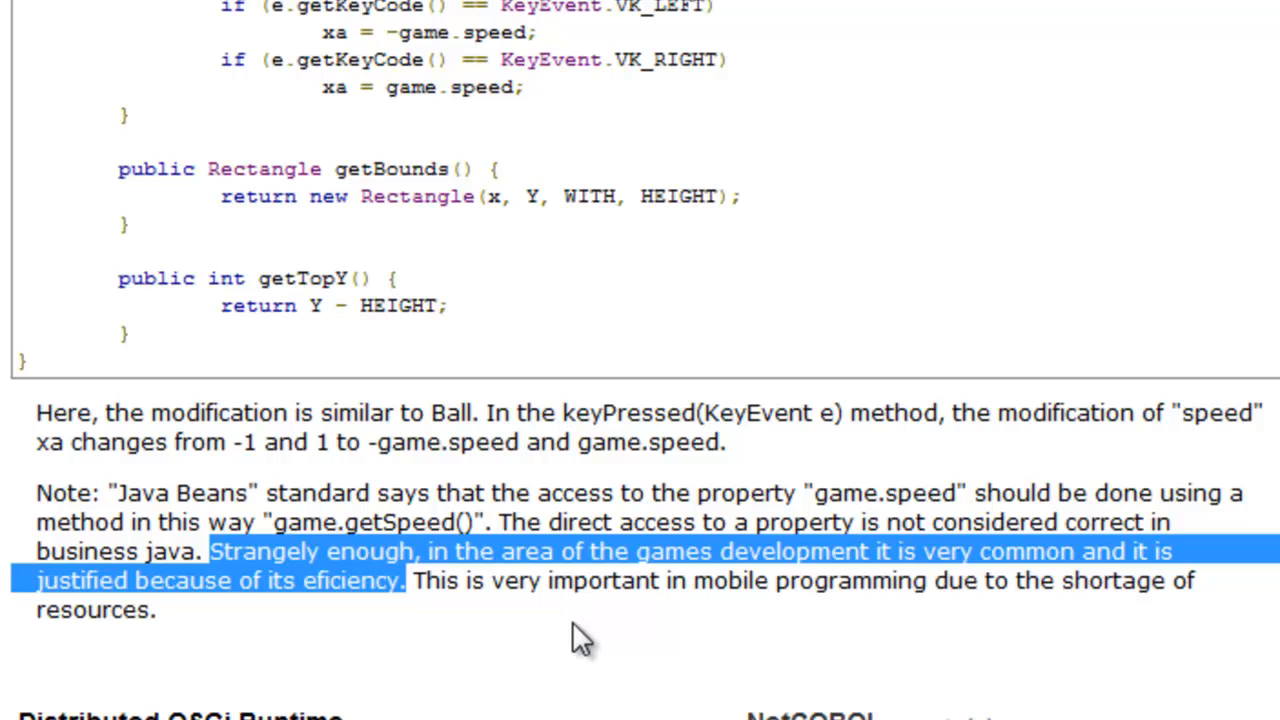
{"action": "double_click", "coordinate": [732, 580]}
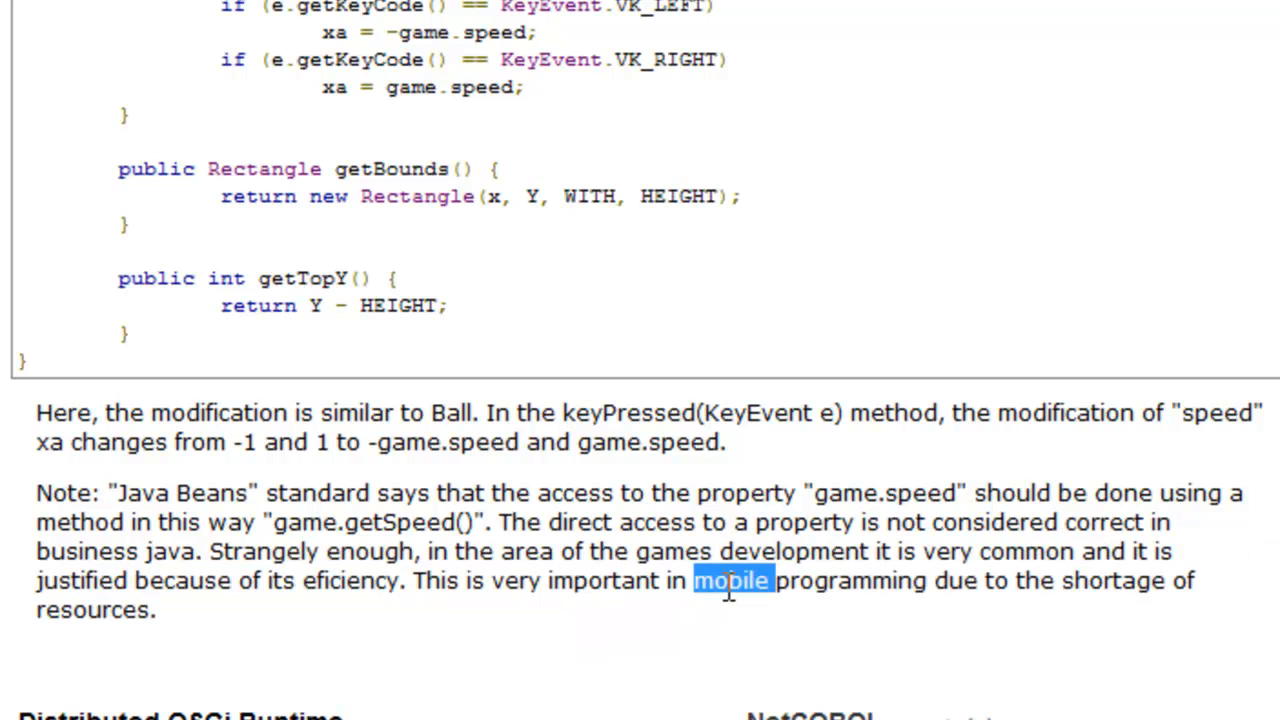
{"action": "mouse_move", "coordinate": [20, 645]}
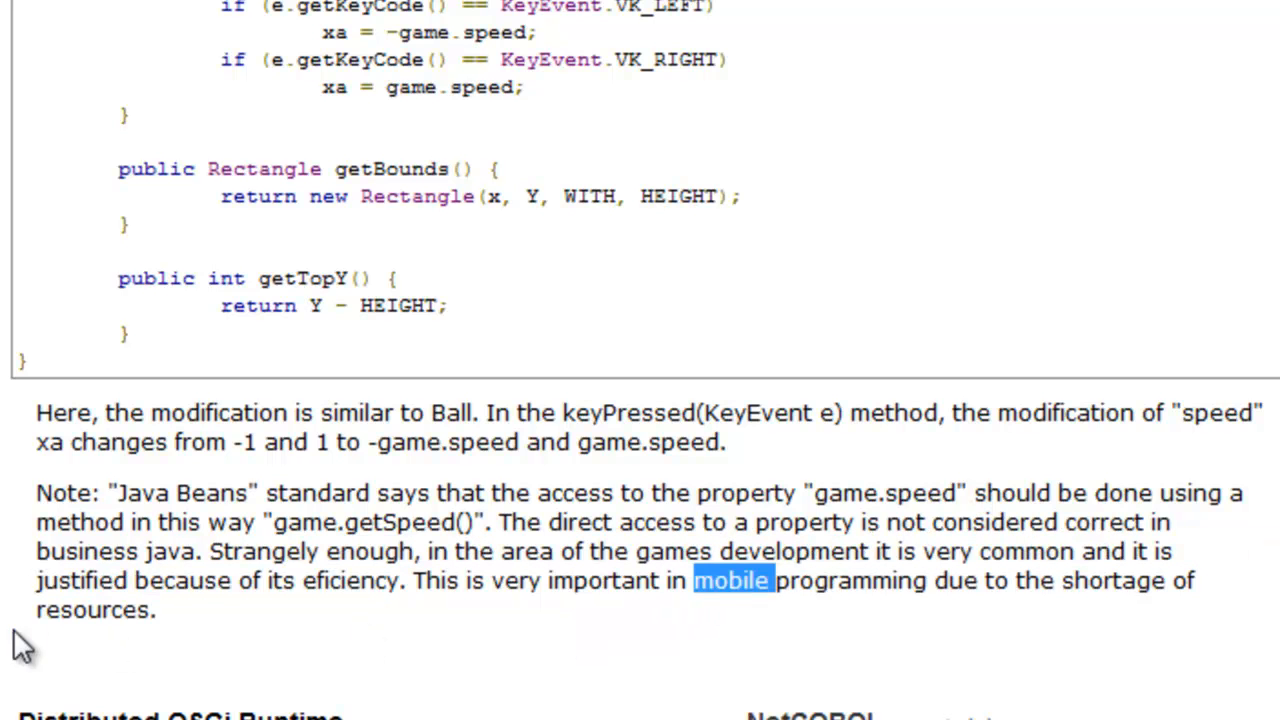
{"action": "double_click", "coordinate": [91, 610]}
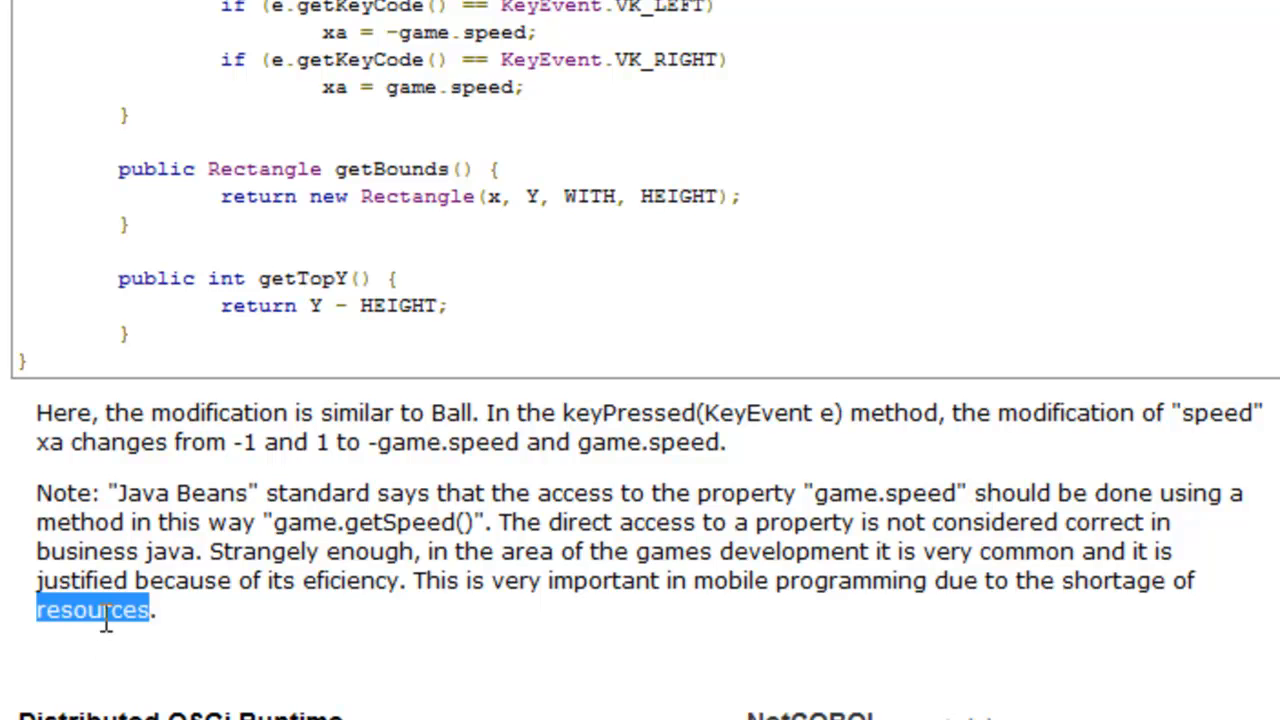
{"action": "mouse_move", "coordinate": [380, 522]}
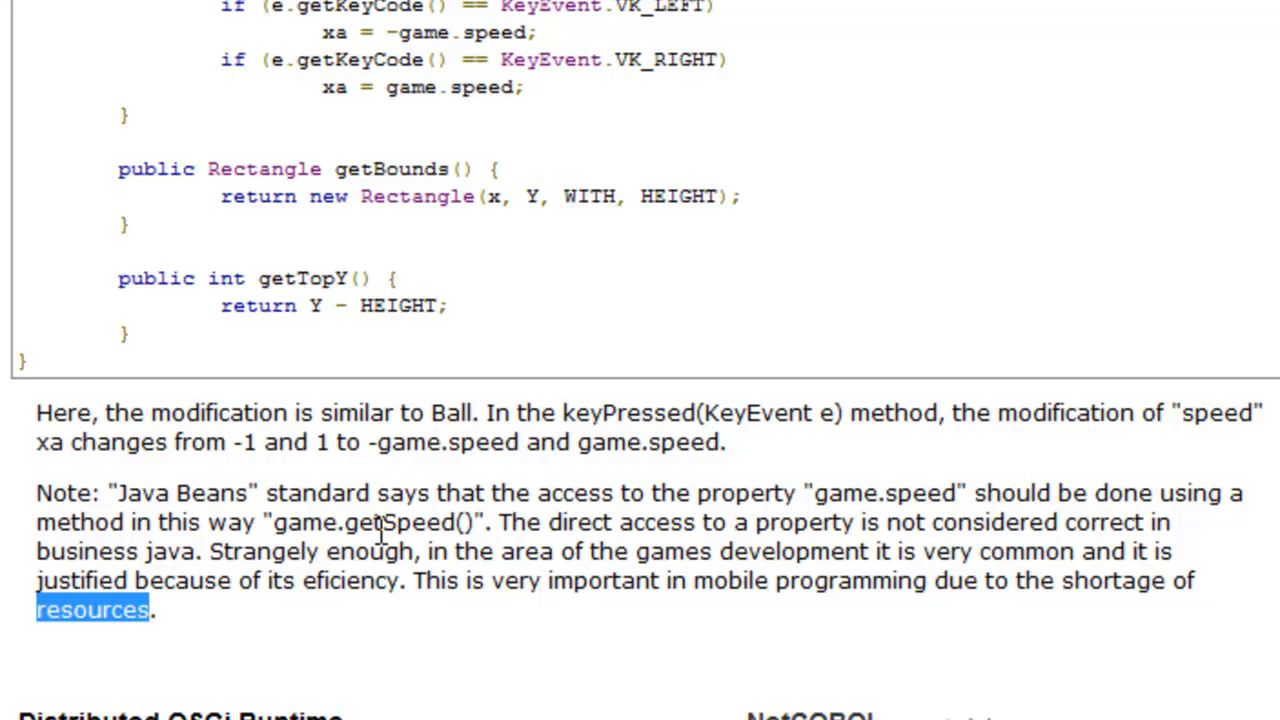